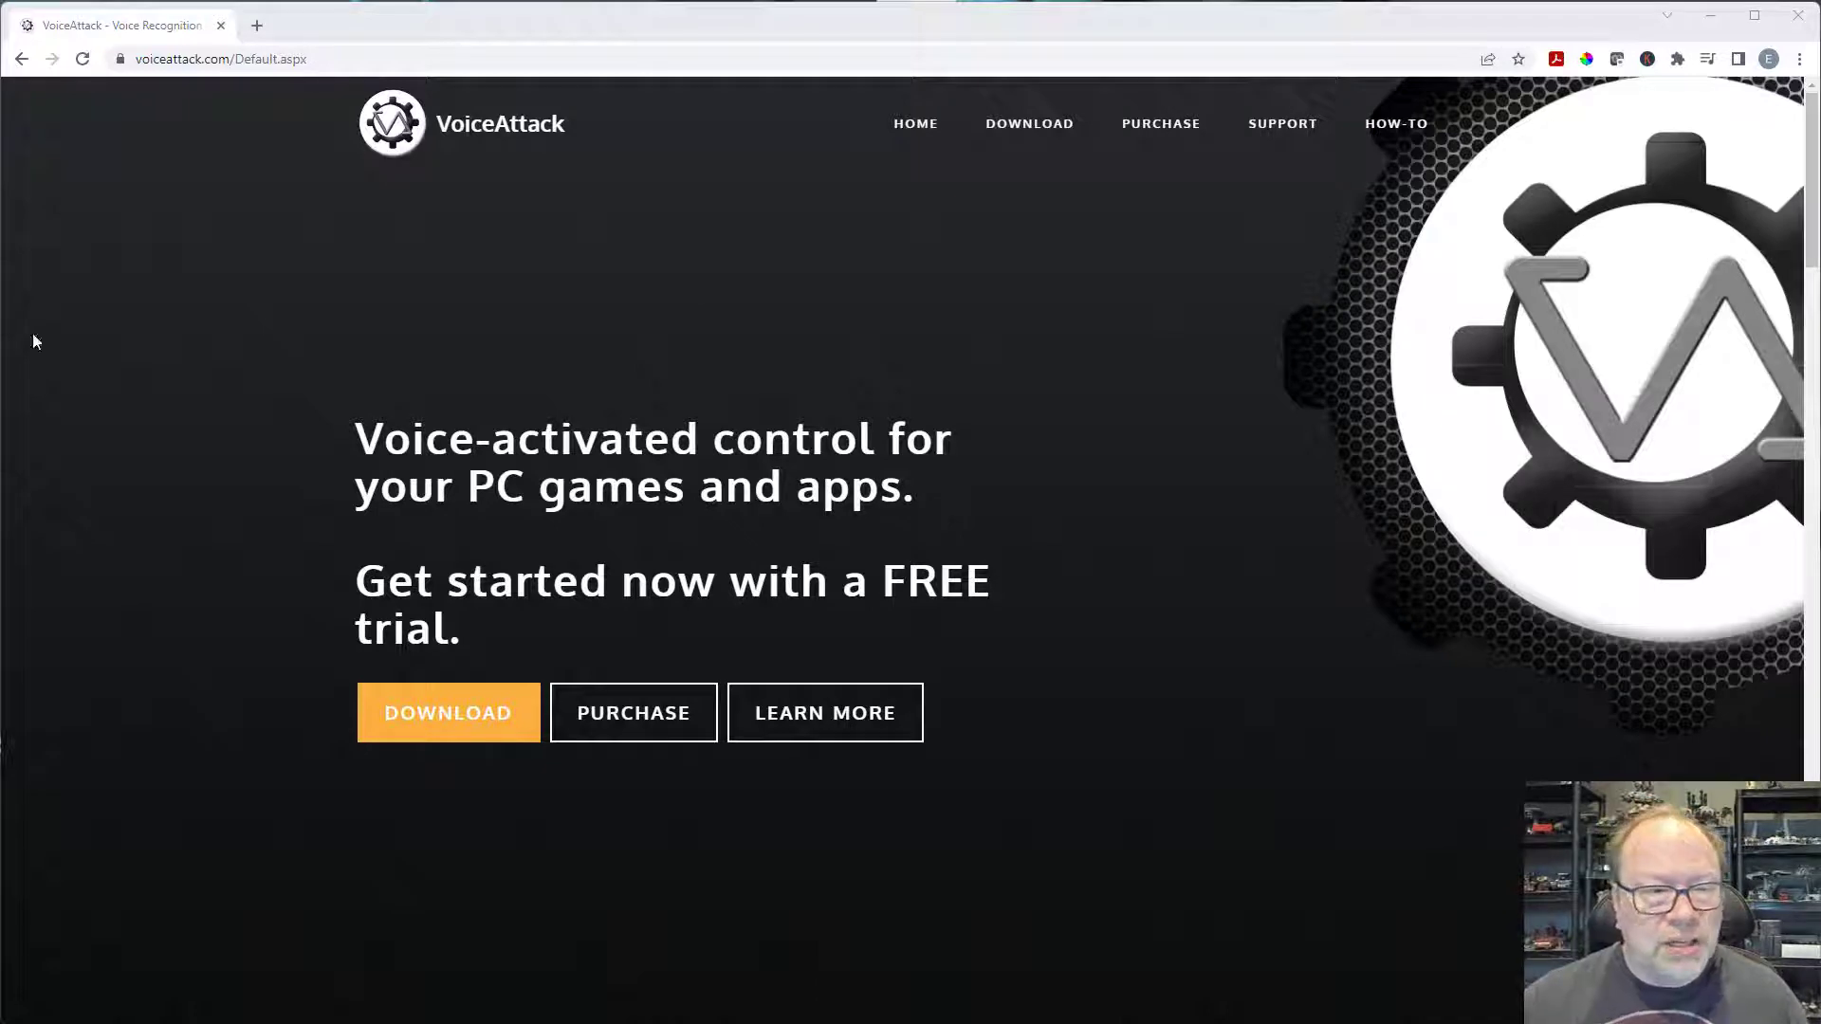
pyautogui.moveTo(472, 337)
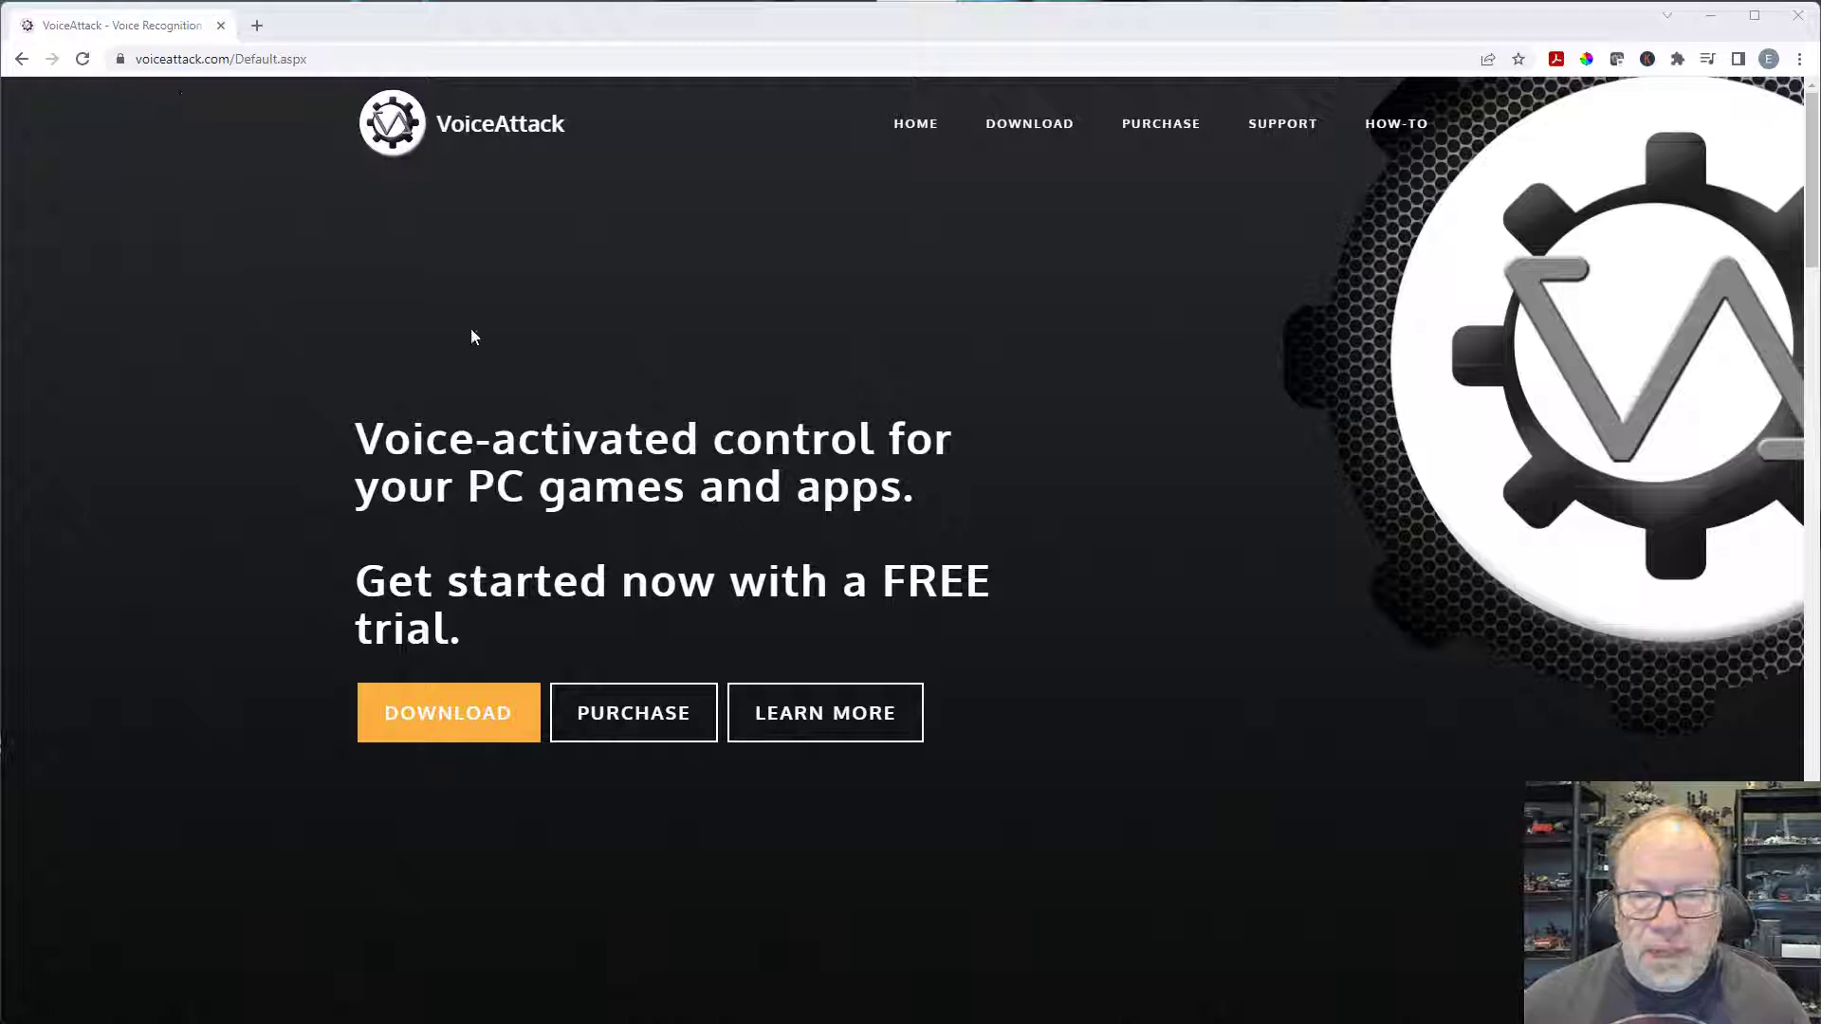
pyautogui.moveTo(1187, 363)
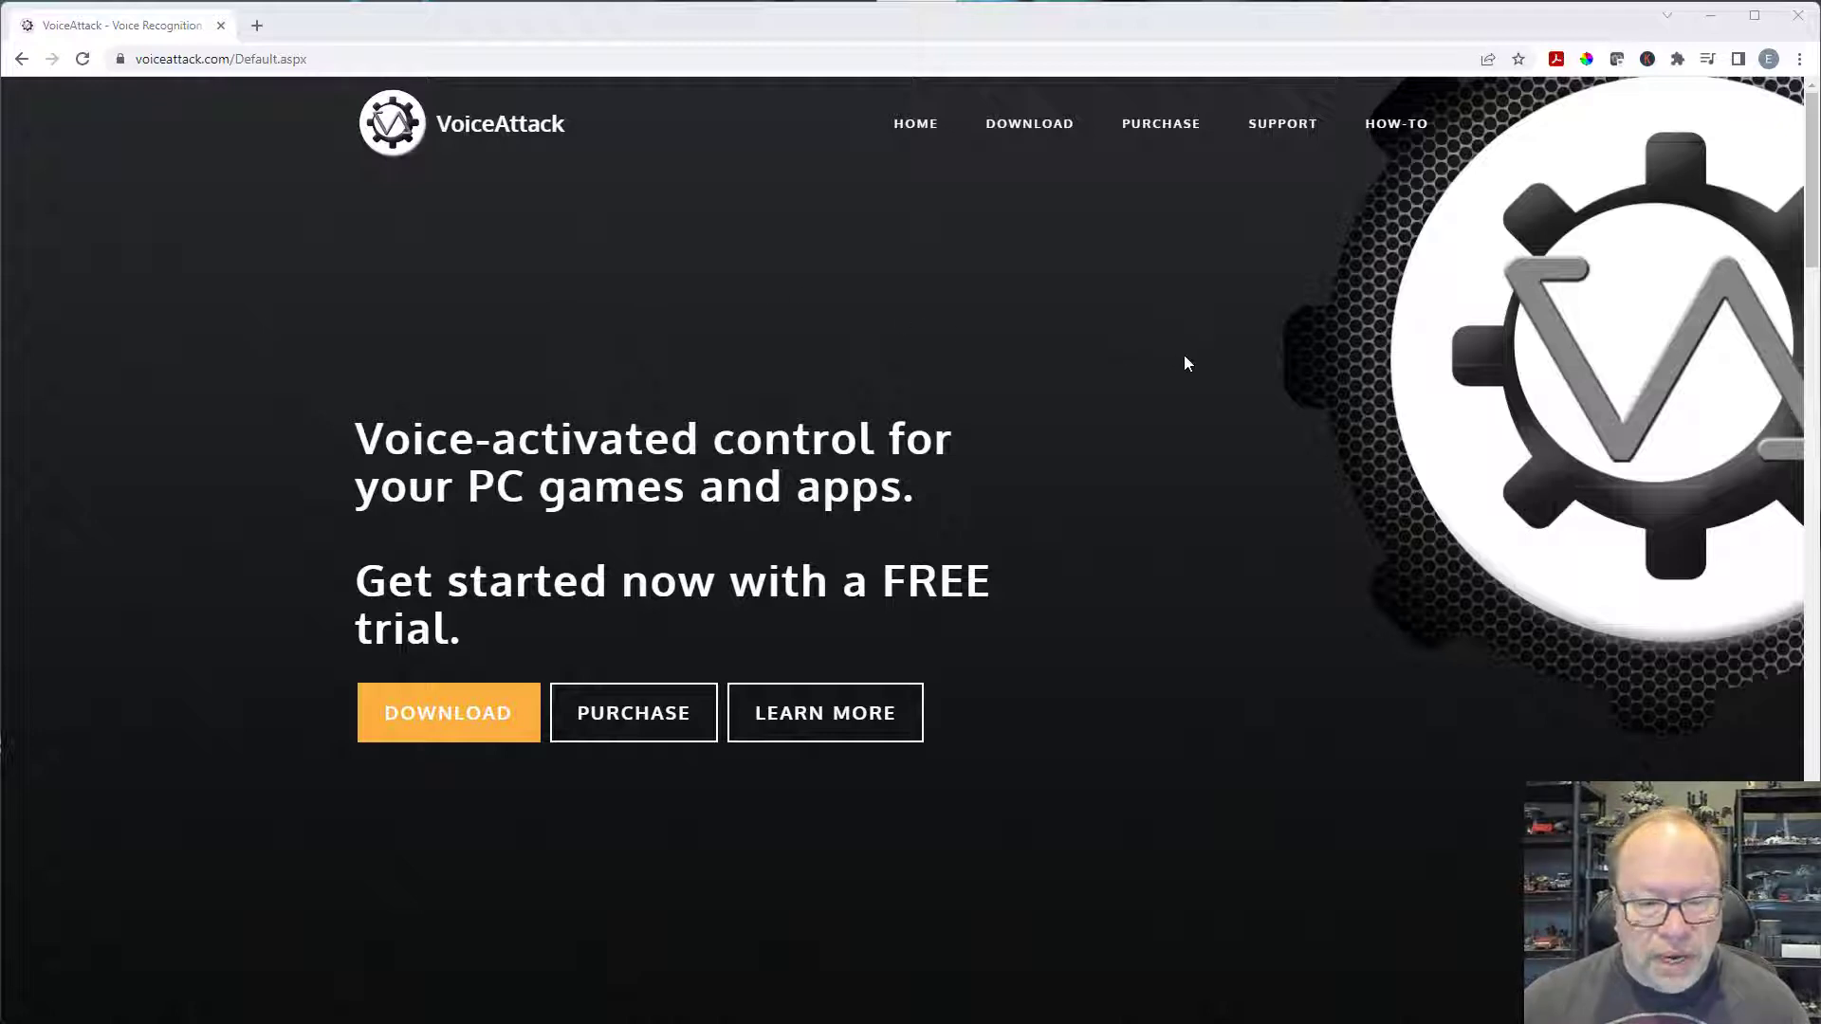
pyautogui.moveTo(1322, 530)
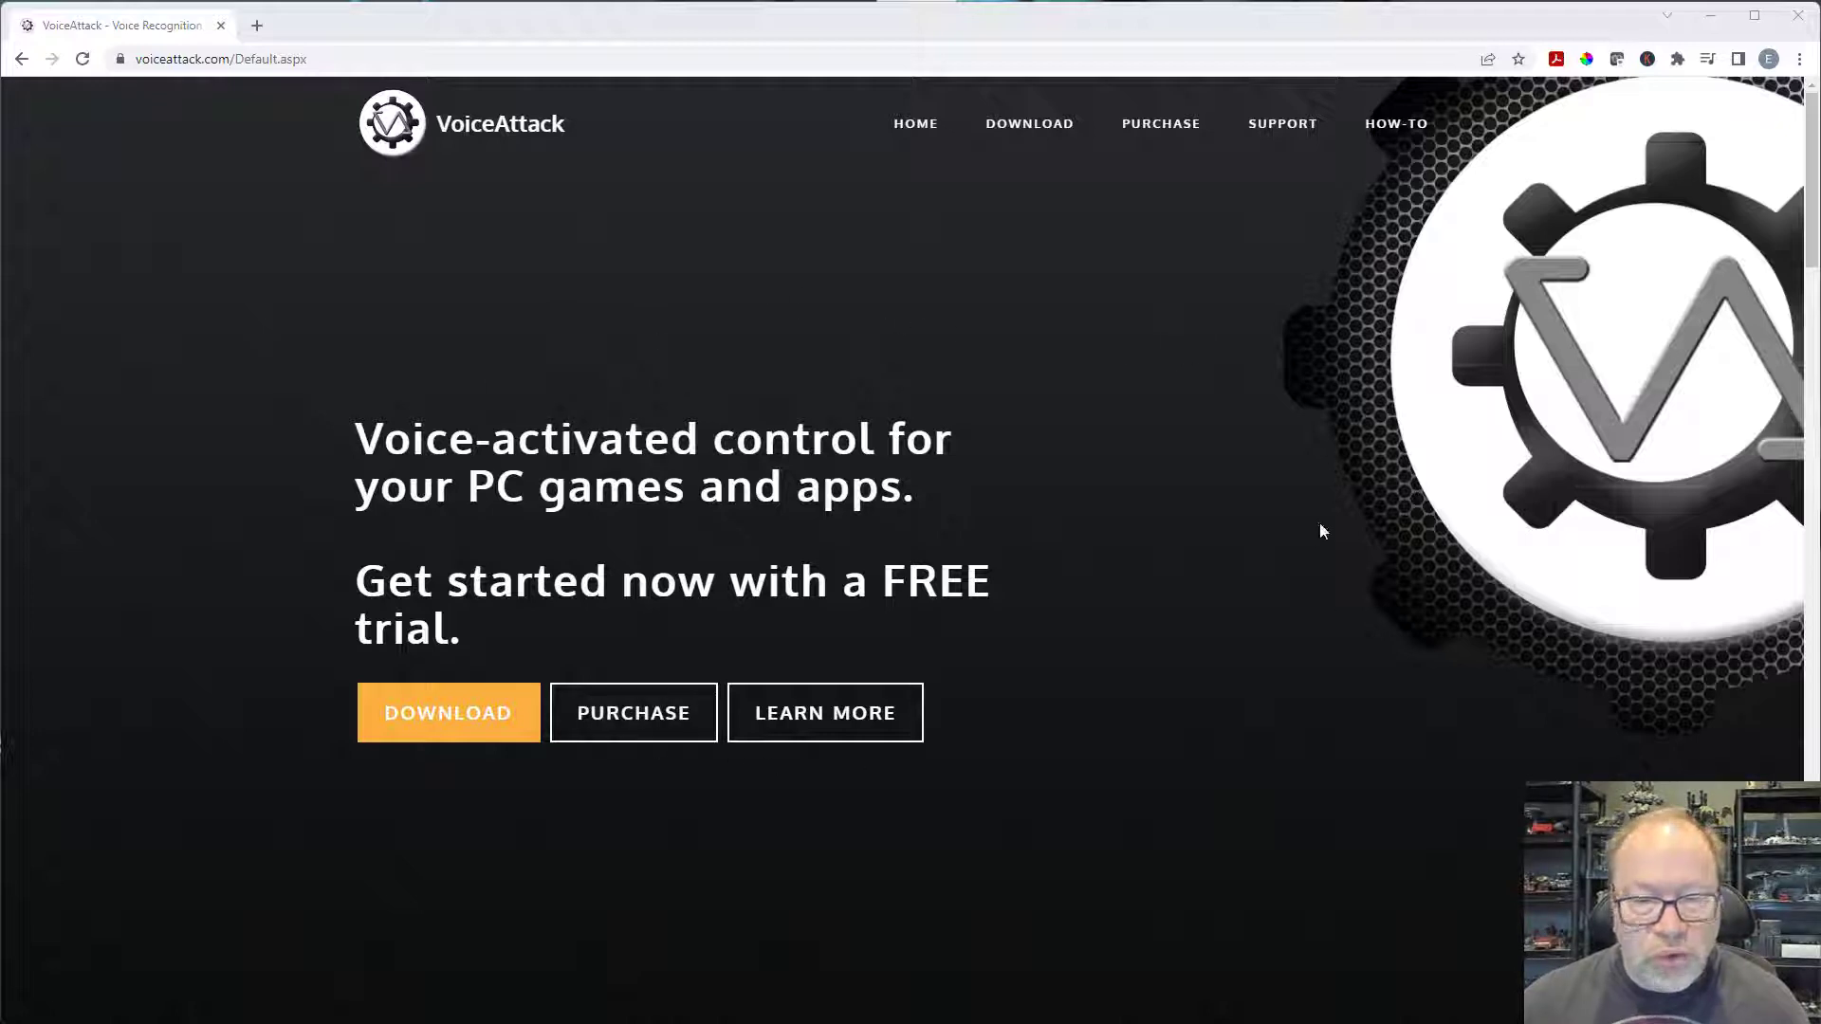
pyautogui.moveTo(1034, 135)
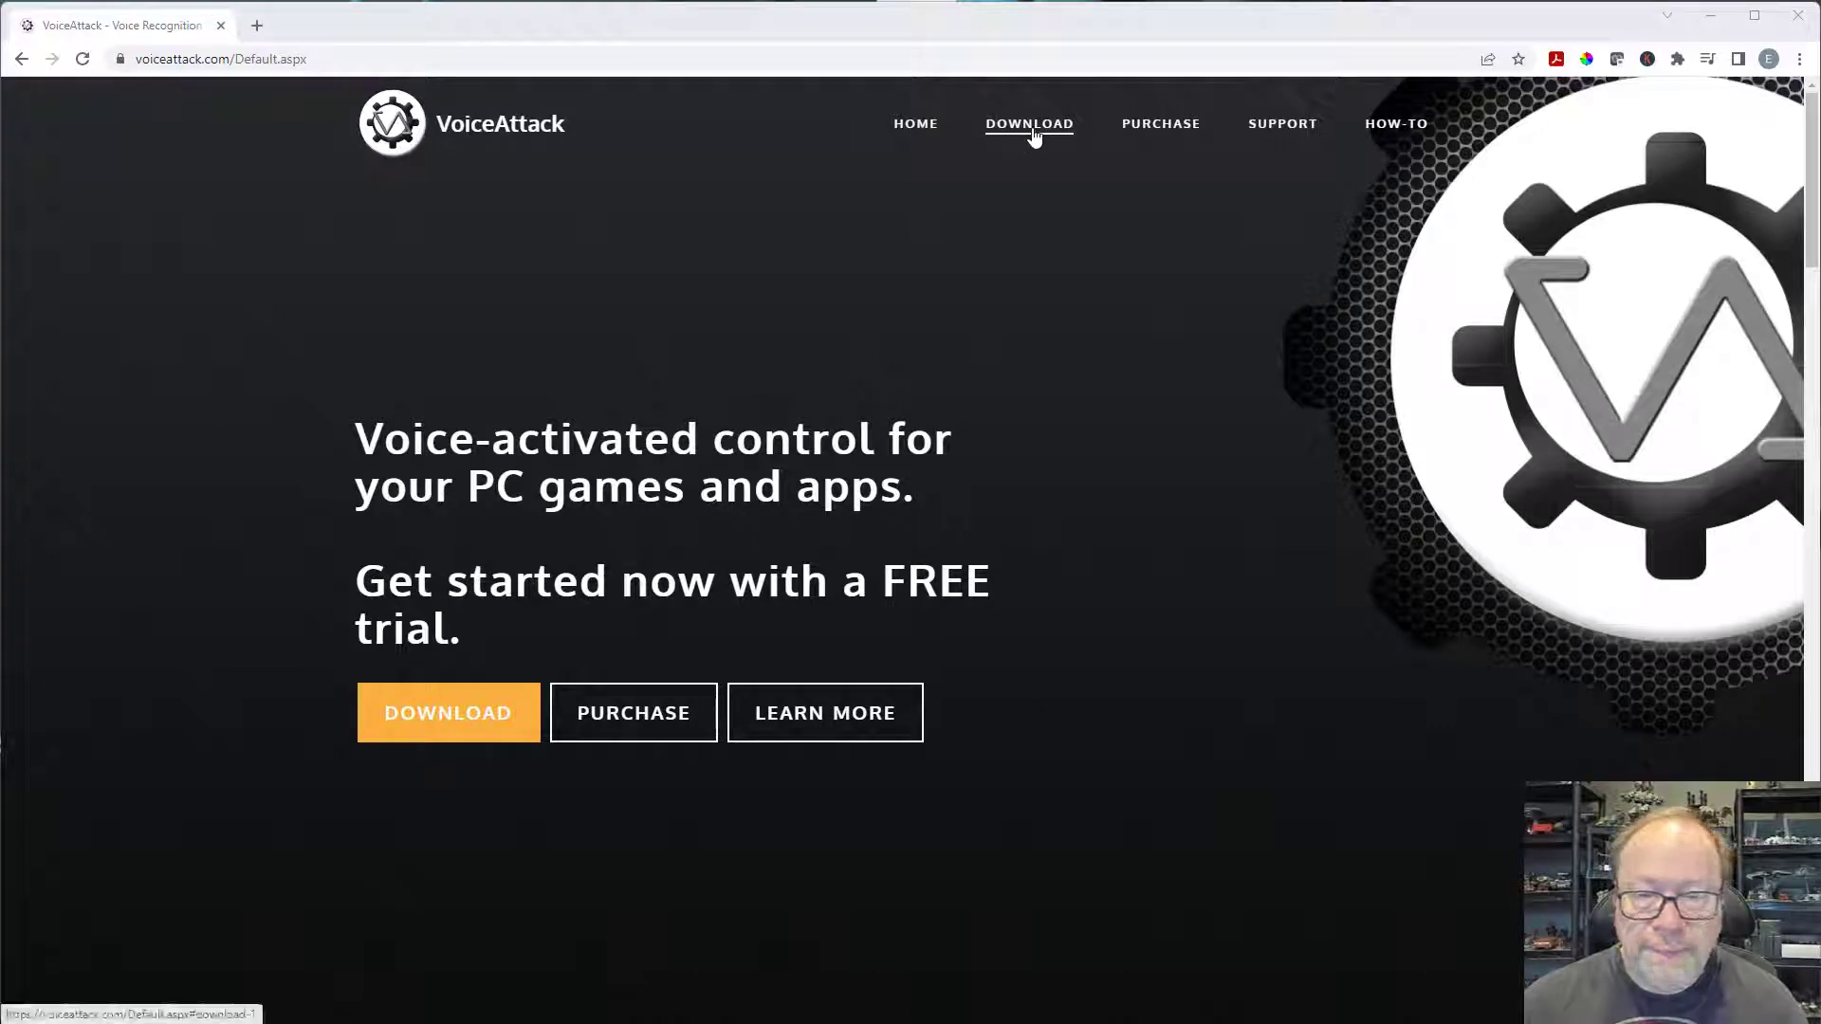
# - Download the VoiceAttack v1.8.9 64-bit installer from the site's Download page
pyautogui.click(1029, 124)
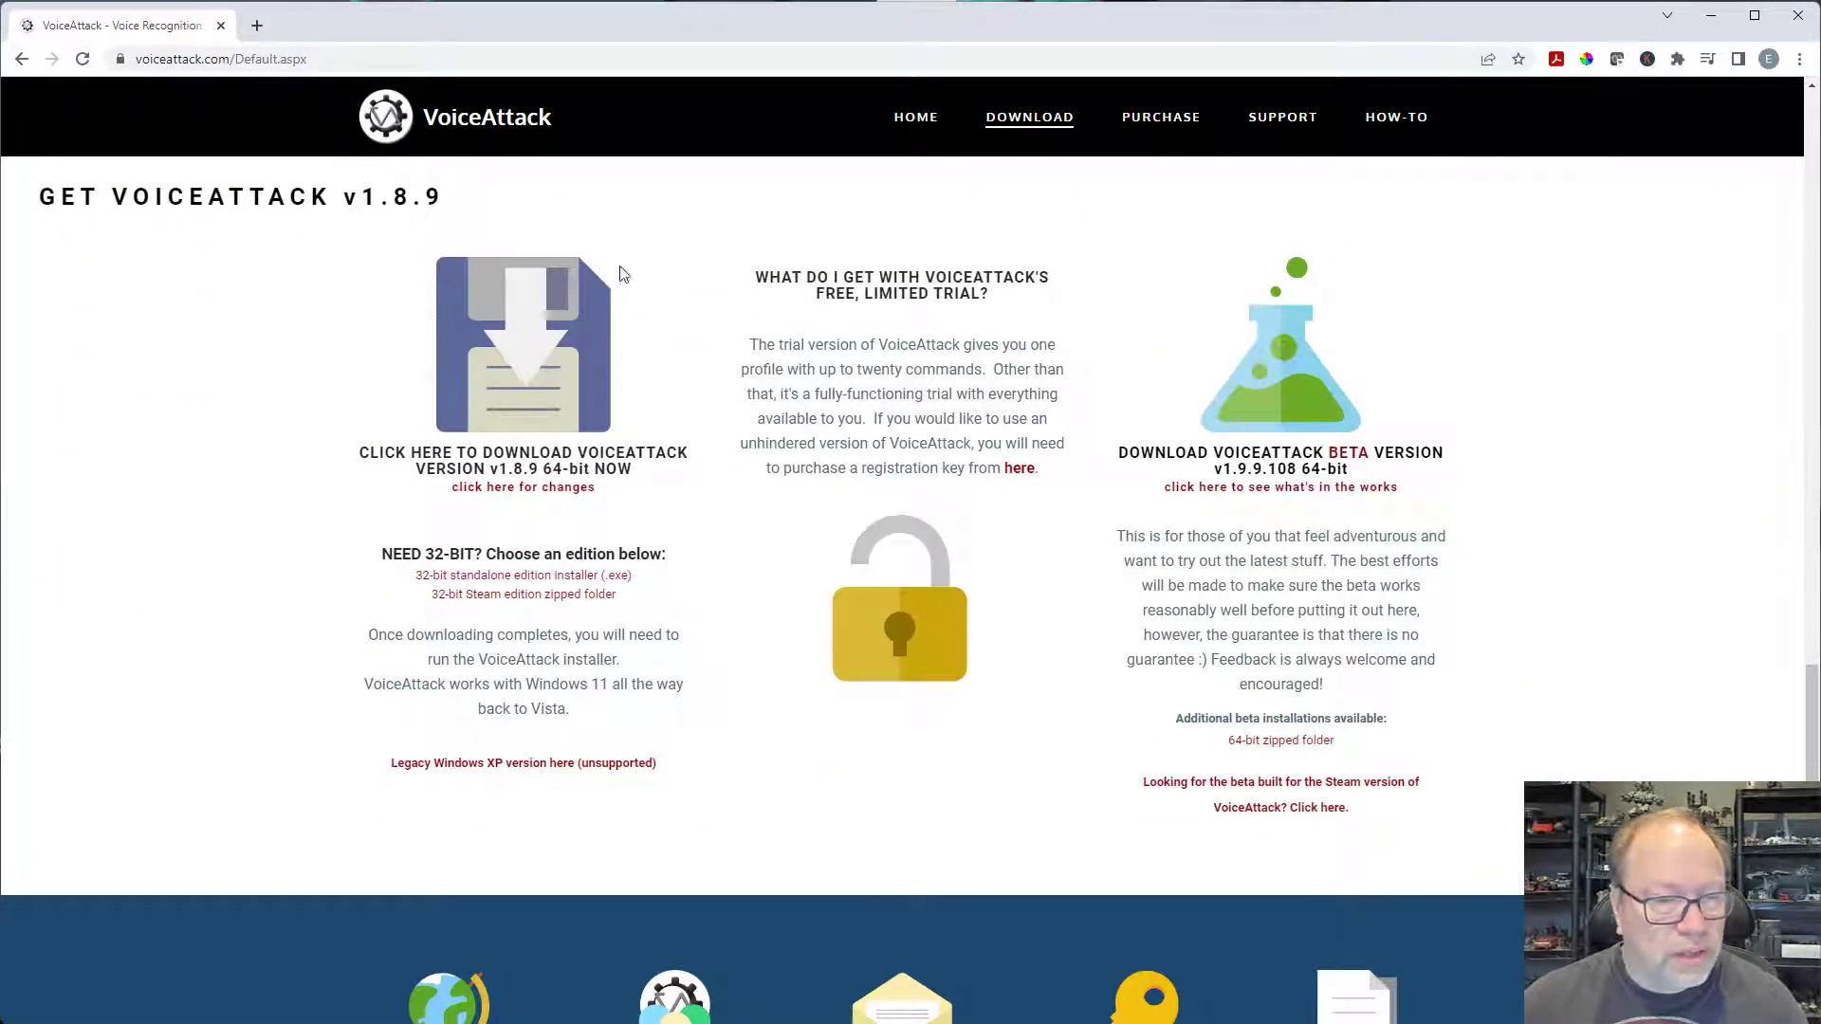
pyautogui.moveTo(474, 405)
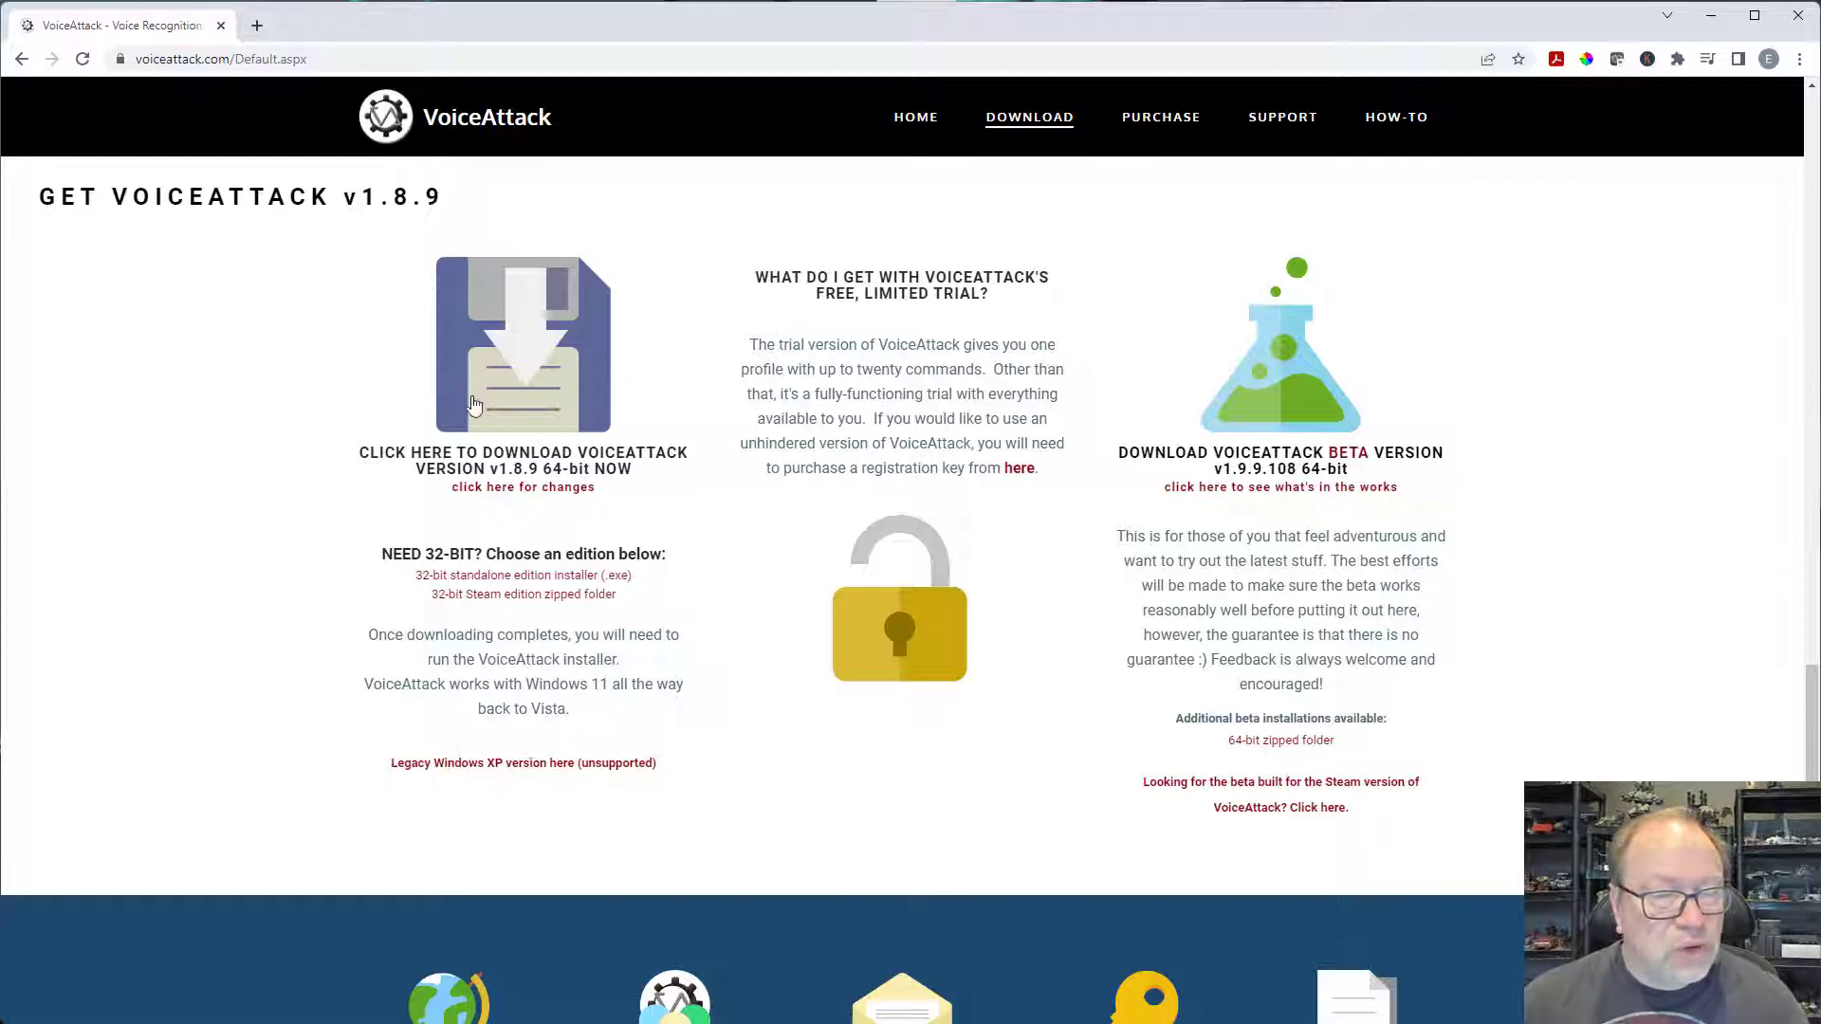
pyautogui.moveTo(500, 373)
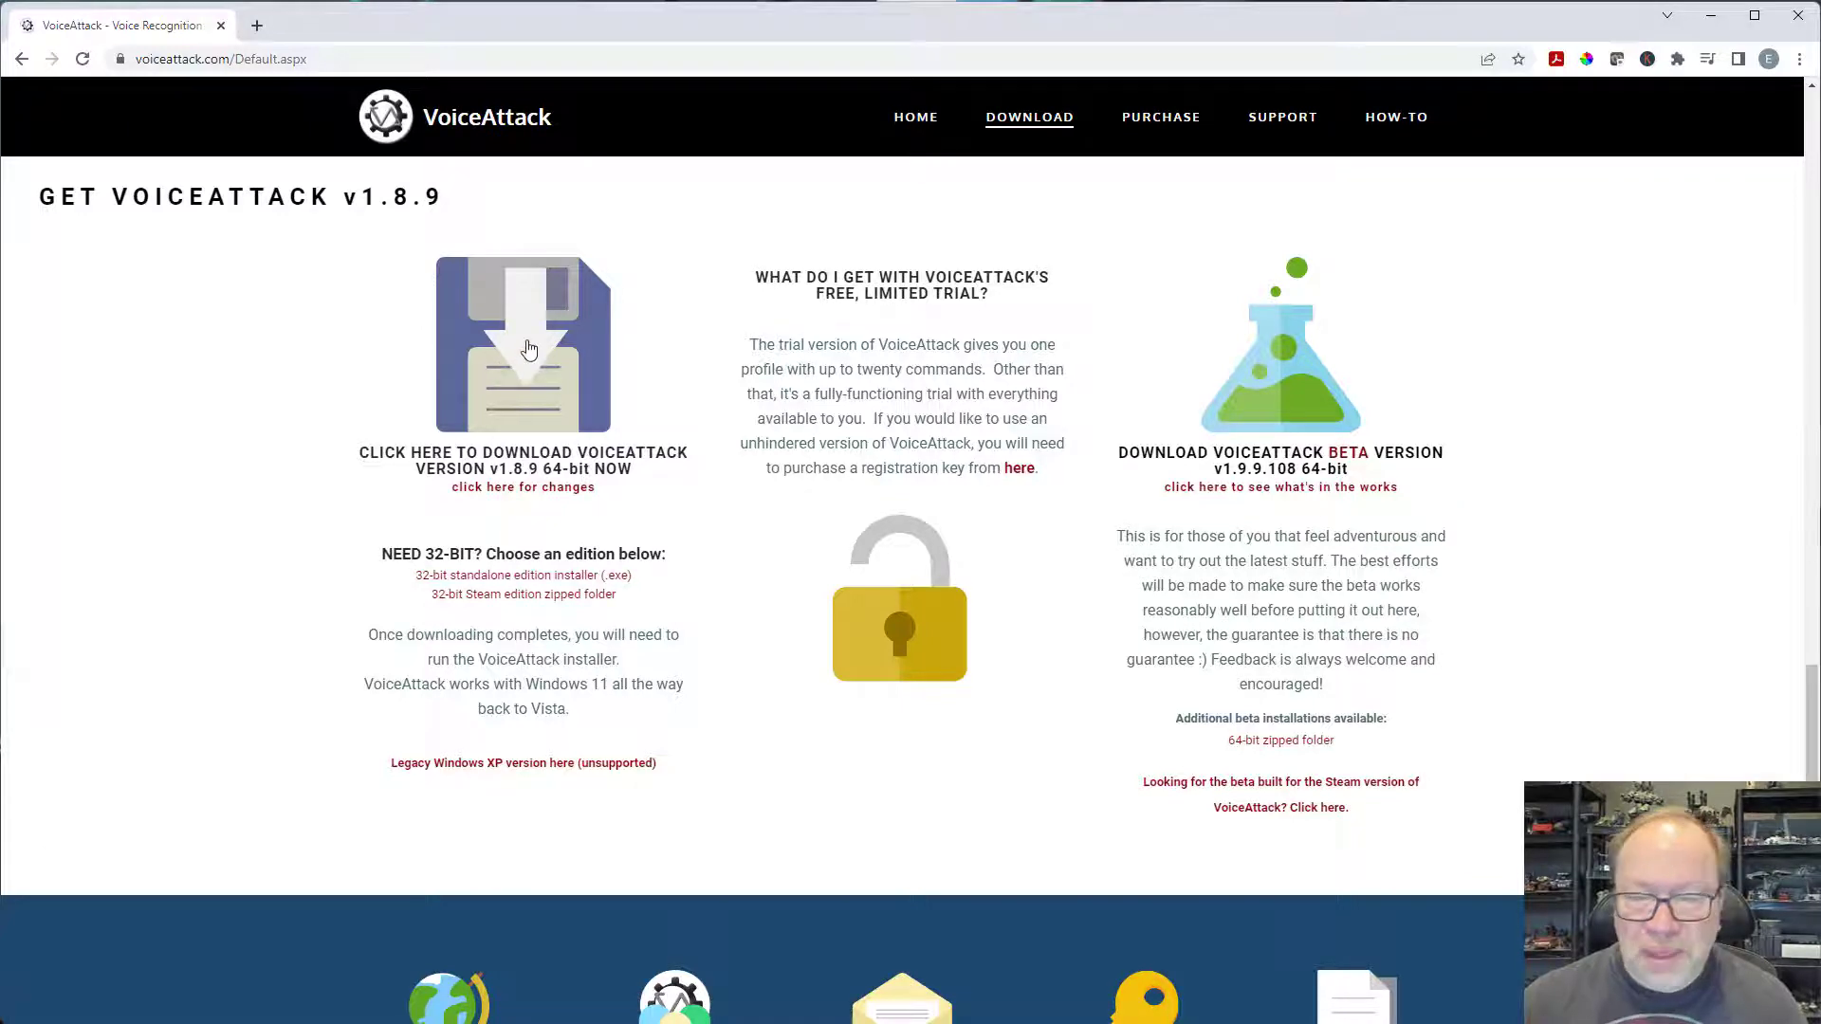
pyautogui.moveTo(533, 354)
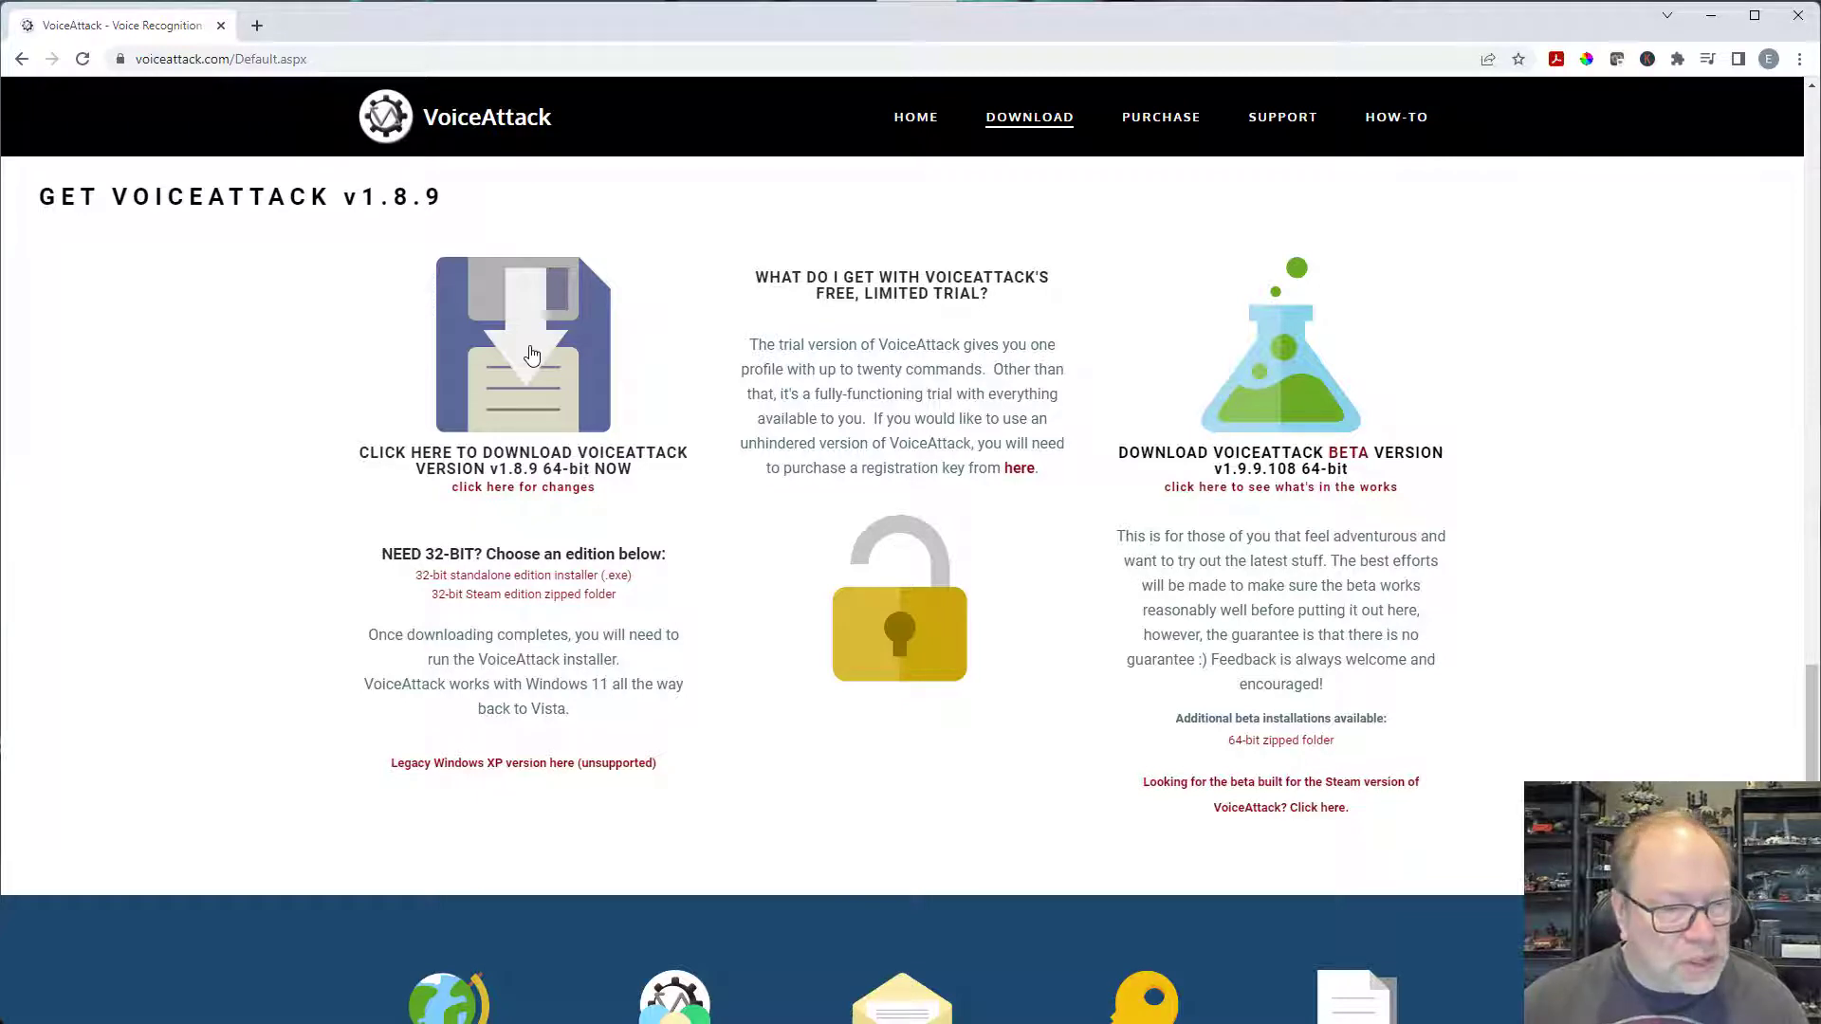
pyautogui.moveTo(526, 345)
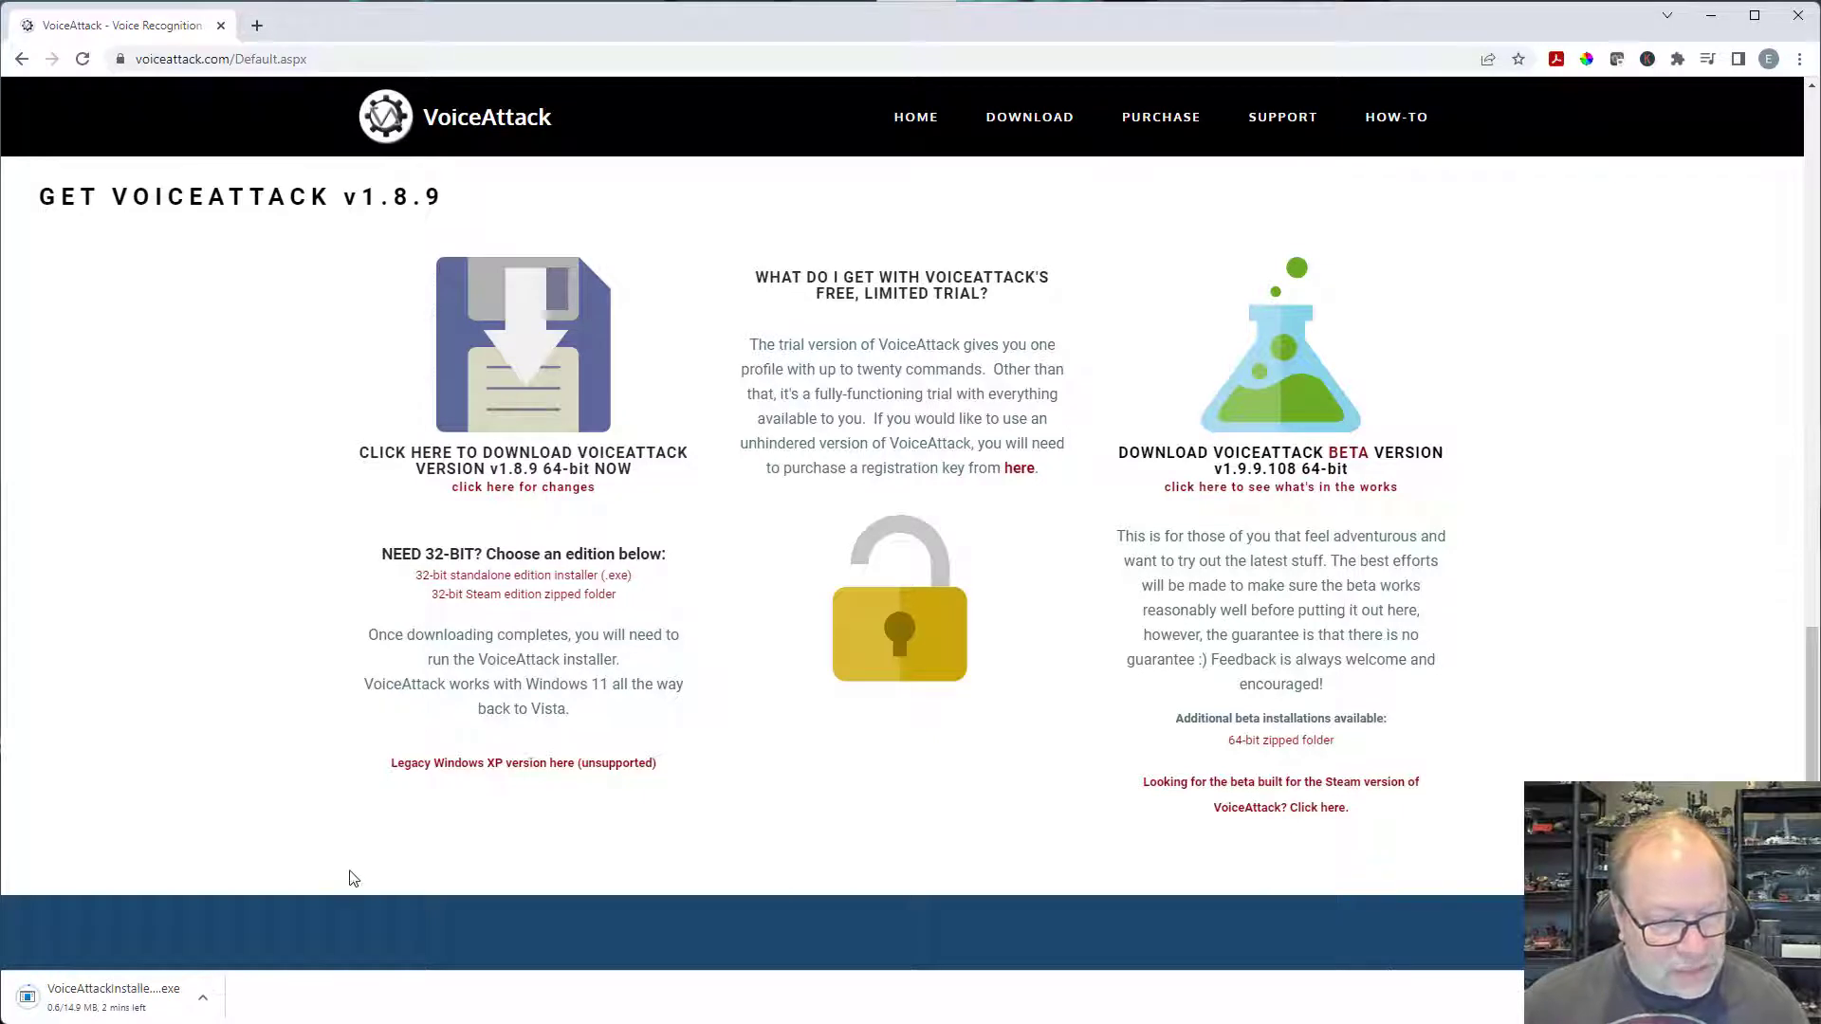
pyautogui.moveTo(279, 903)
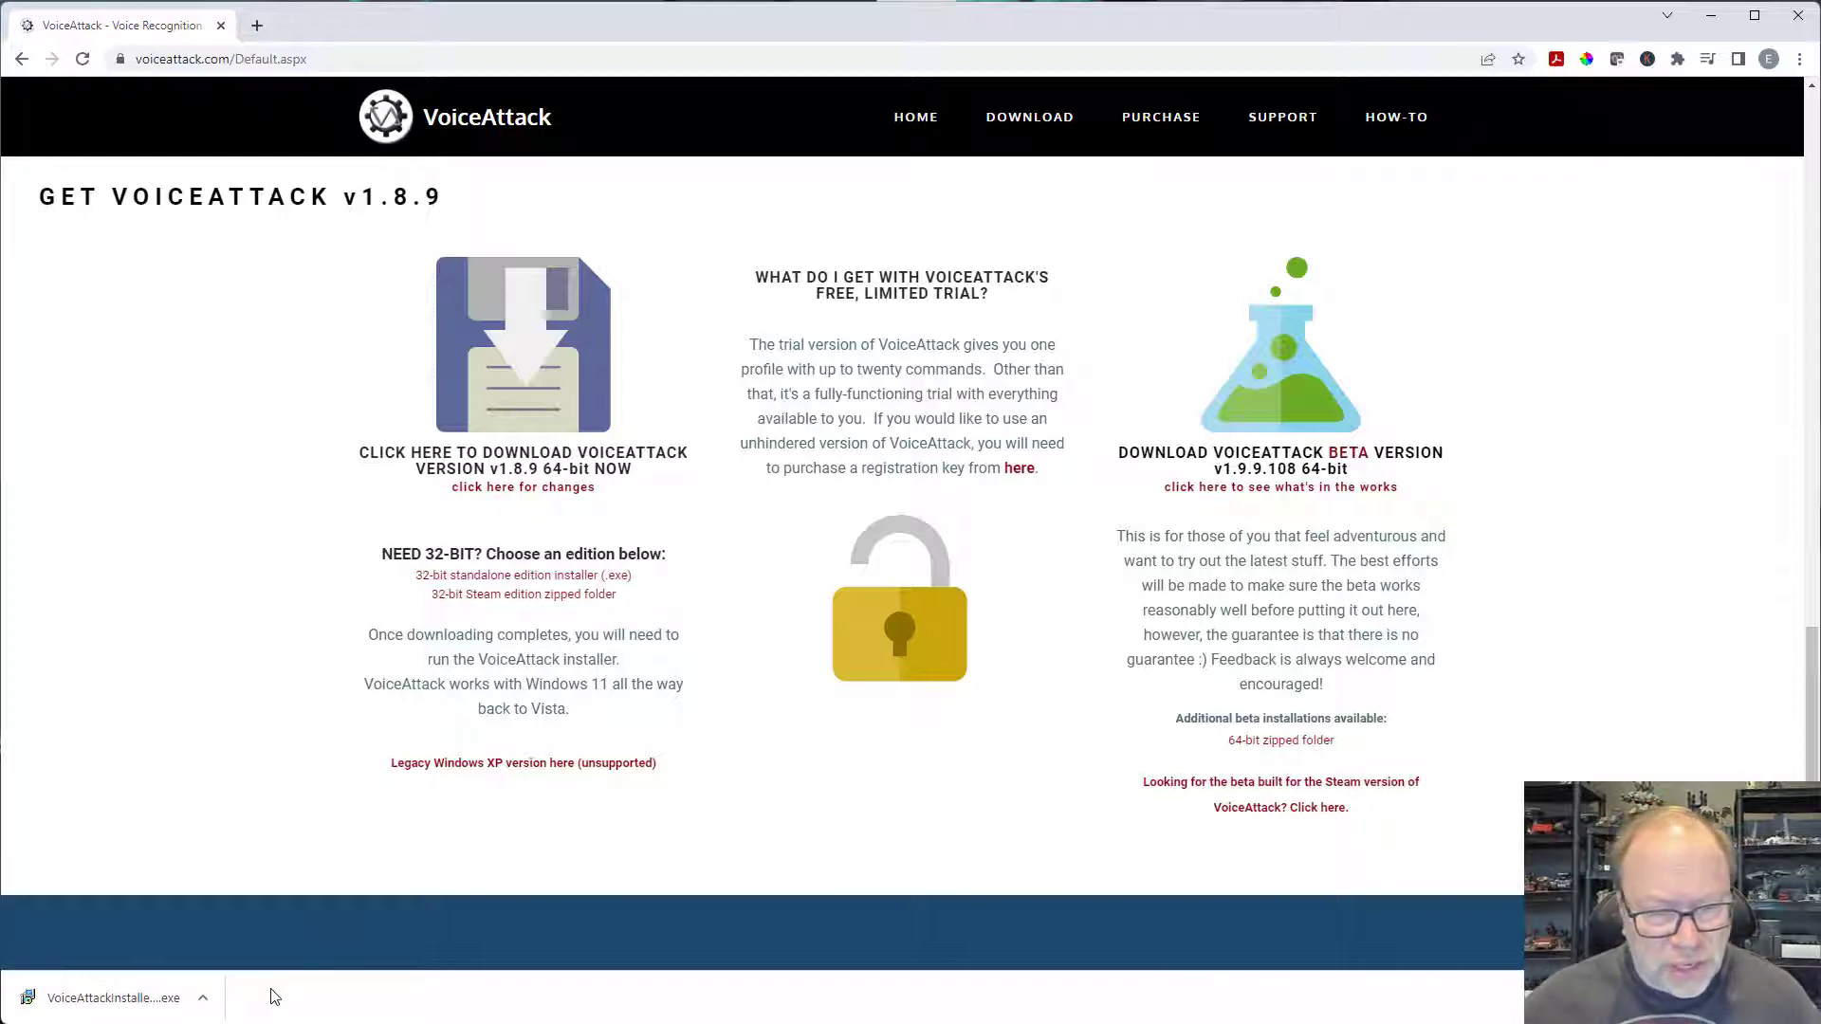
pyautogui.moveTo(309, 914)
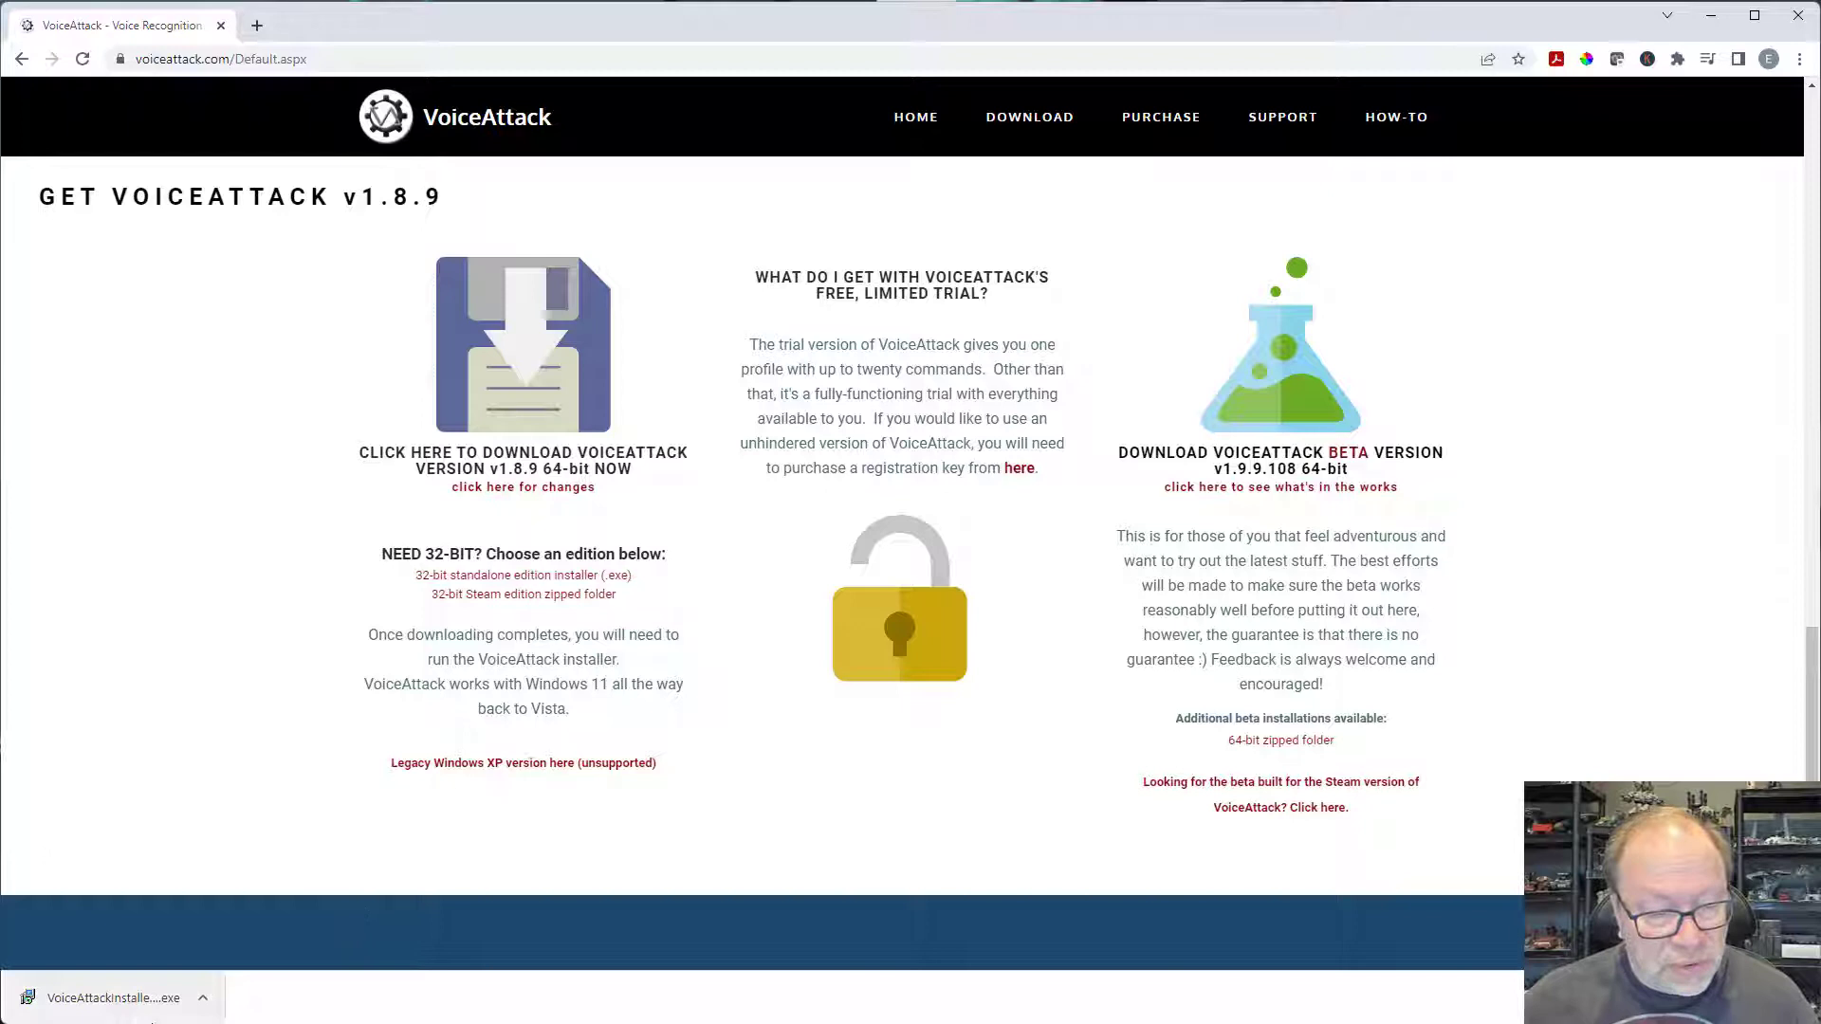
pyautogui.click(114, 998)
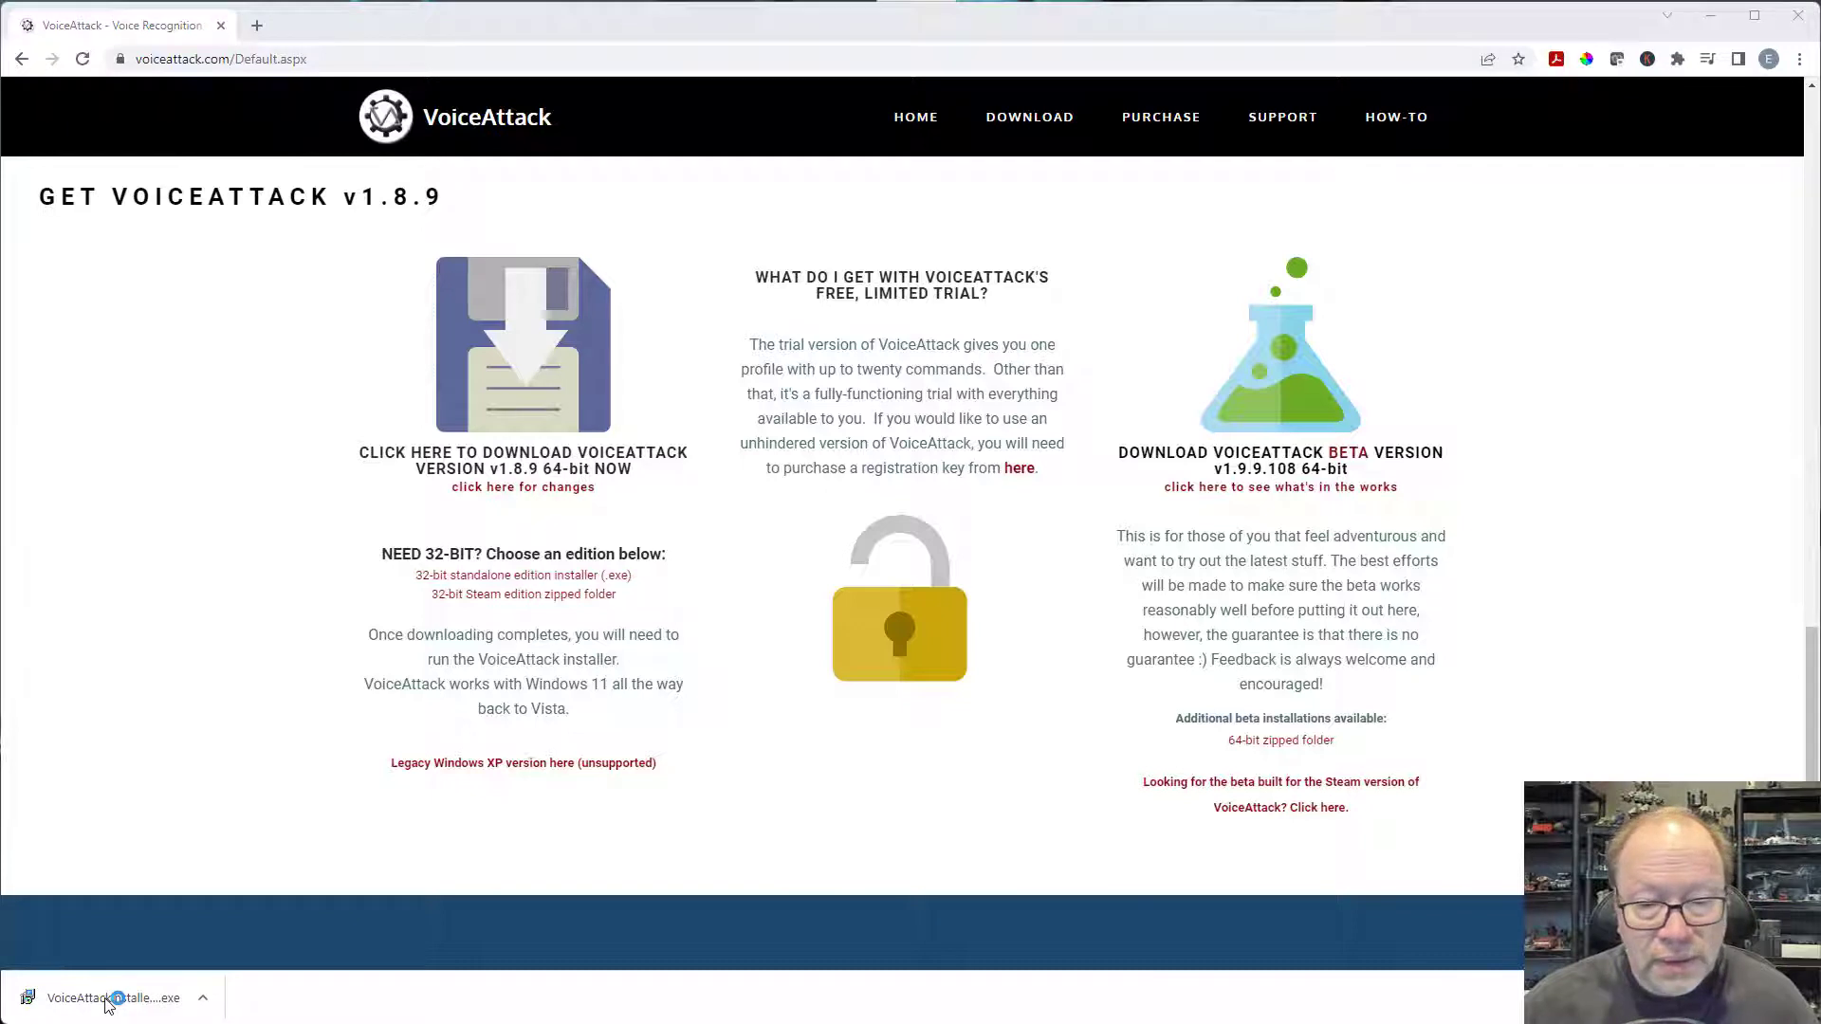
pyautogui.moveTo(632, 734)
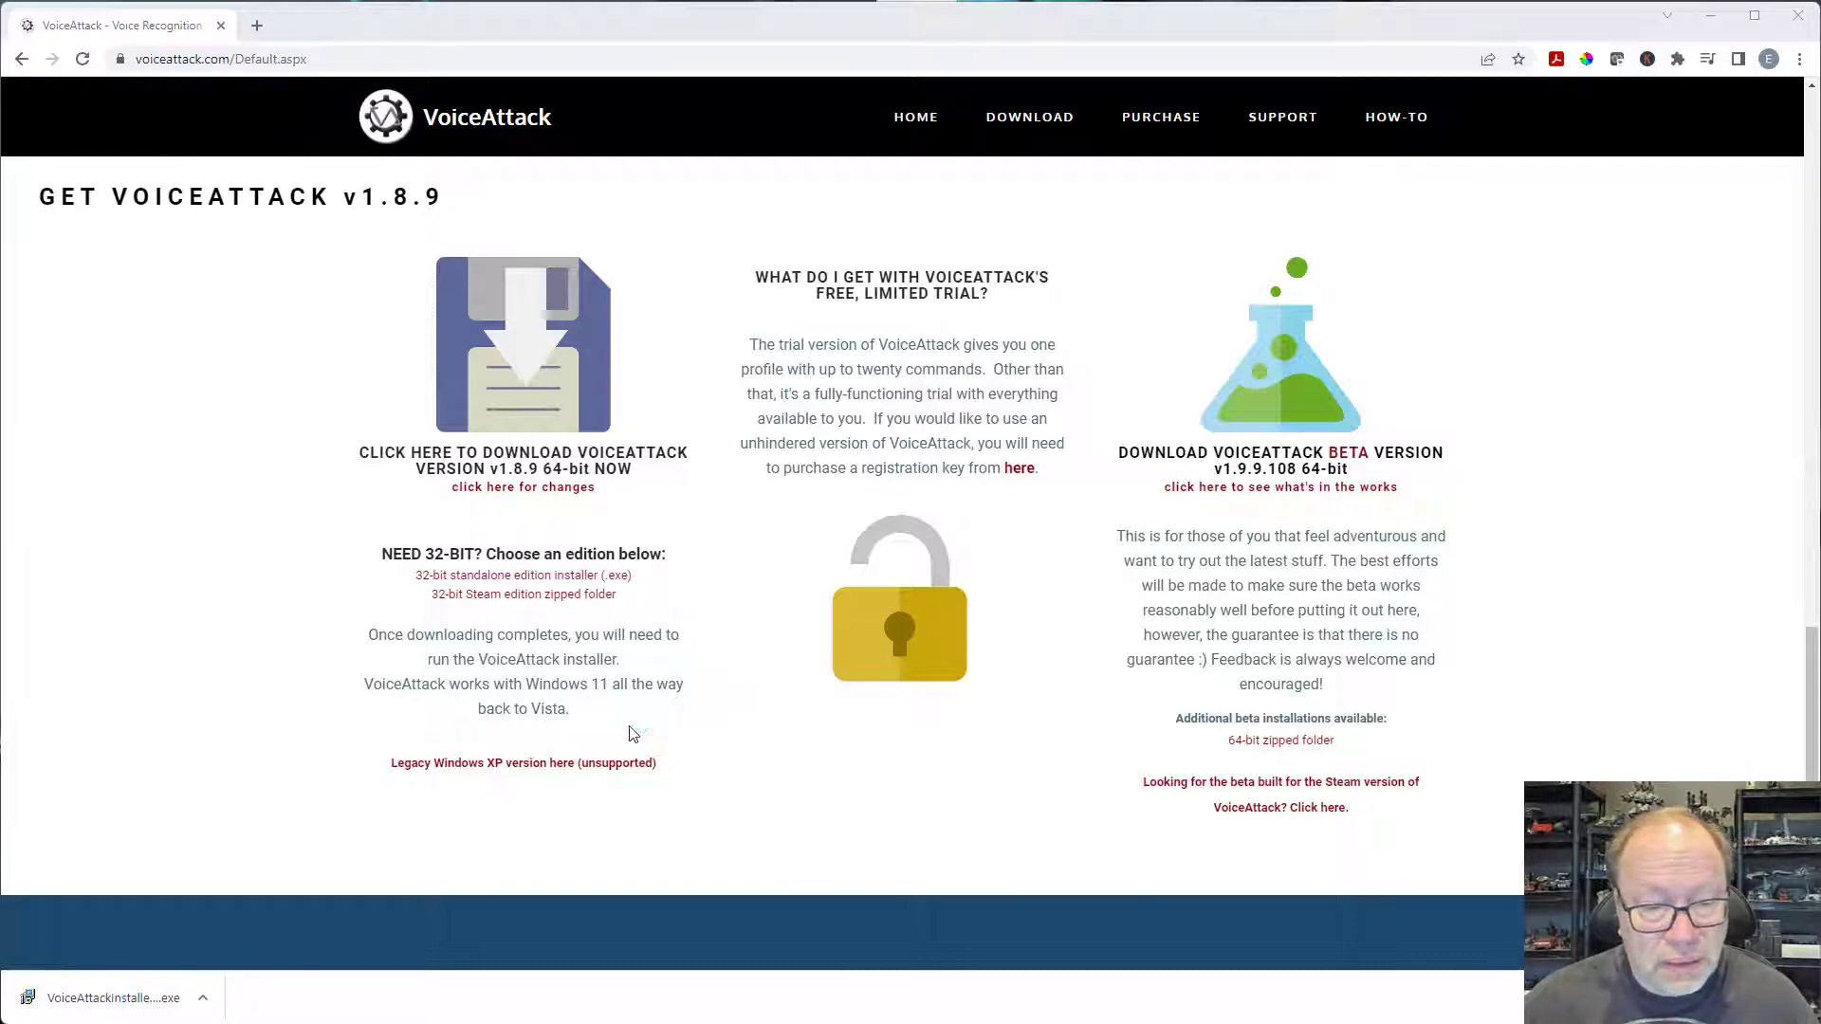
# - Launch the downloaded VoiceAttack installer and accept the license agreement
pyautogui.click(112, 997)
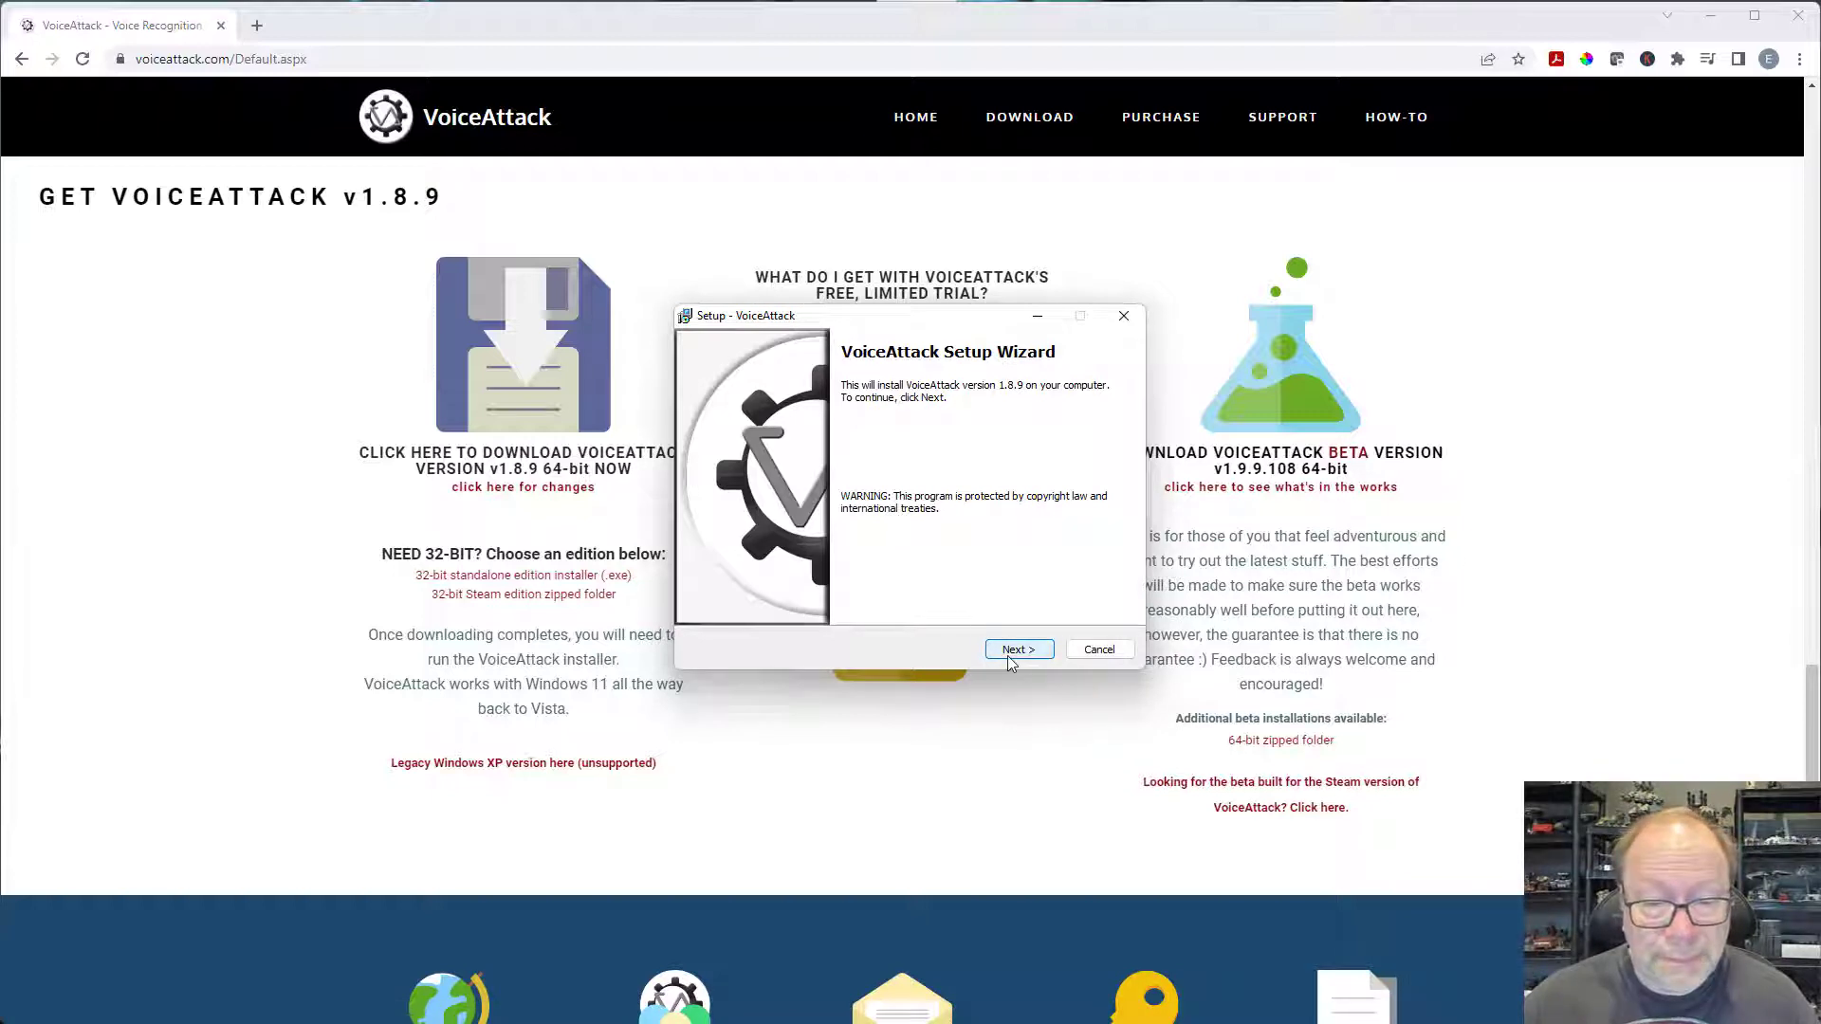
pyautogui.click(1019, 649)
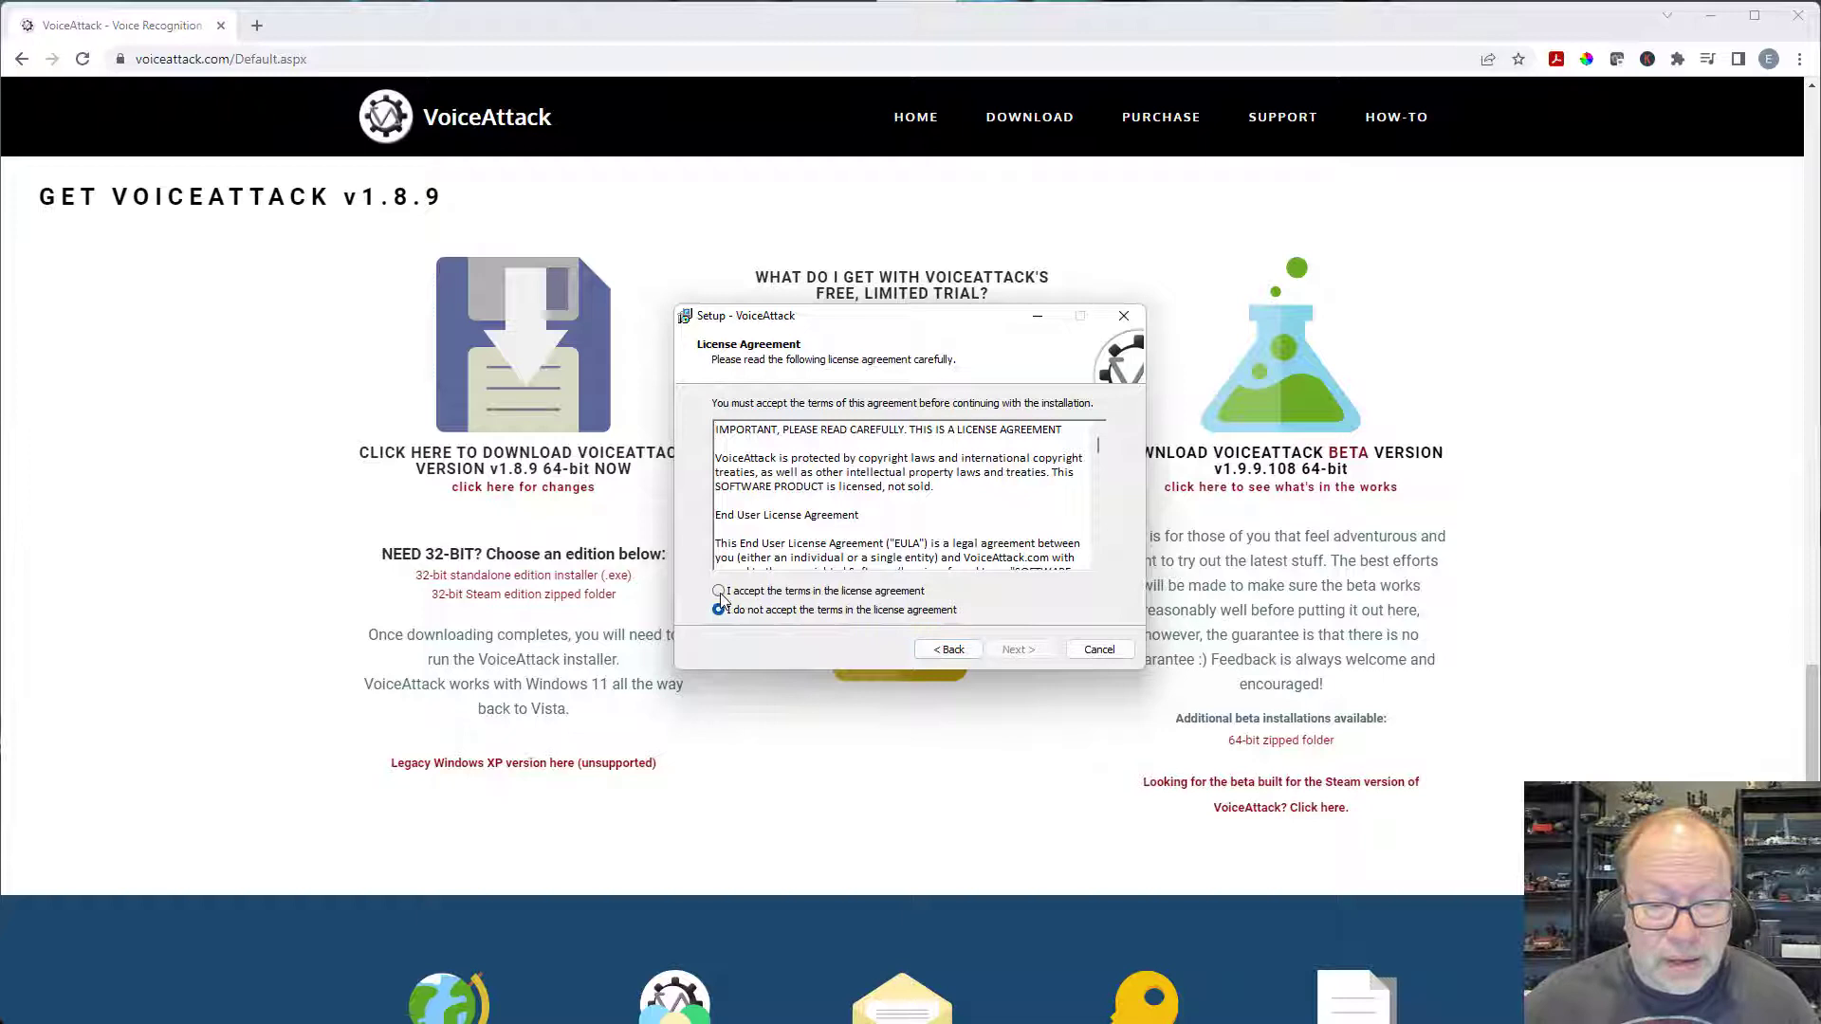
pyautogui.click(719, 591)
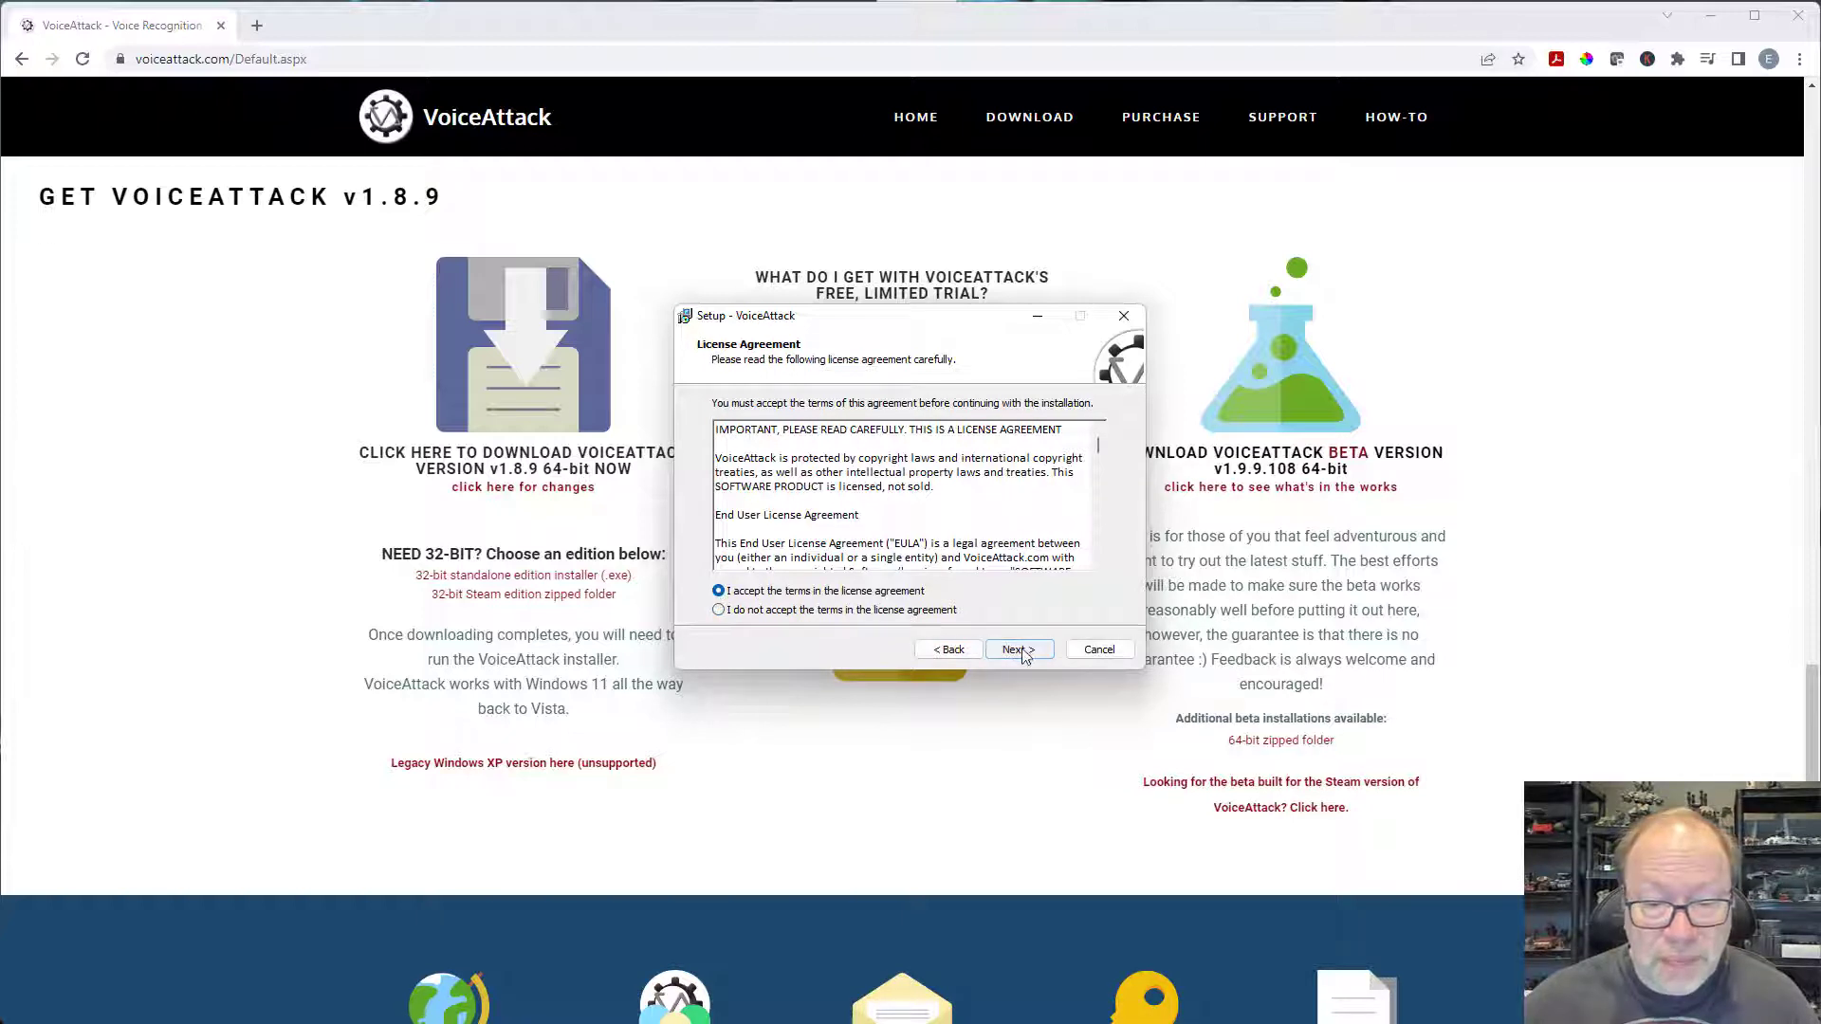
pyautogui.click(1018, 649)
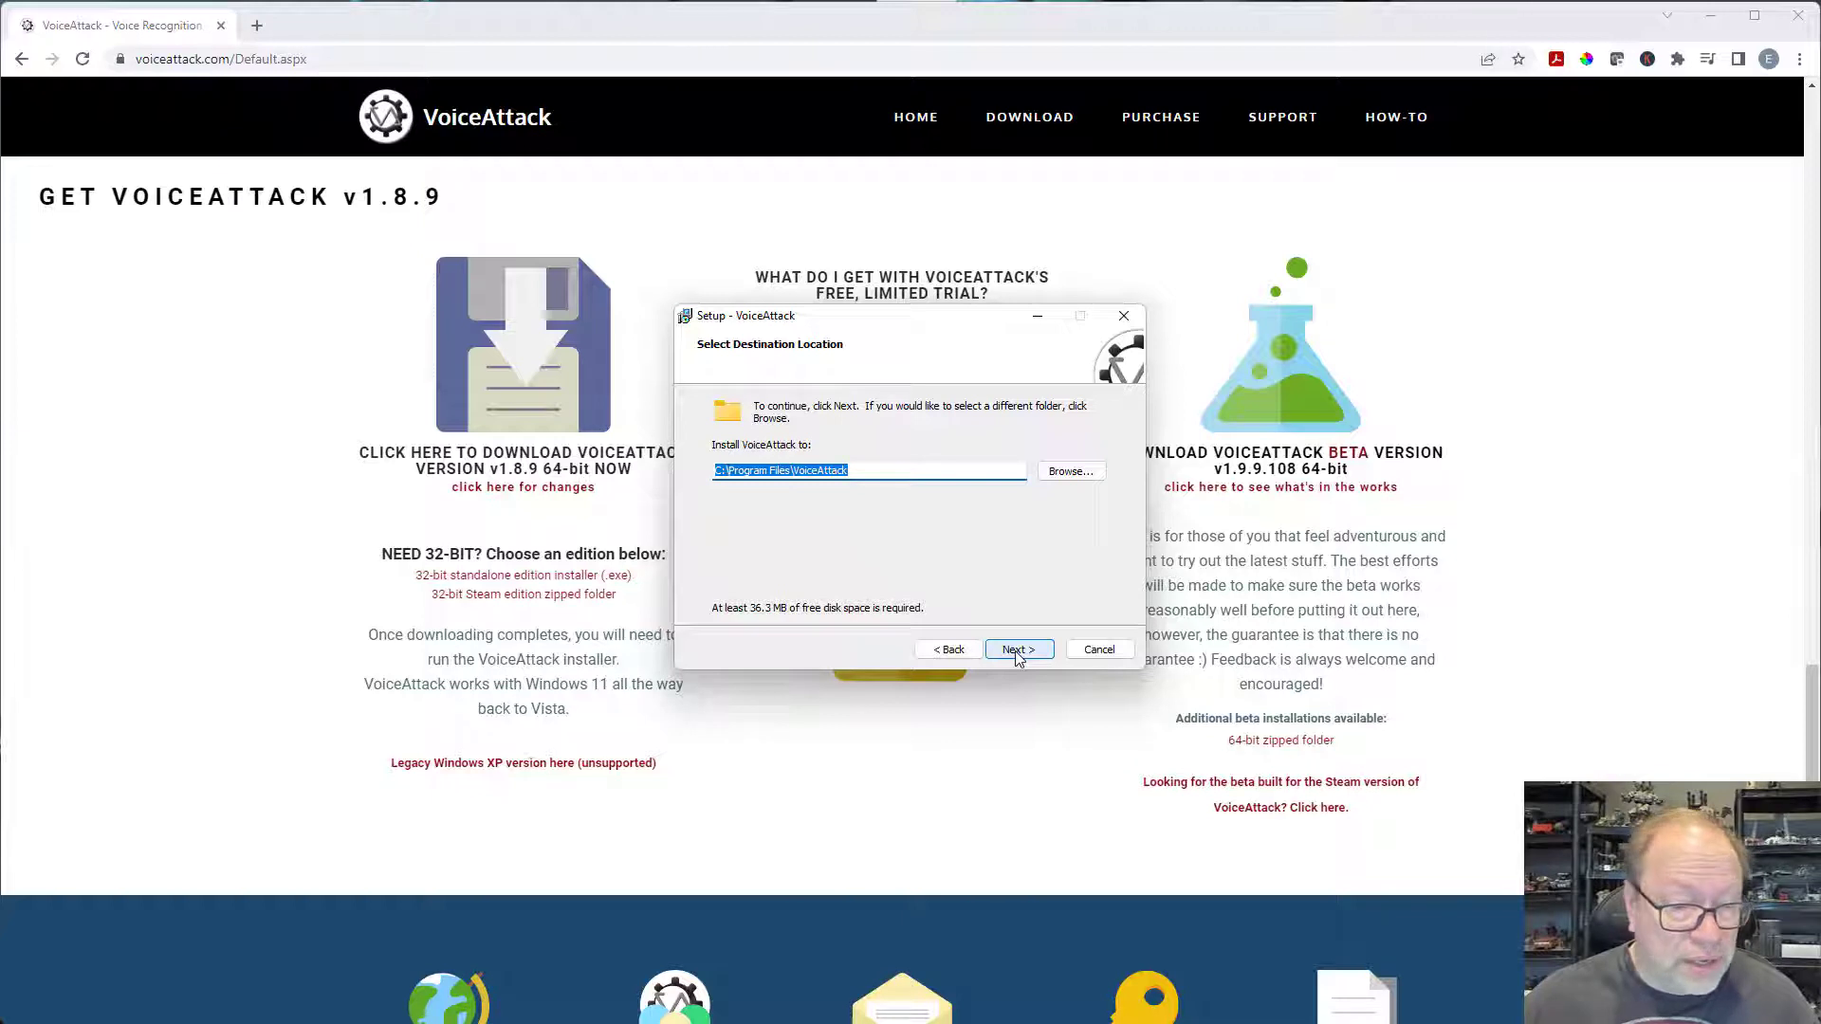
# - Keep the default install folder, add a desktop shortcut, install and finish setup
pyautogui.click(1019, 649)
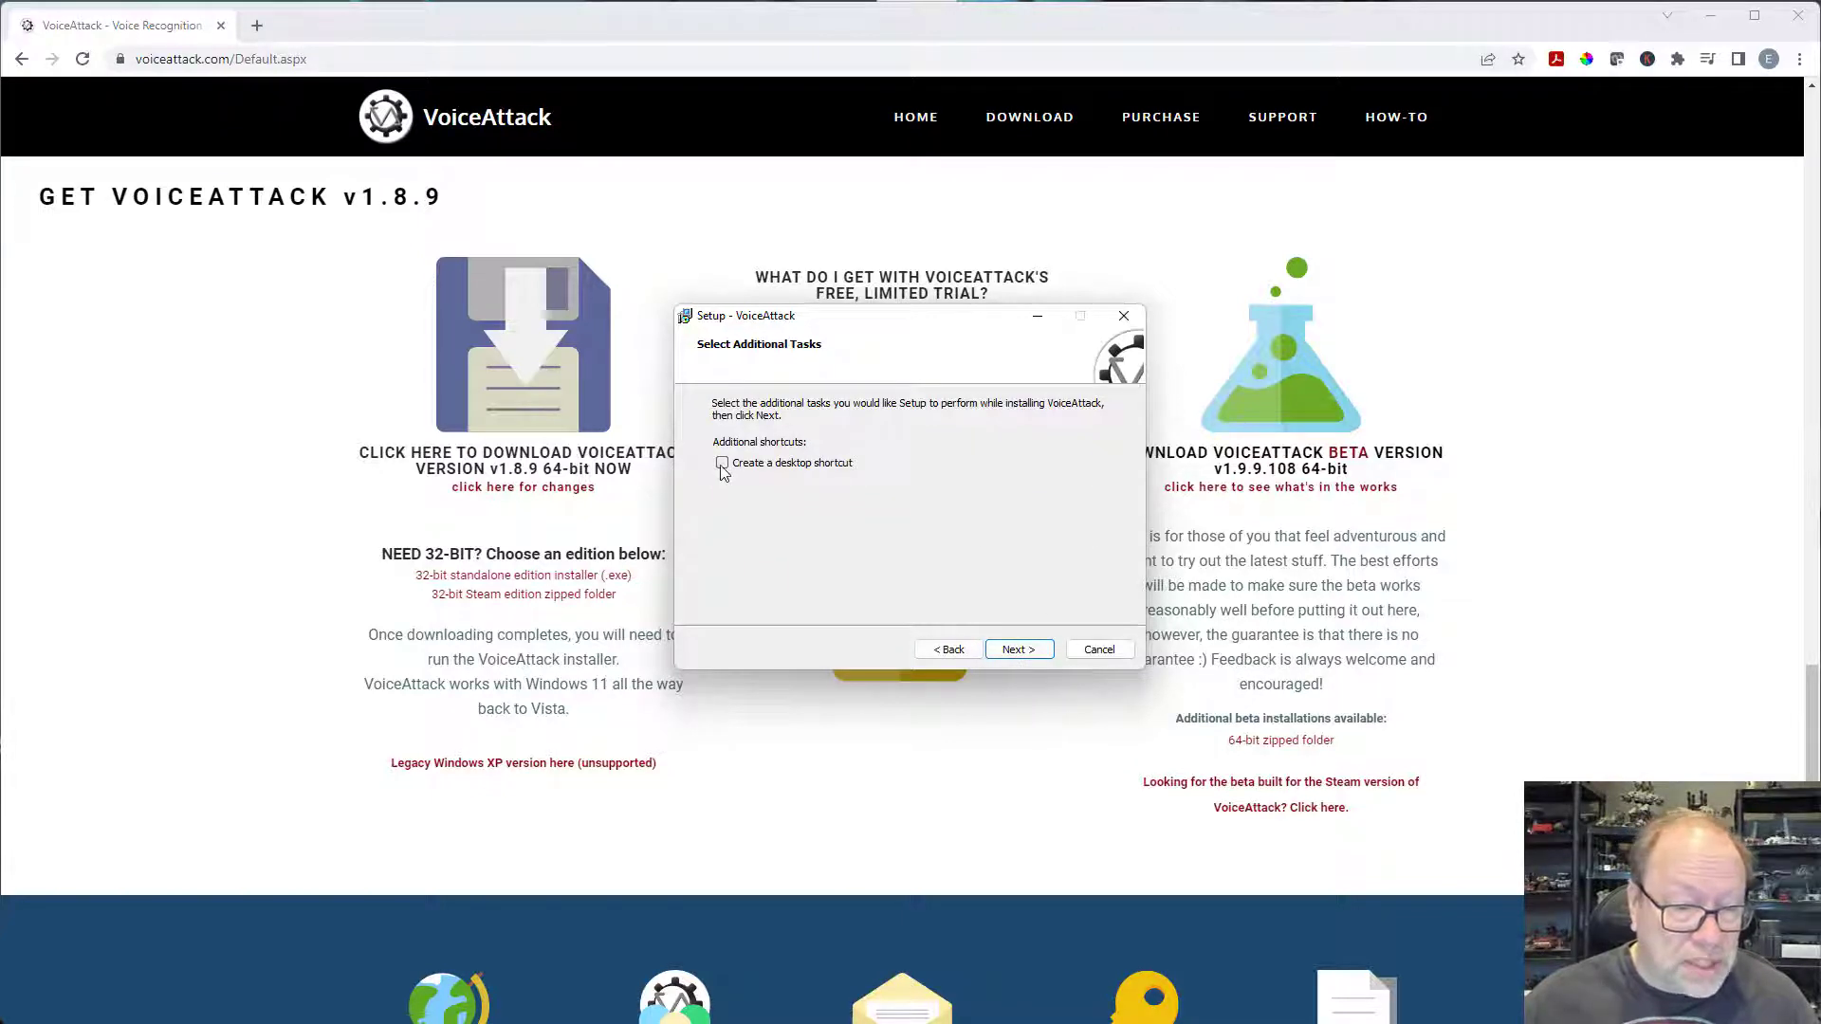
pyautogui.click(721, 463)
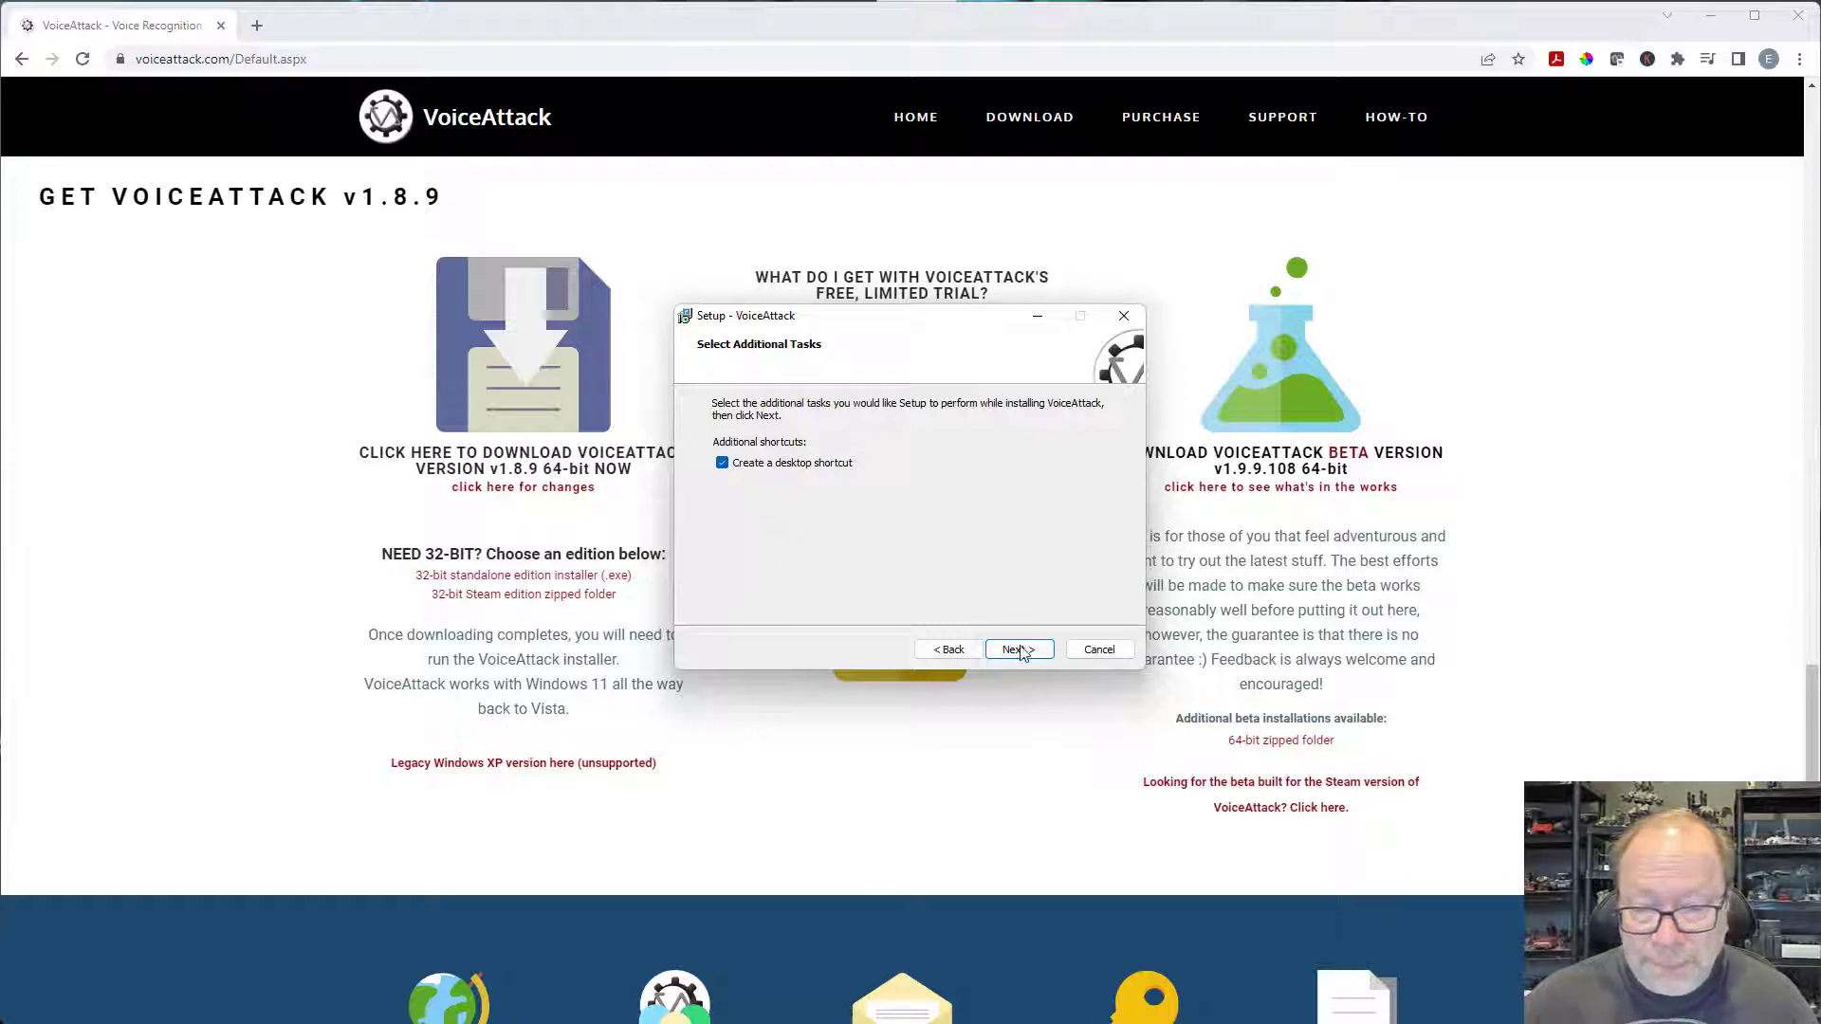
pyautogui.click(1019, 649)
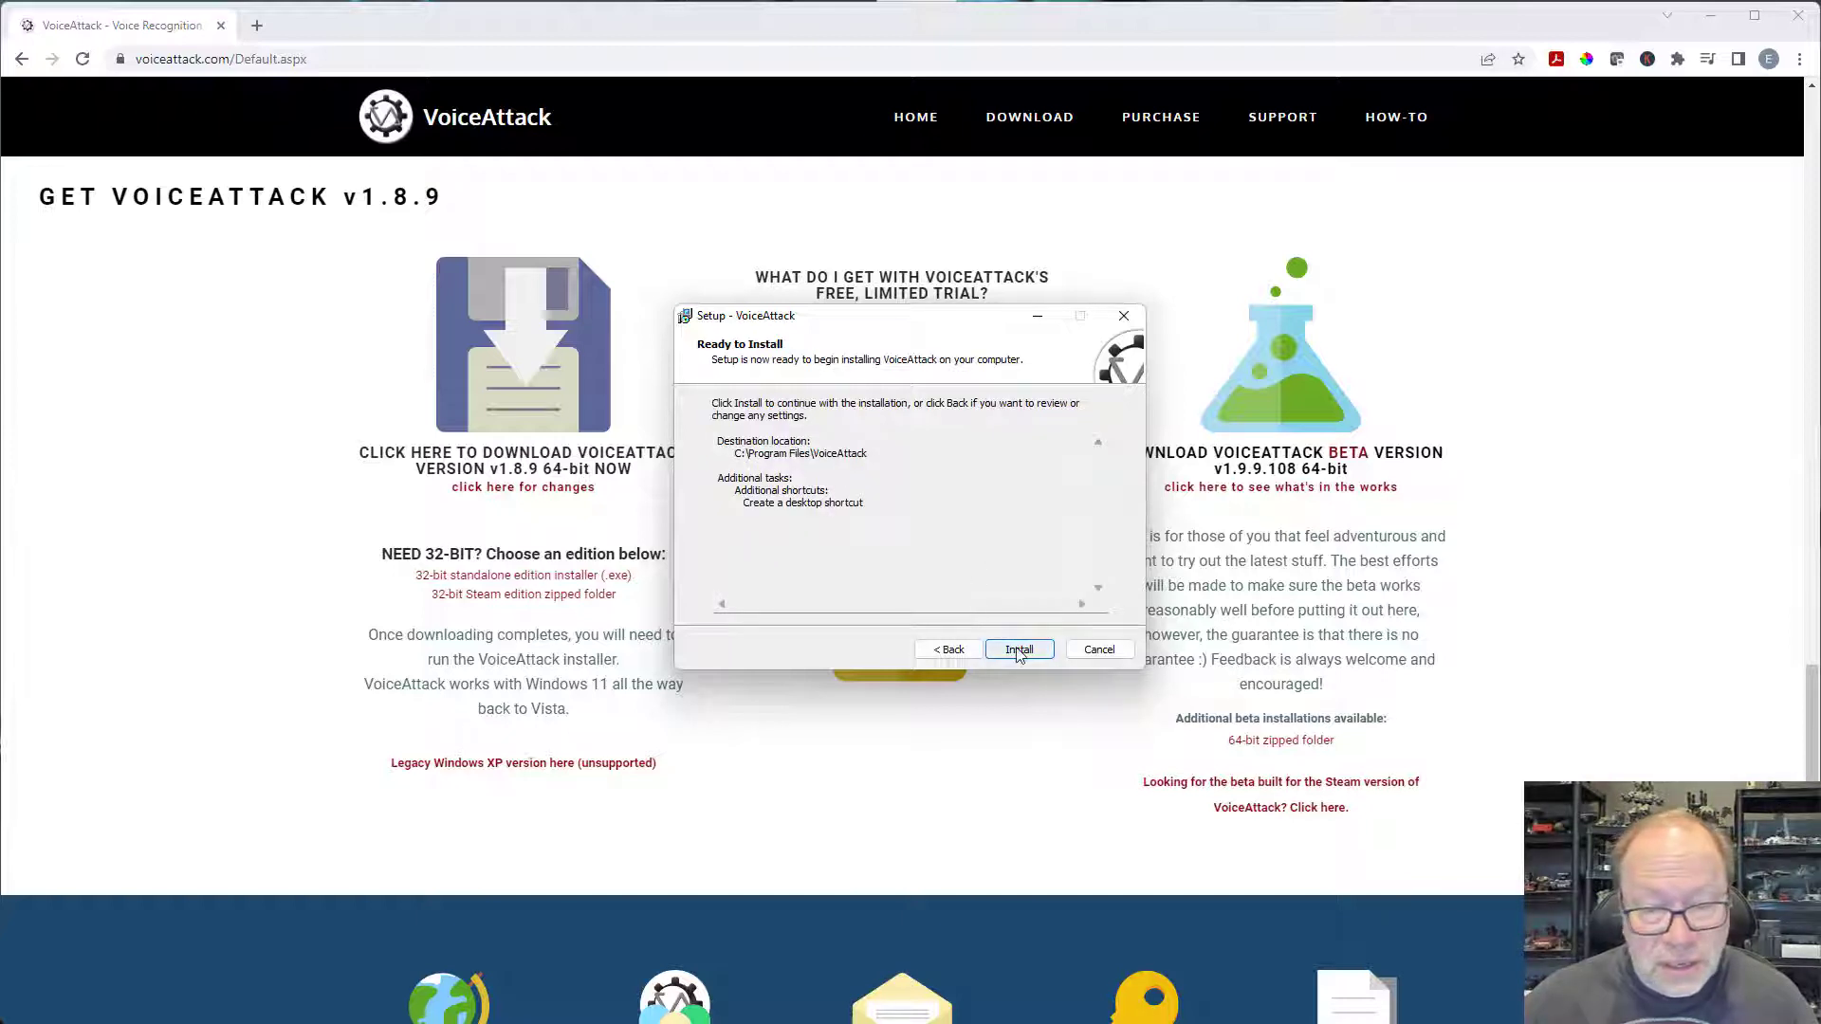
pyautogui.click(1019, 648)
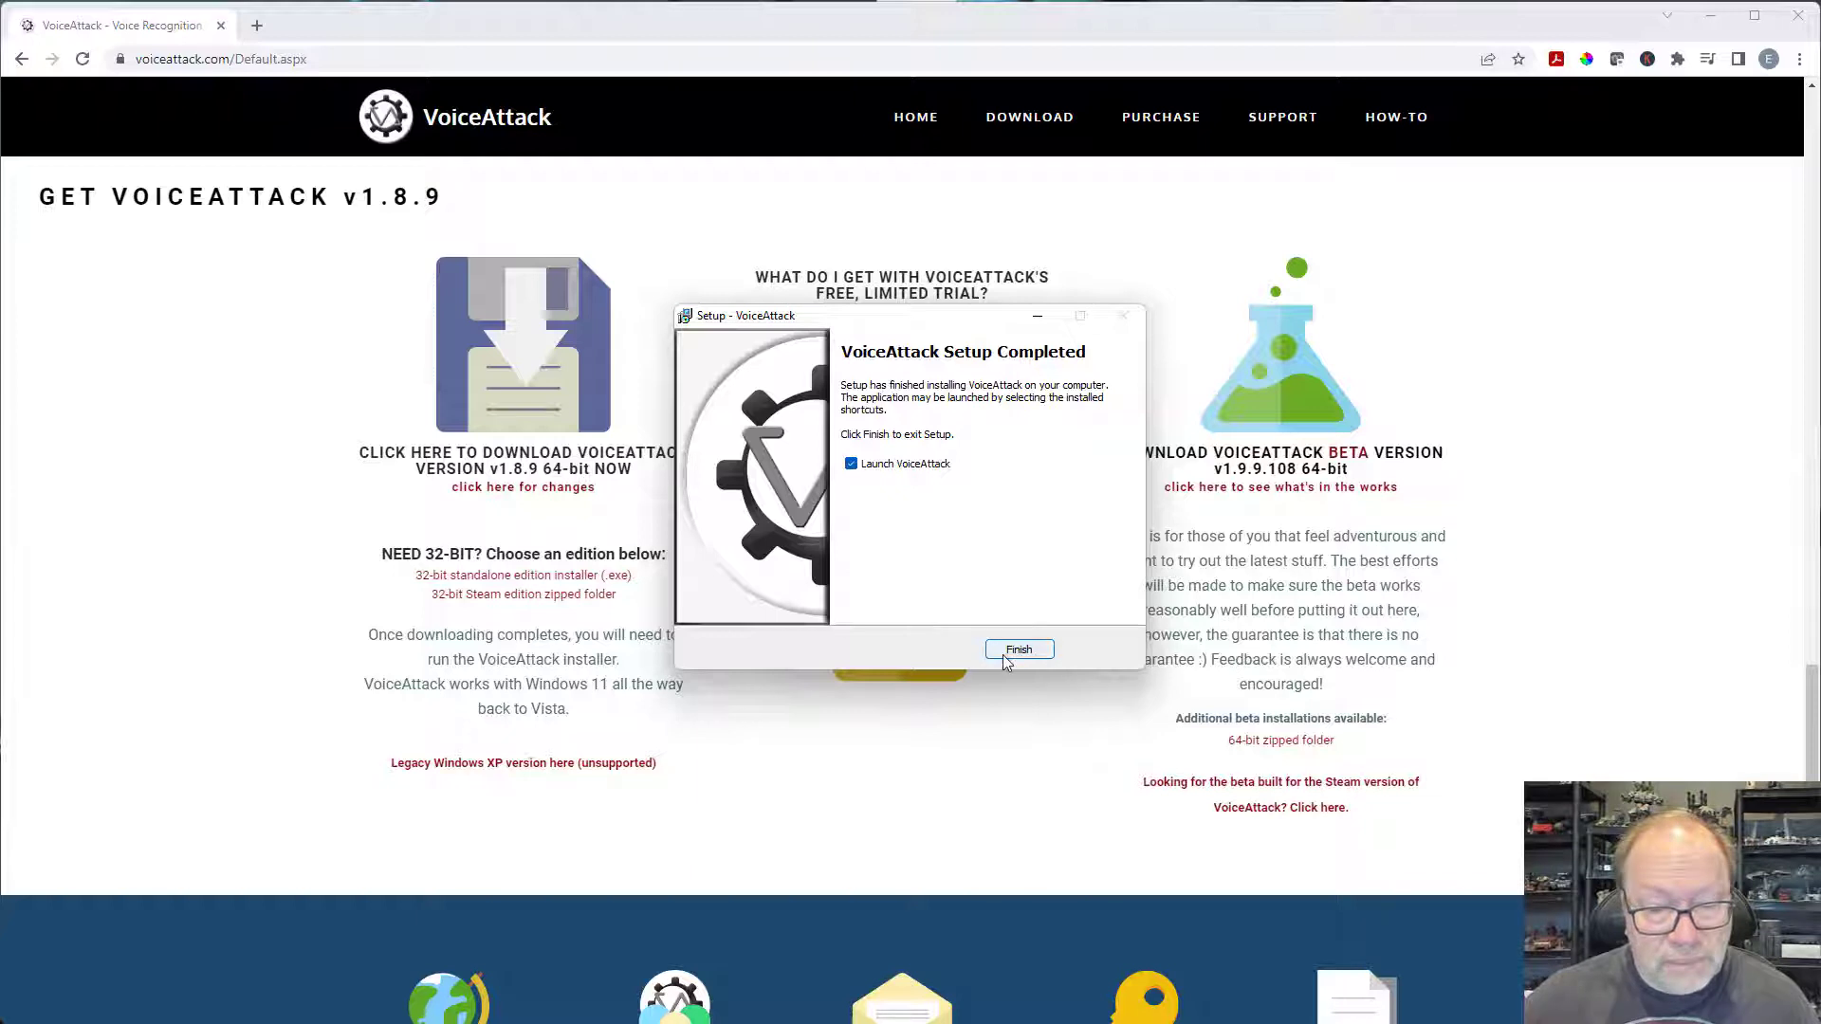
pyautogui.click(1018, 650)
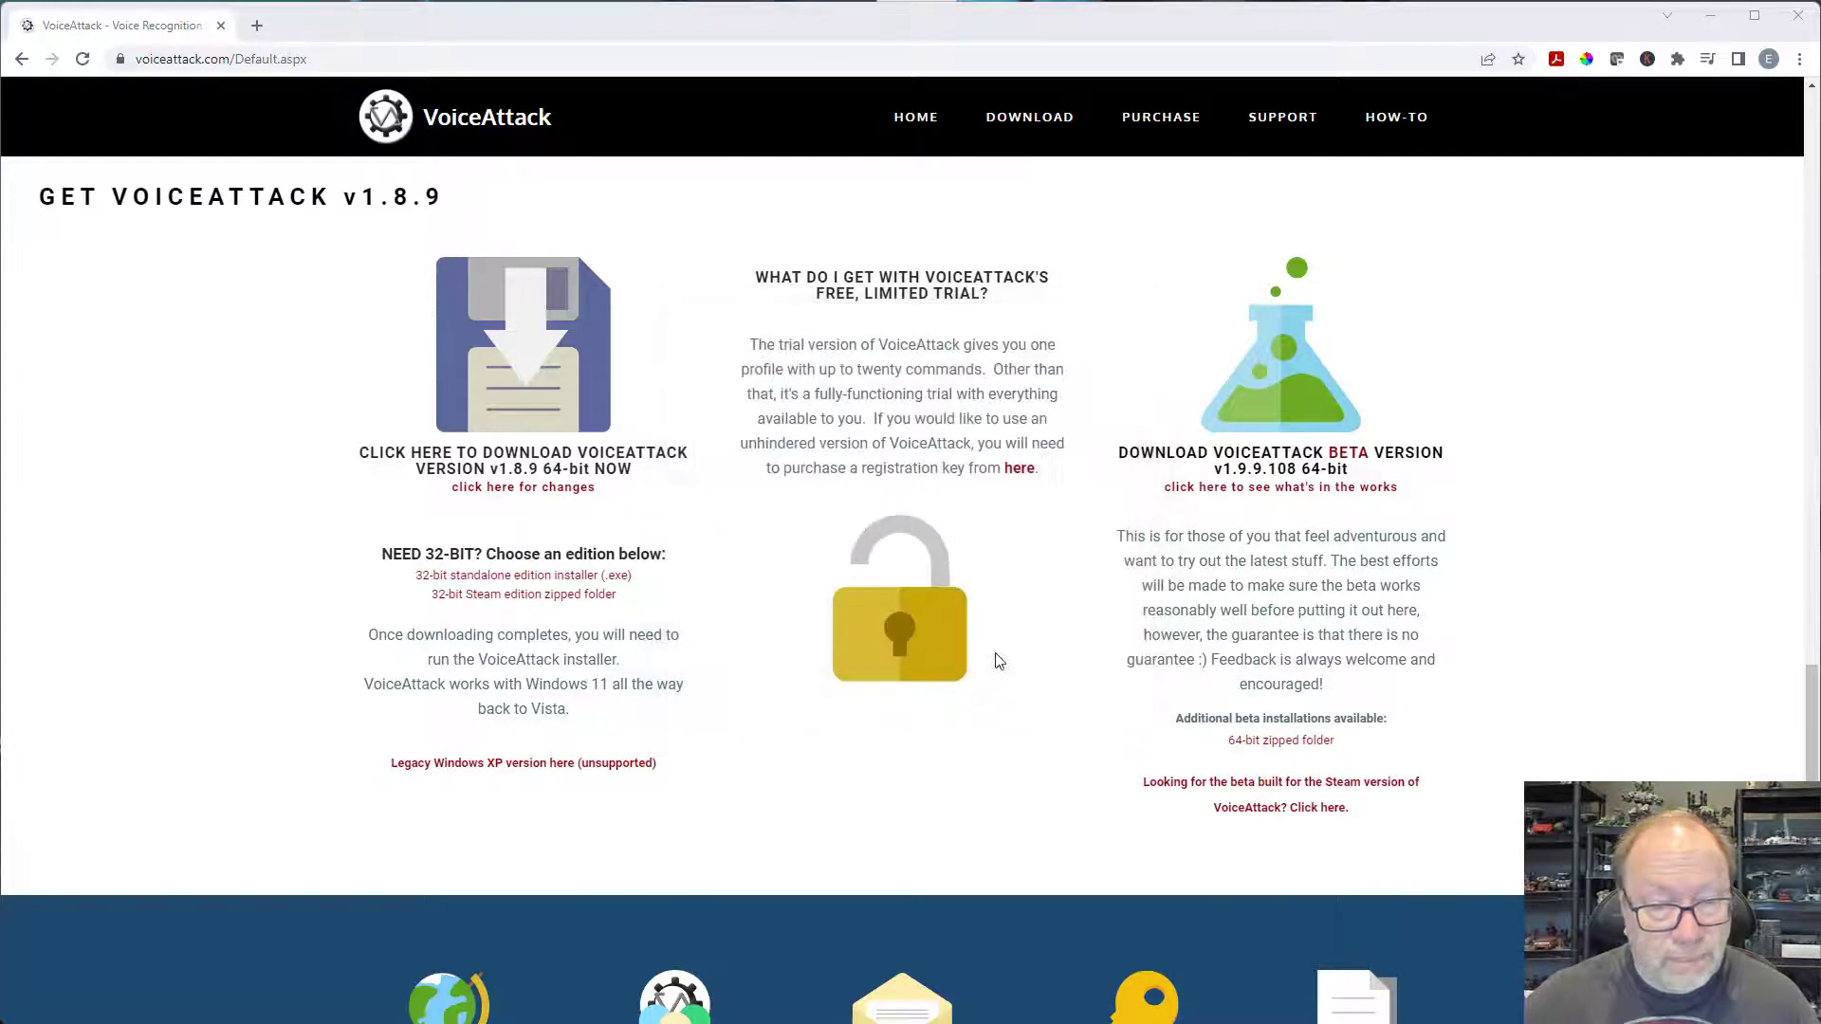
pyautogui.moveTo(893, 649)
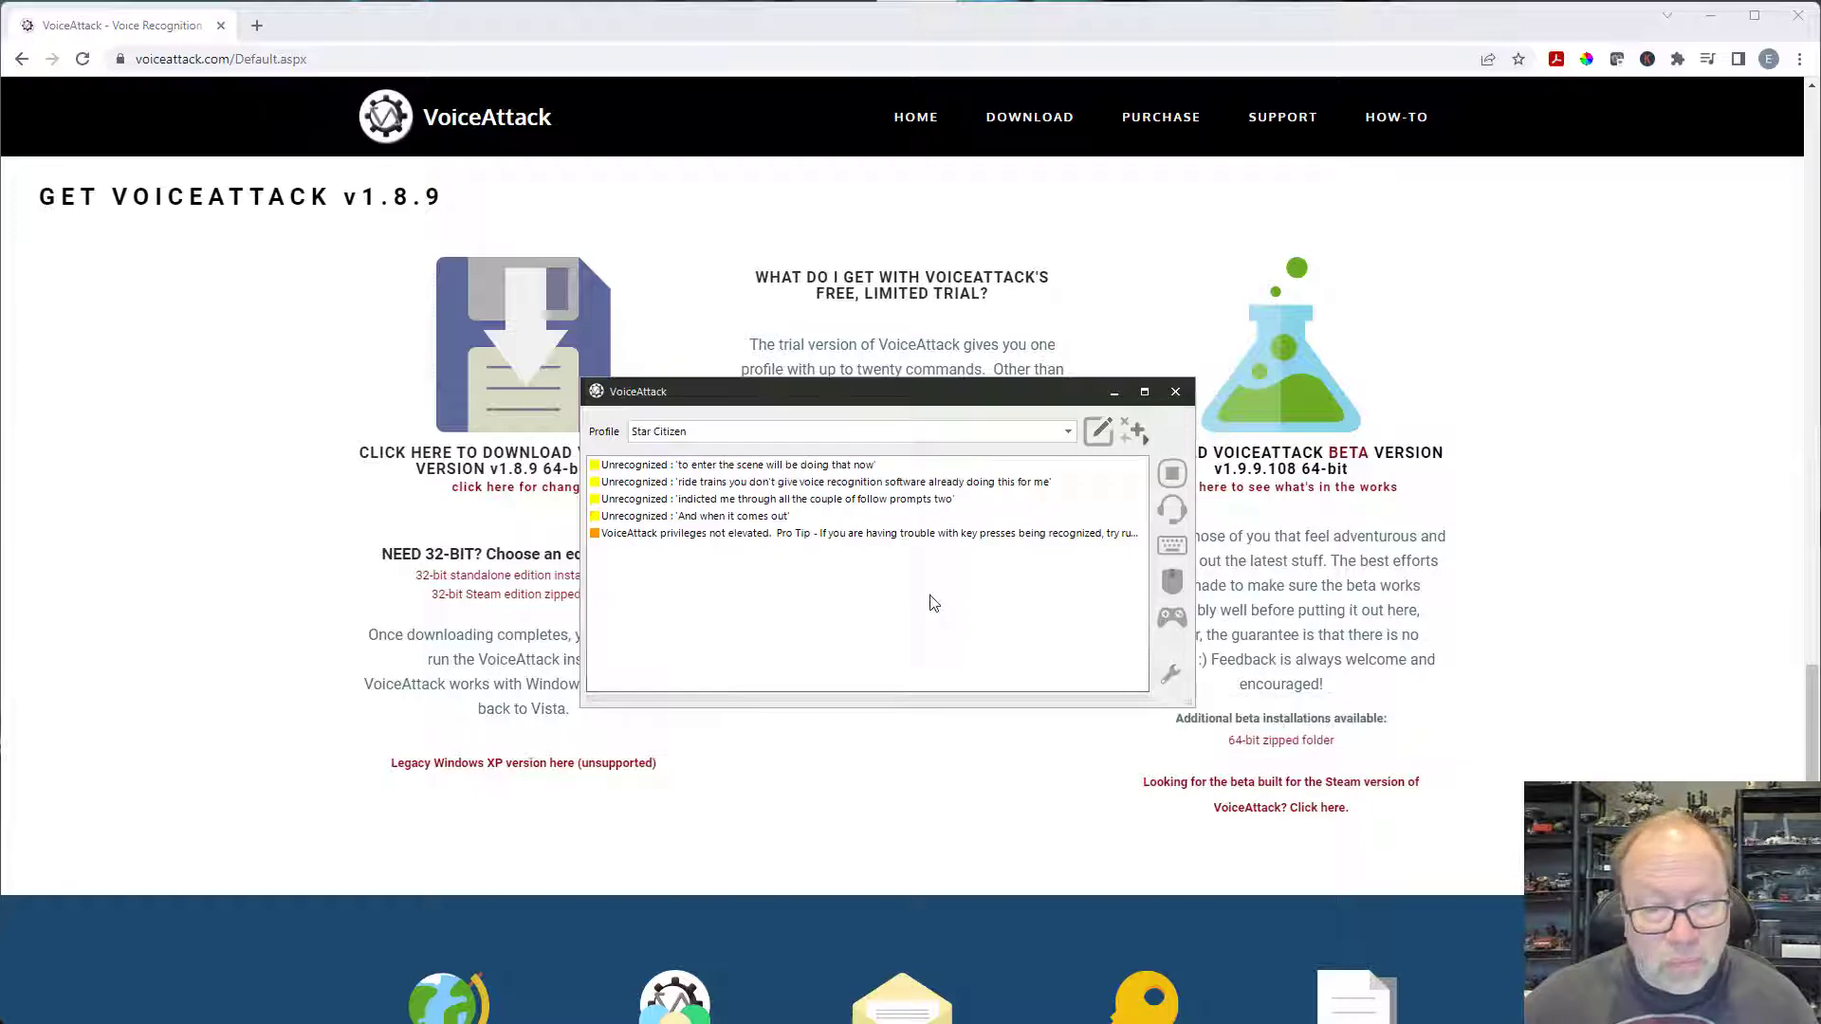
pyautogui.moveTo(917, 604)
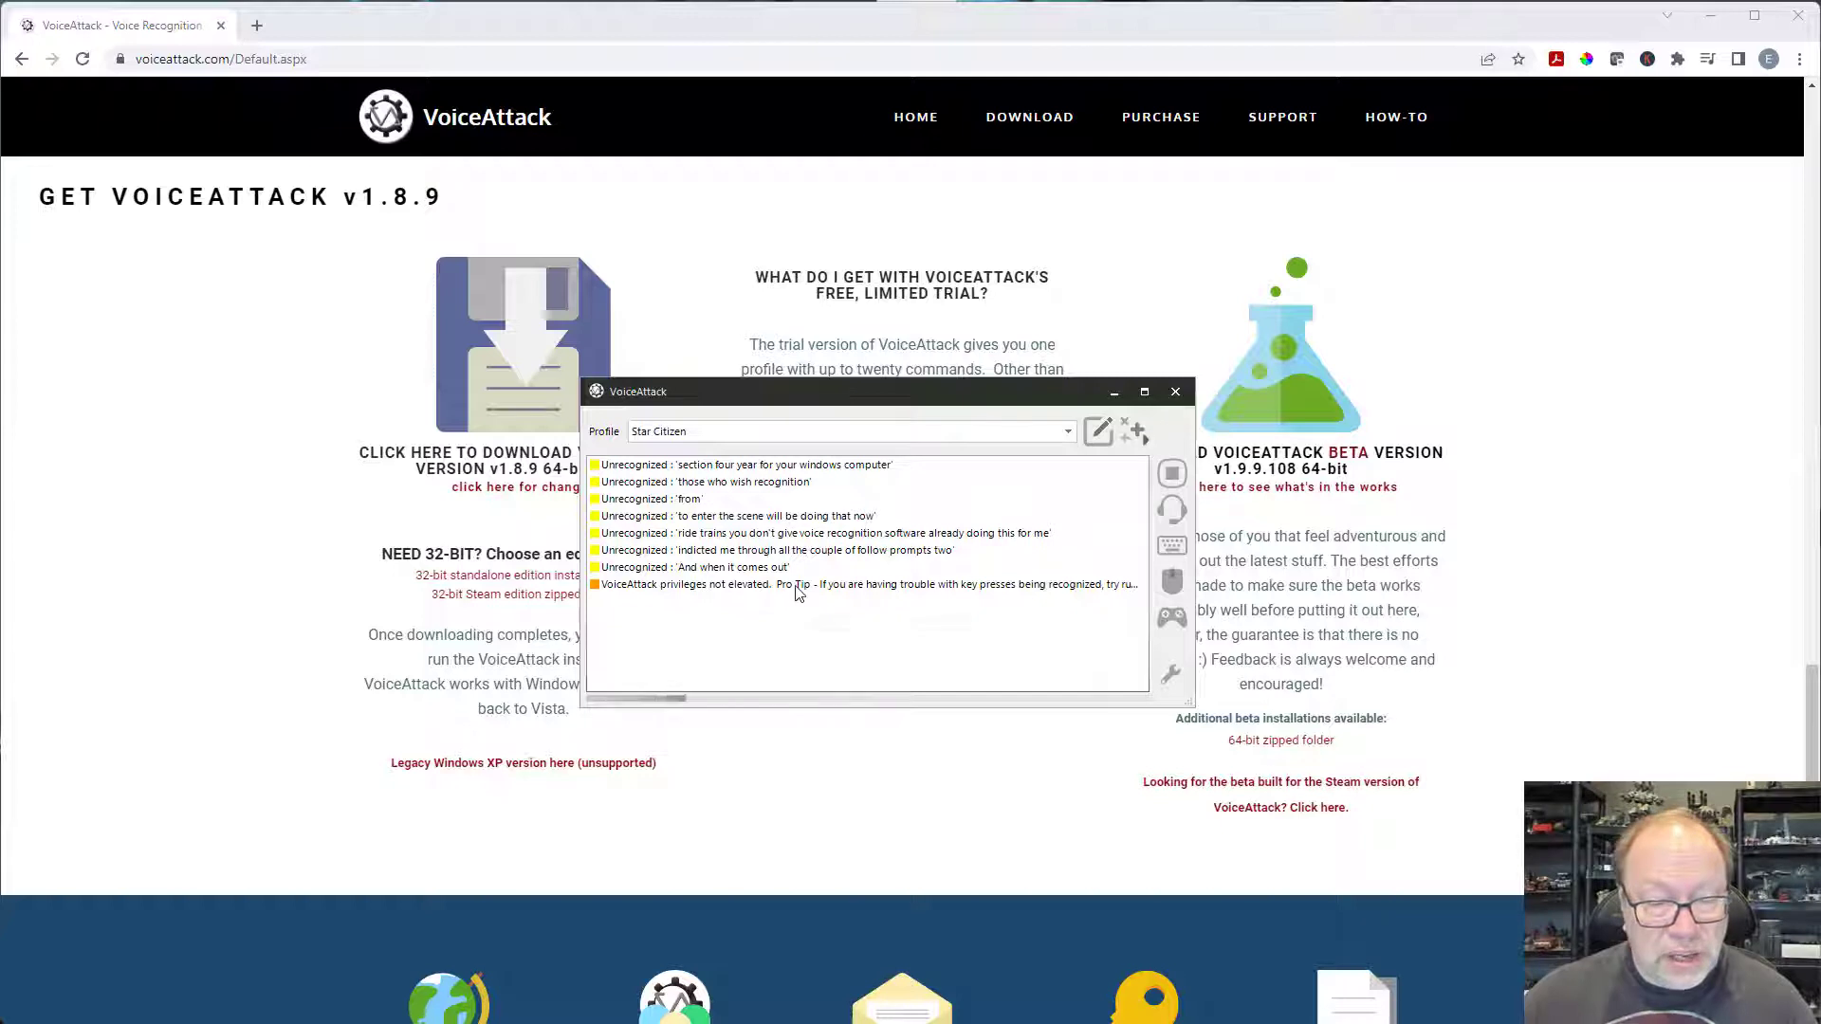
pyautogui.moveTo(799, 593)
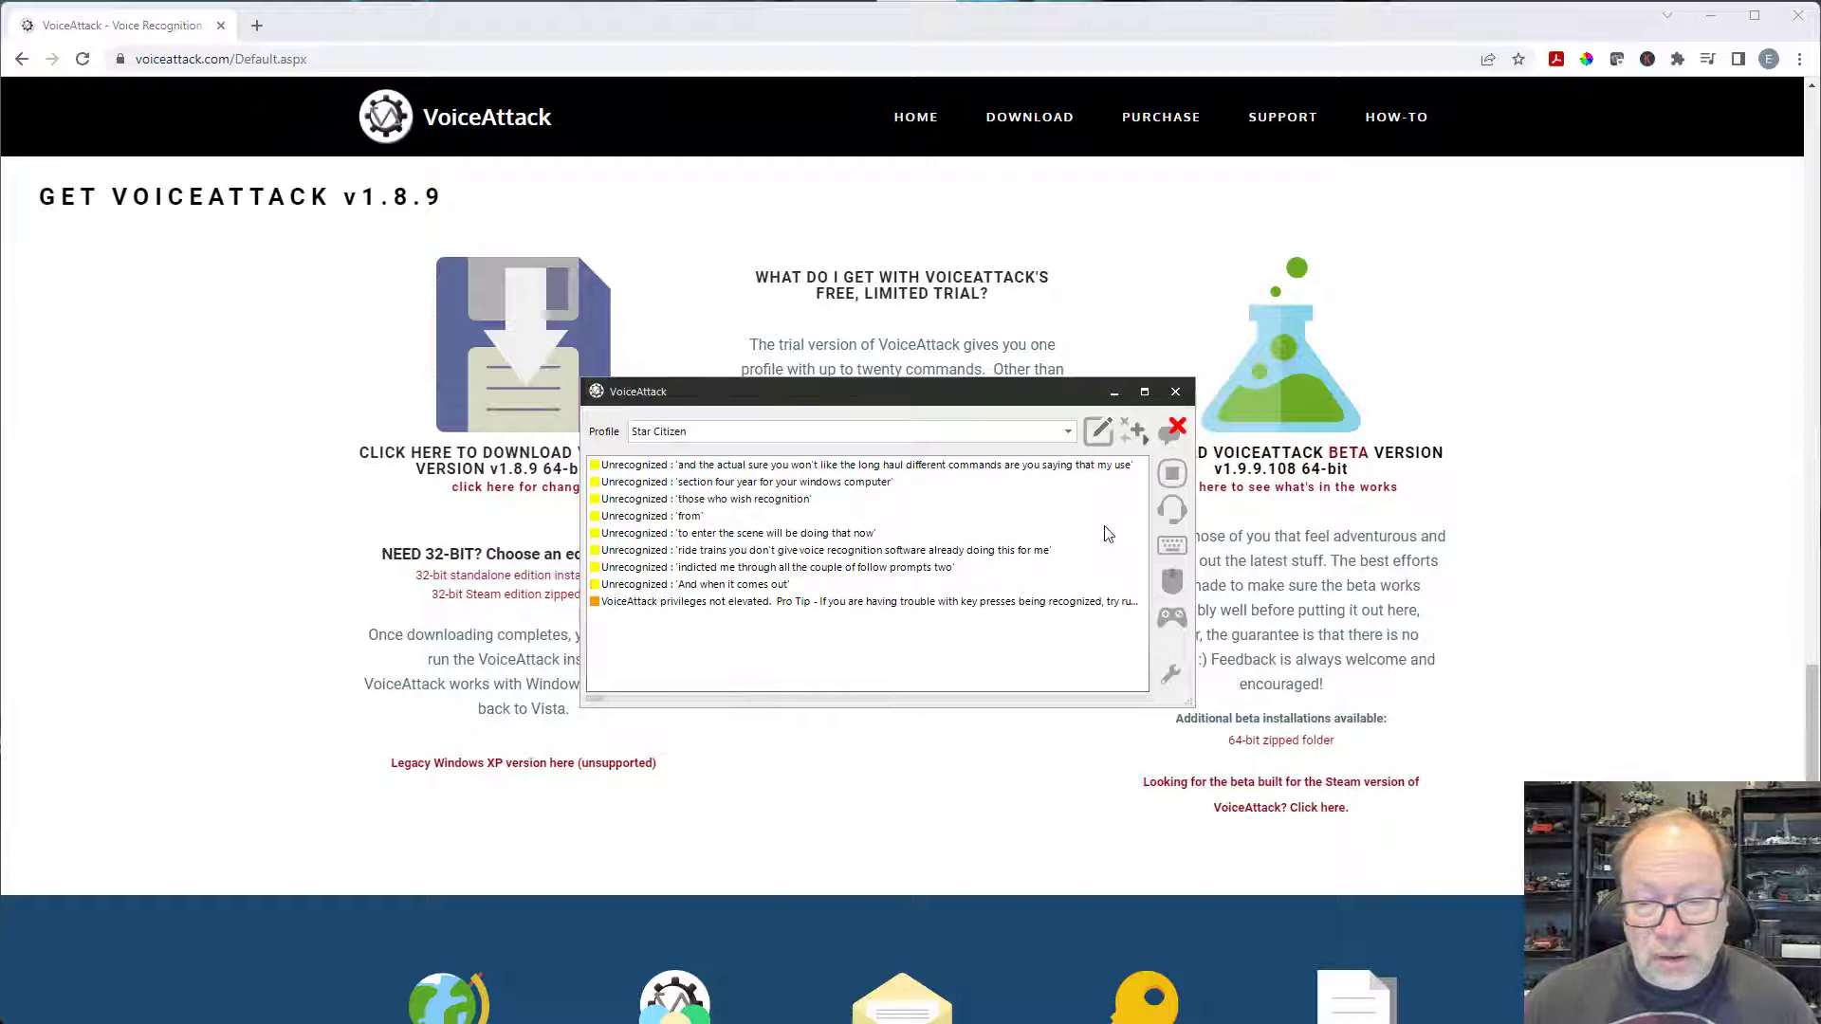
pyautogui.moveTo(1171, 510)
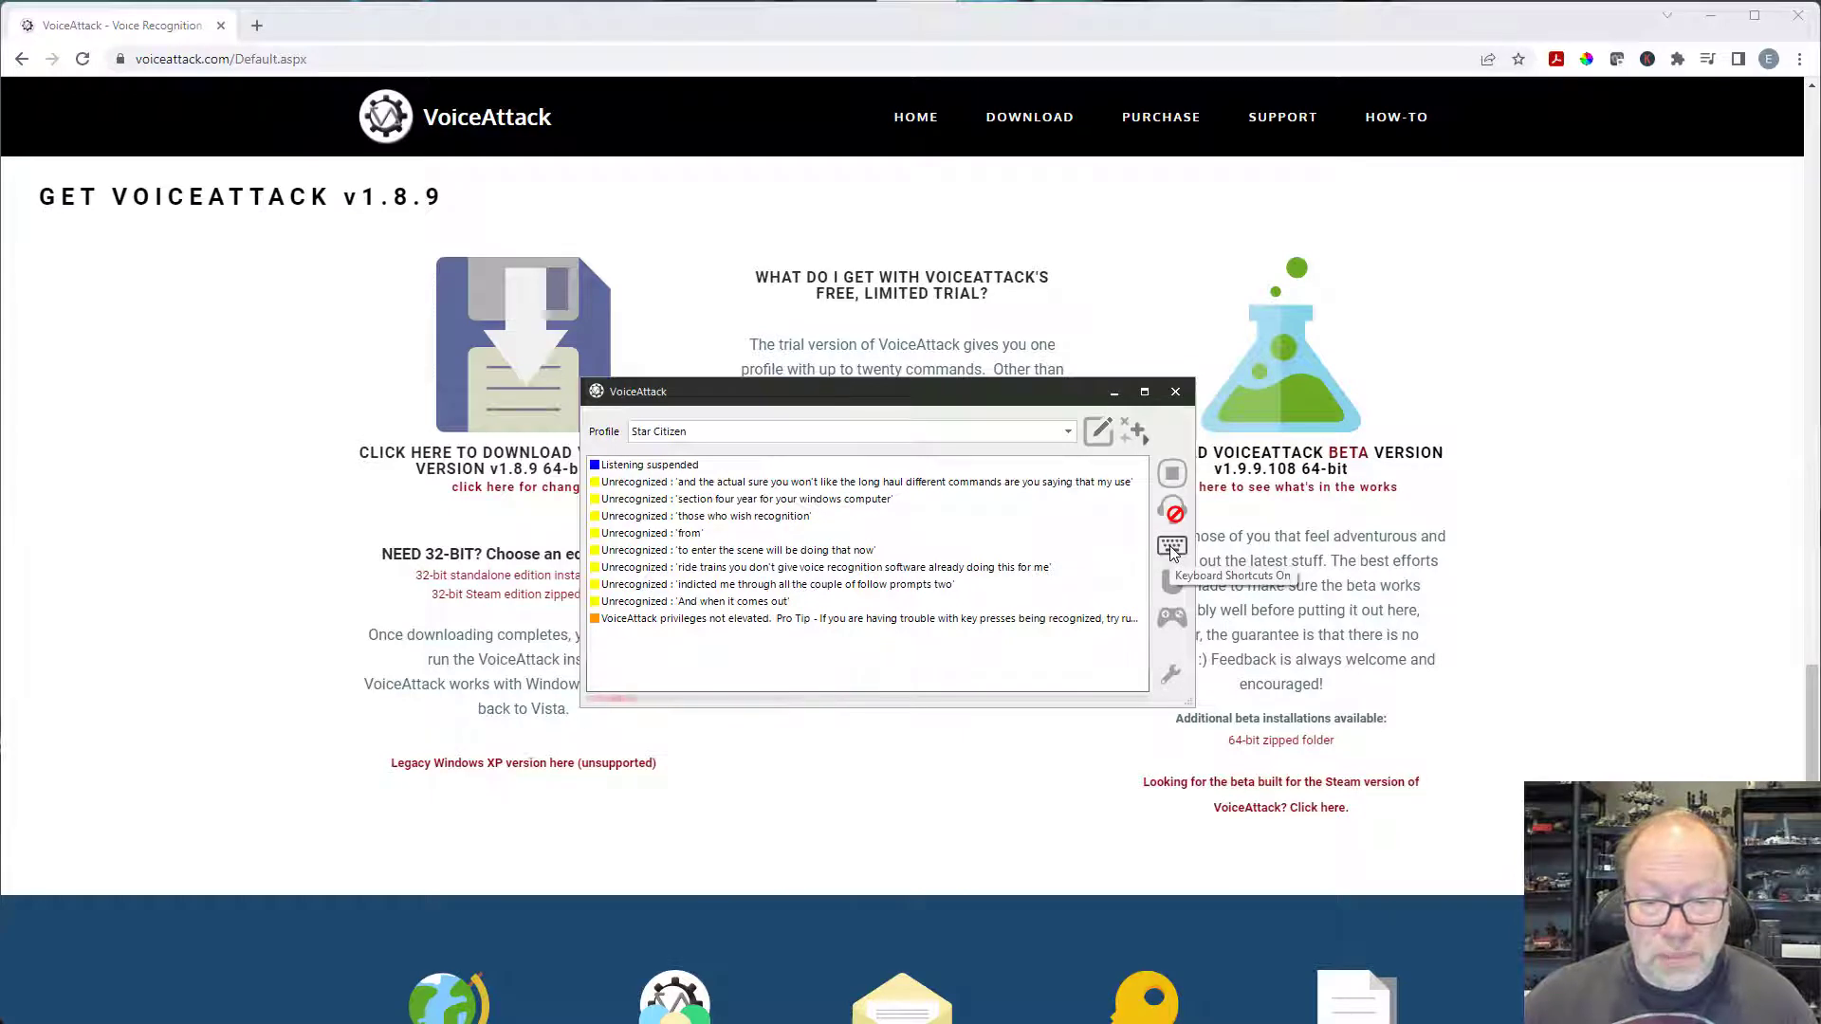
# - Turn off VoiceAttack's keyboard shortcuts toggle
pyautogui.click(1172, 545)
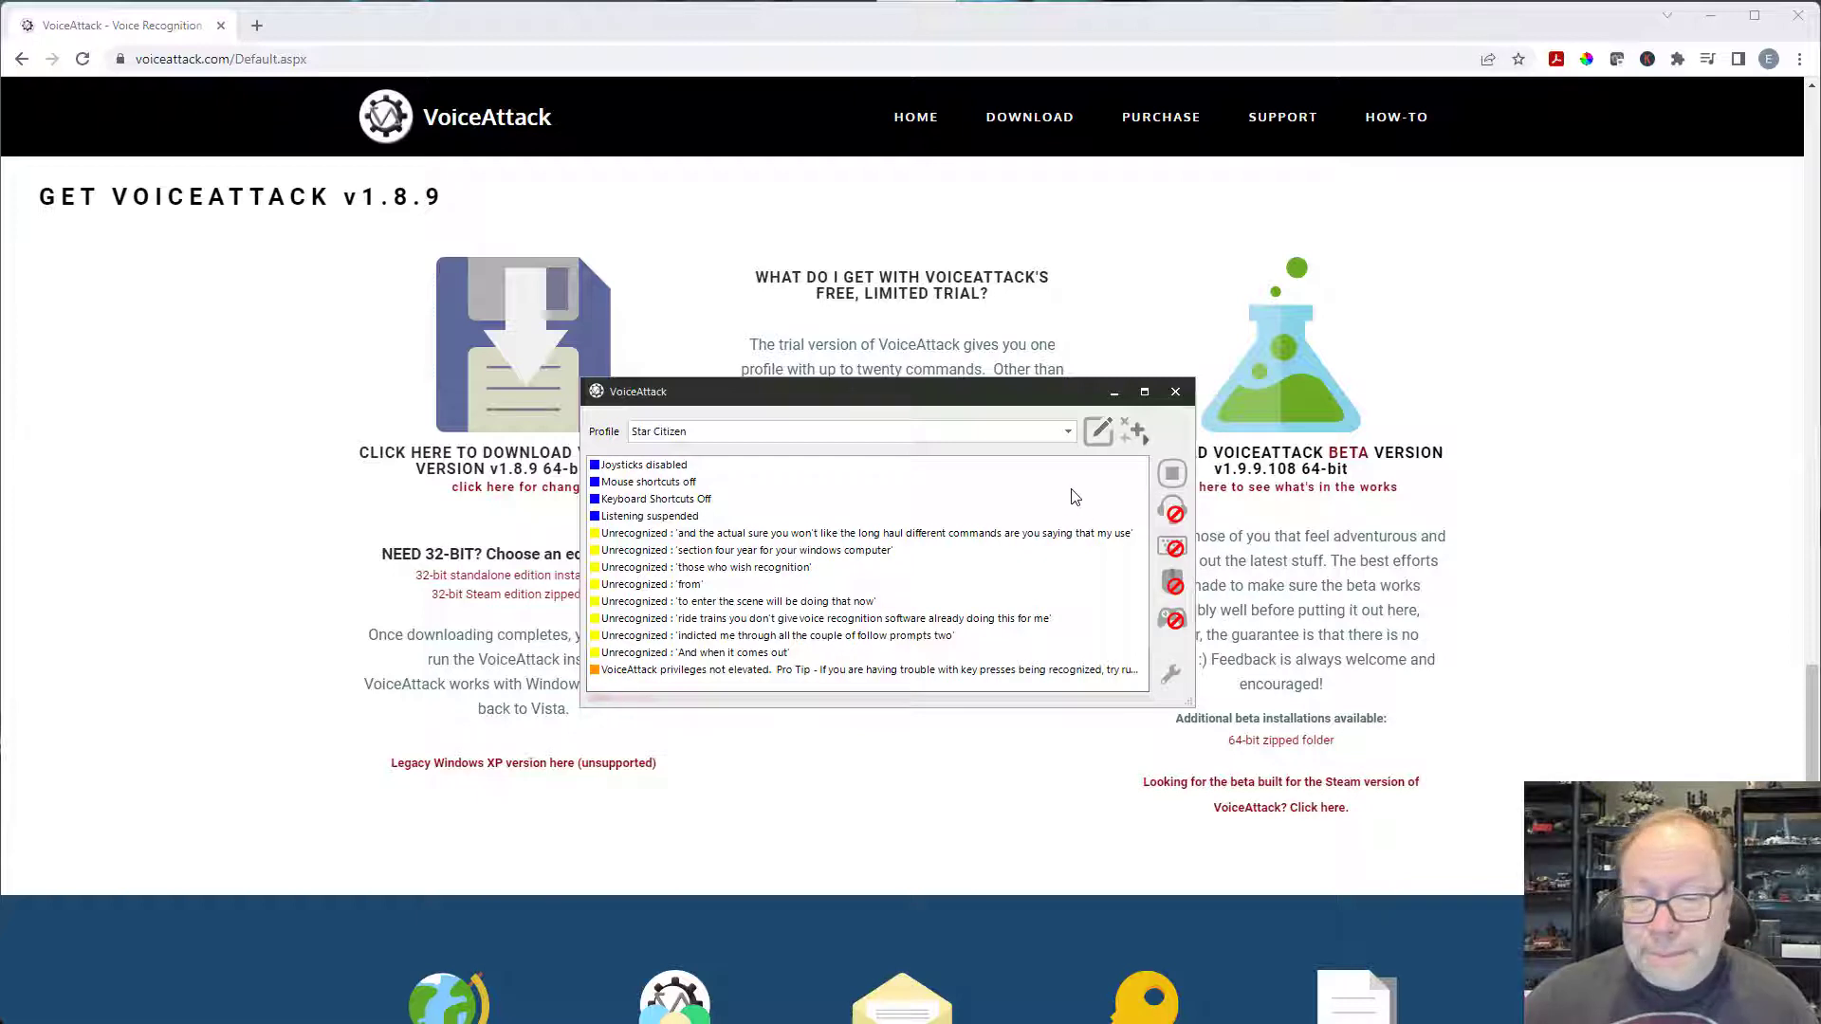
pyautogui.moveTo(1040, 535)
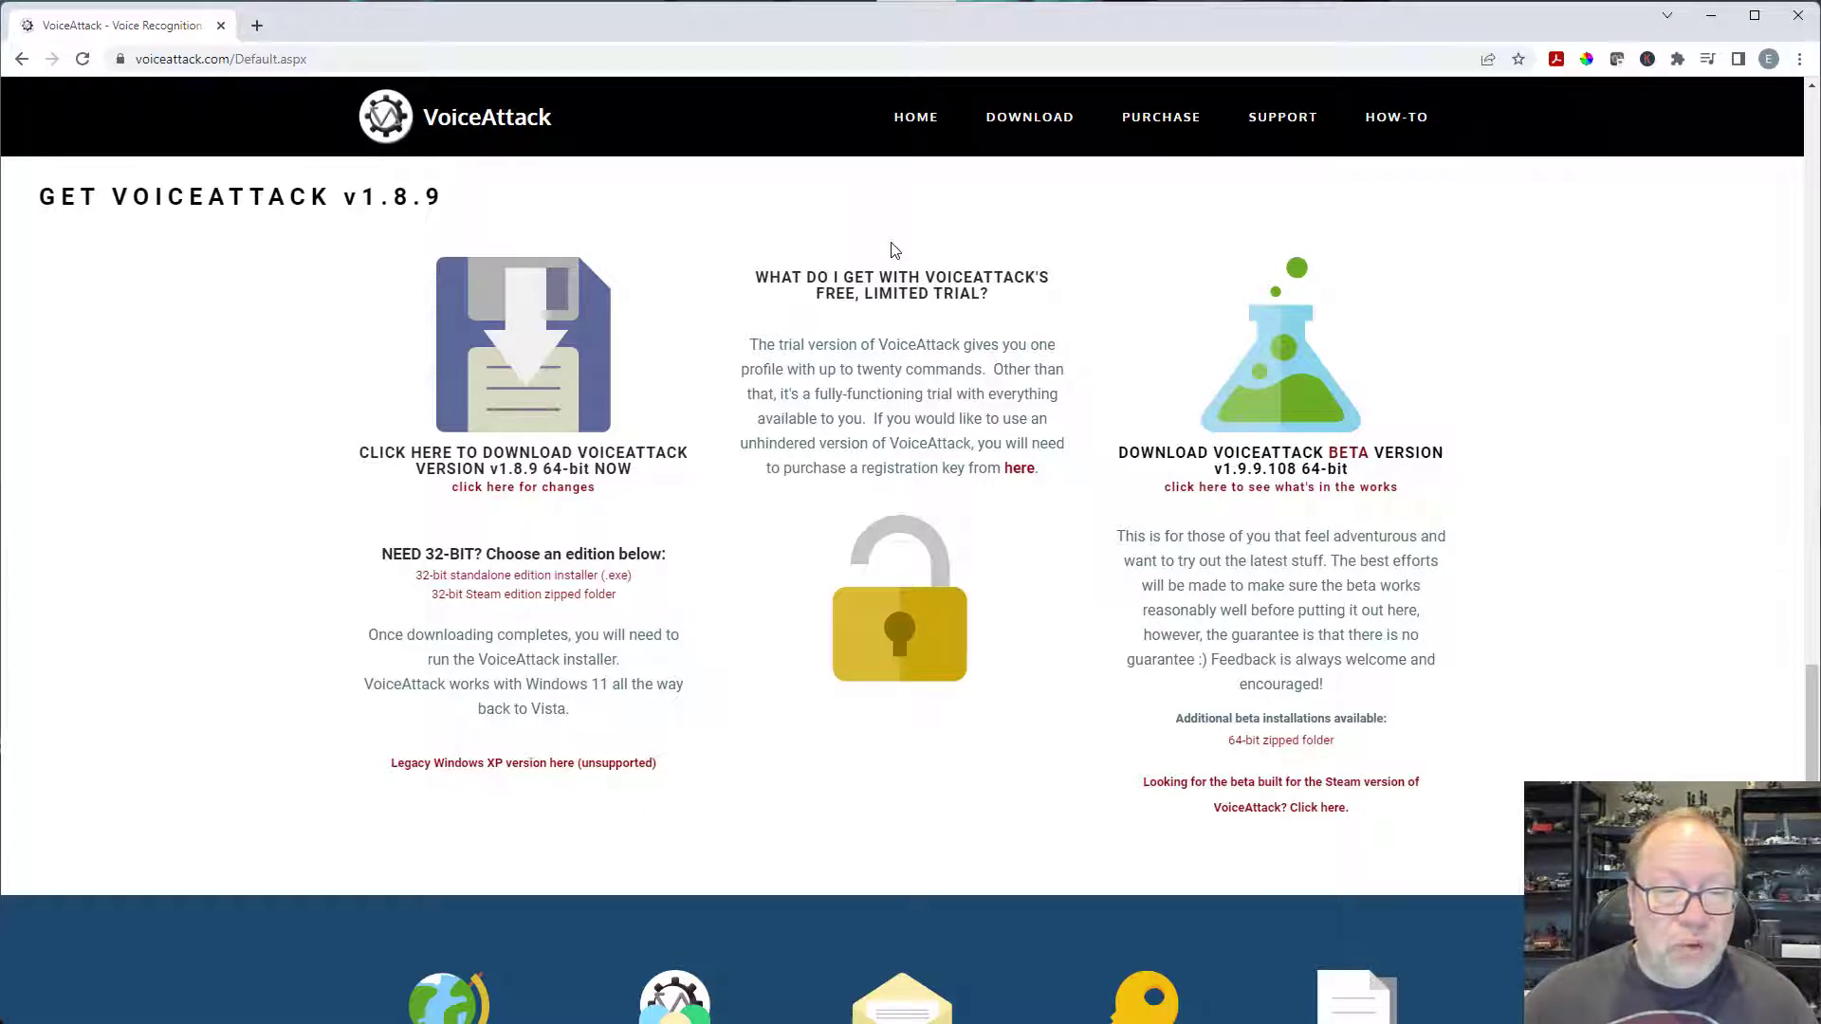
pyautogui.moveTo(888, 250)
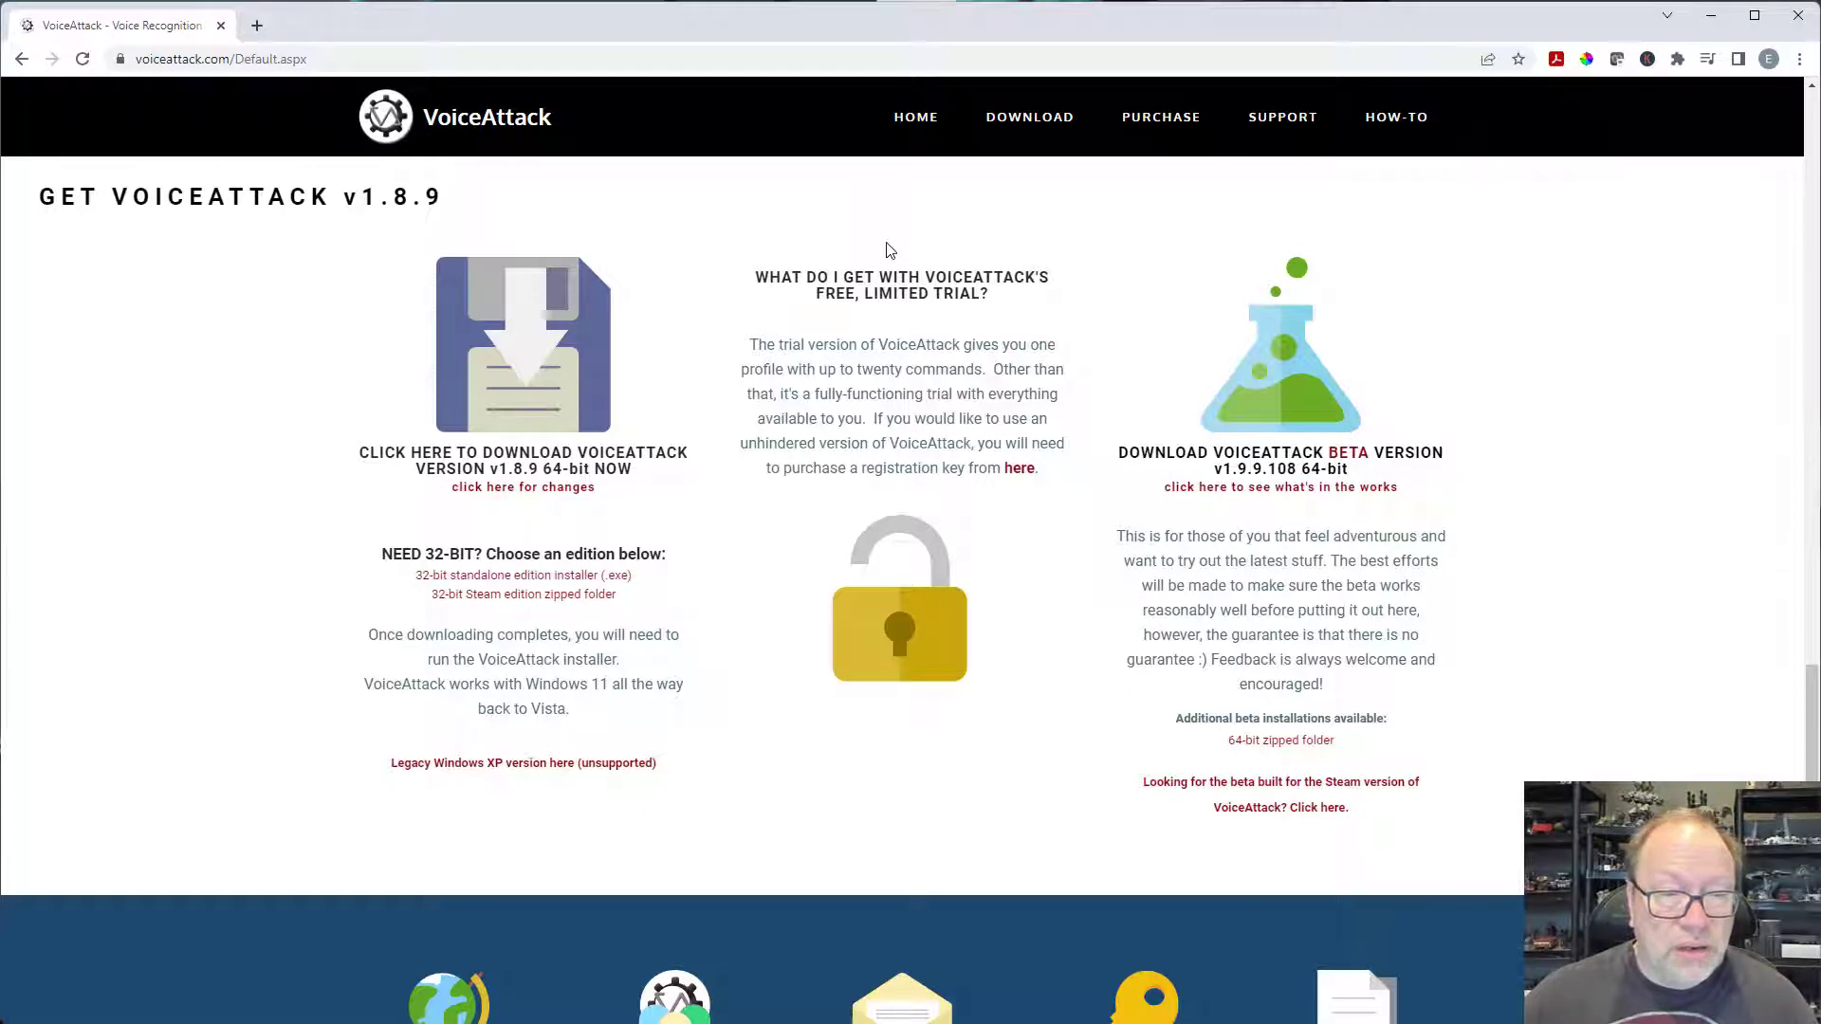
pyautogui.moveTo(882, 250)
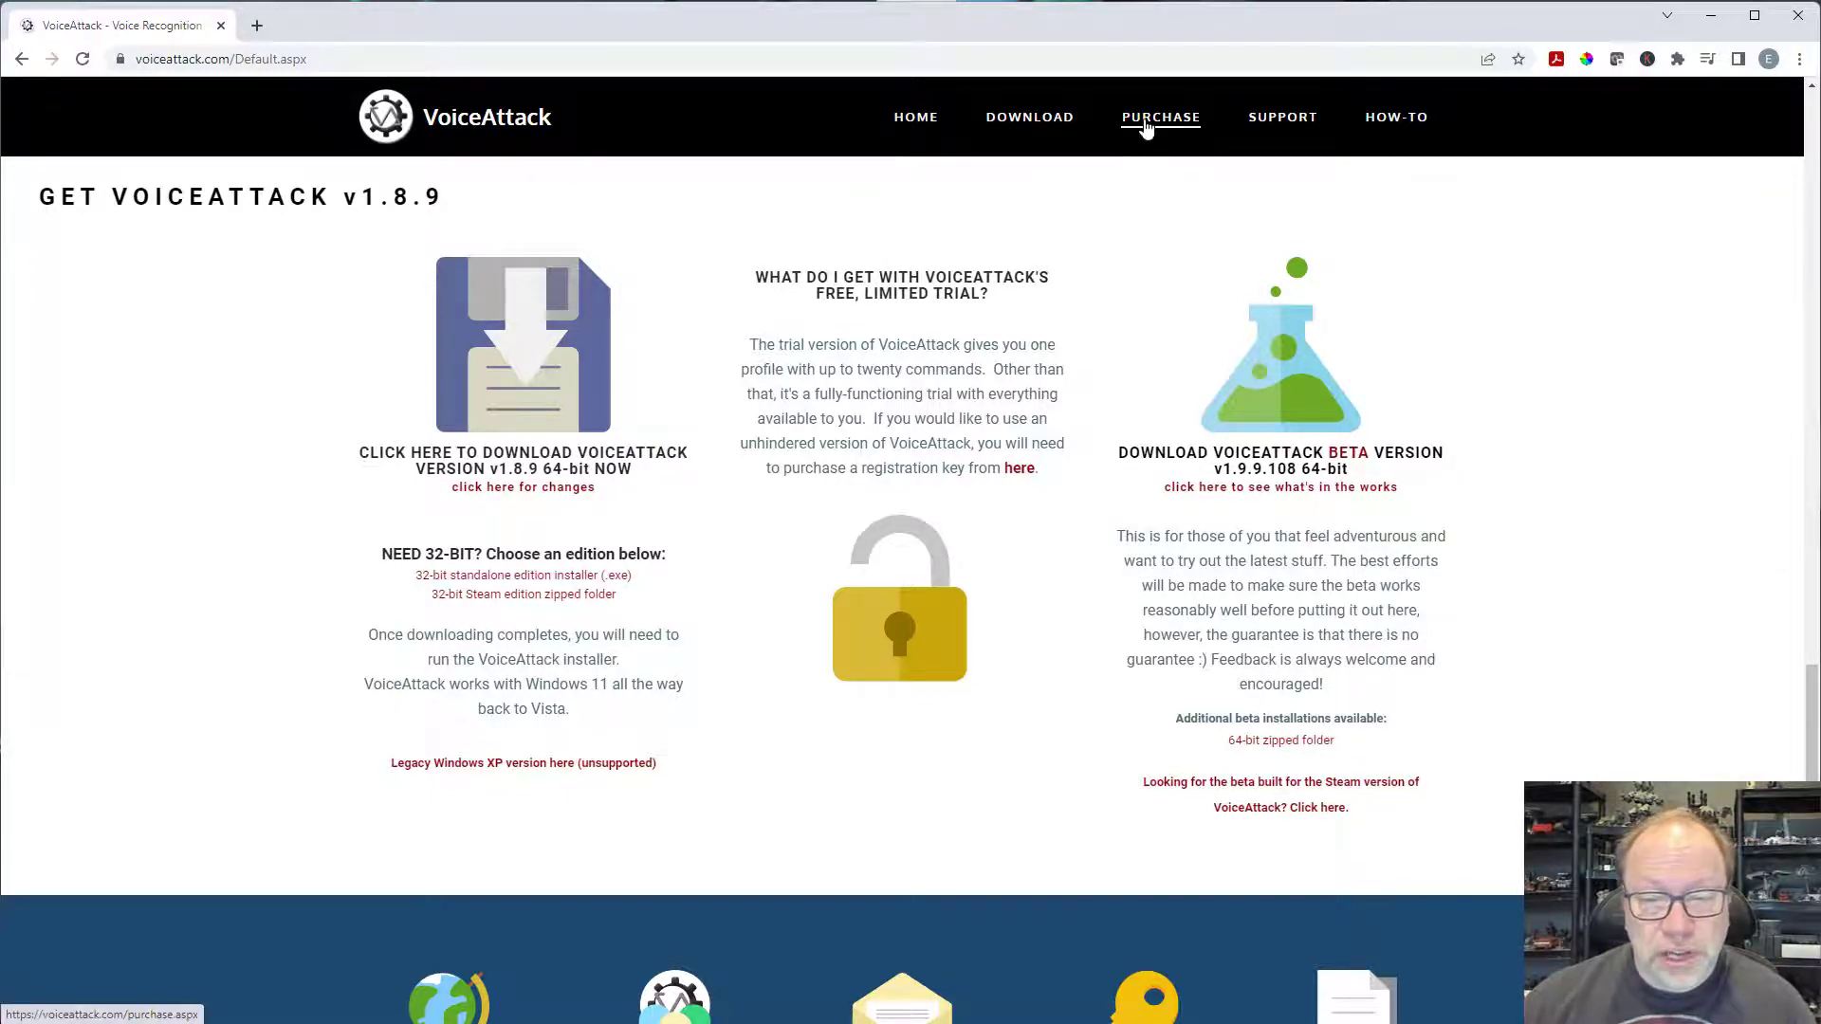
# - Open the Purchase page listing the $10.00 registration key's benefits
pyautogui.click(1161, 117)
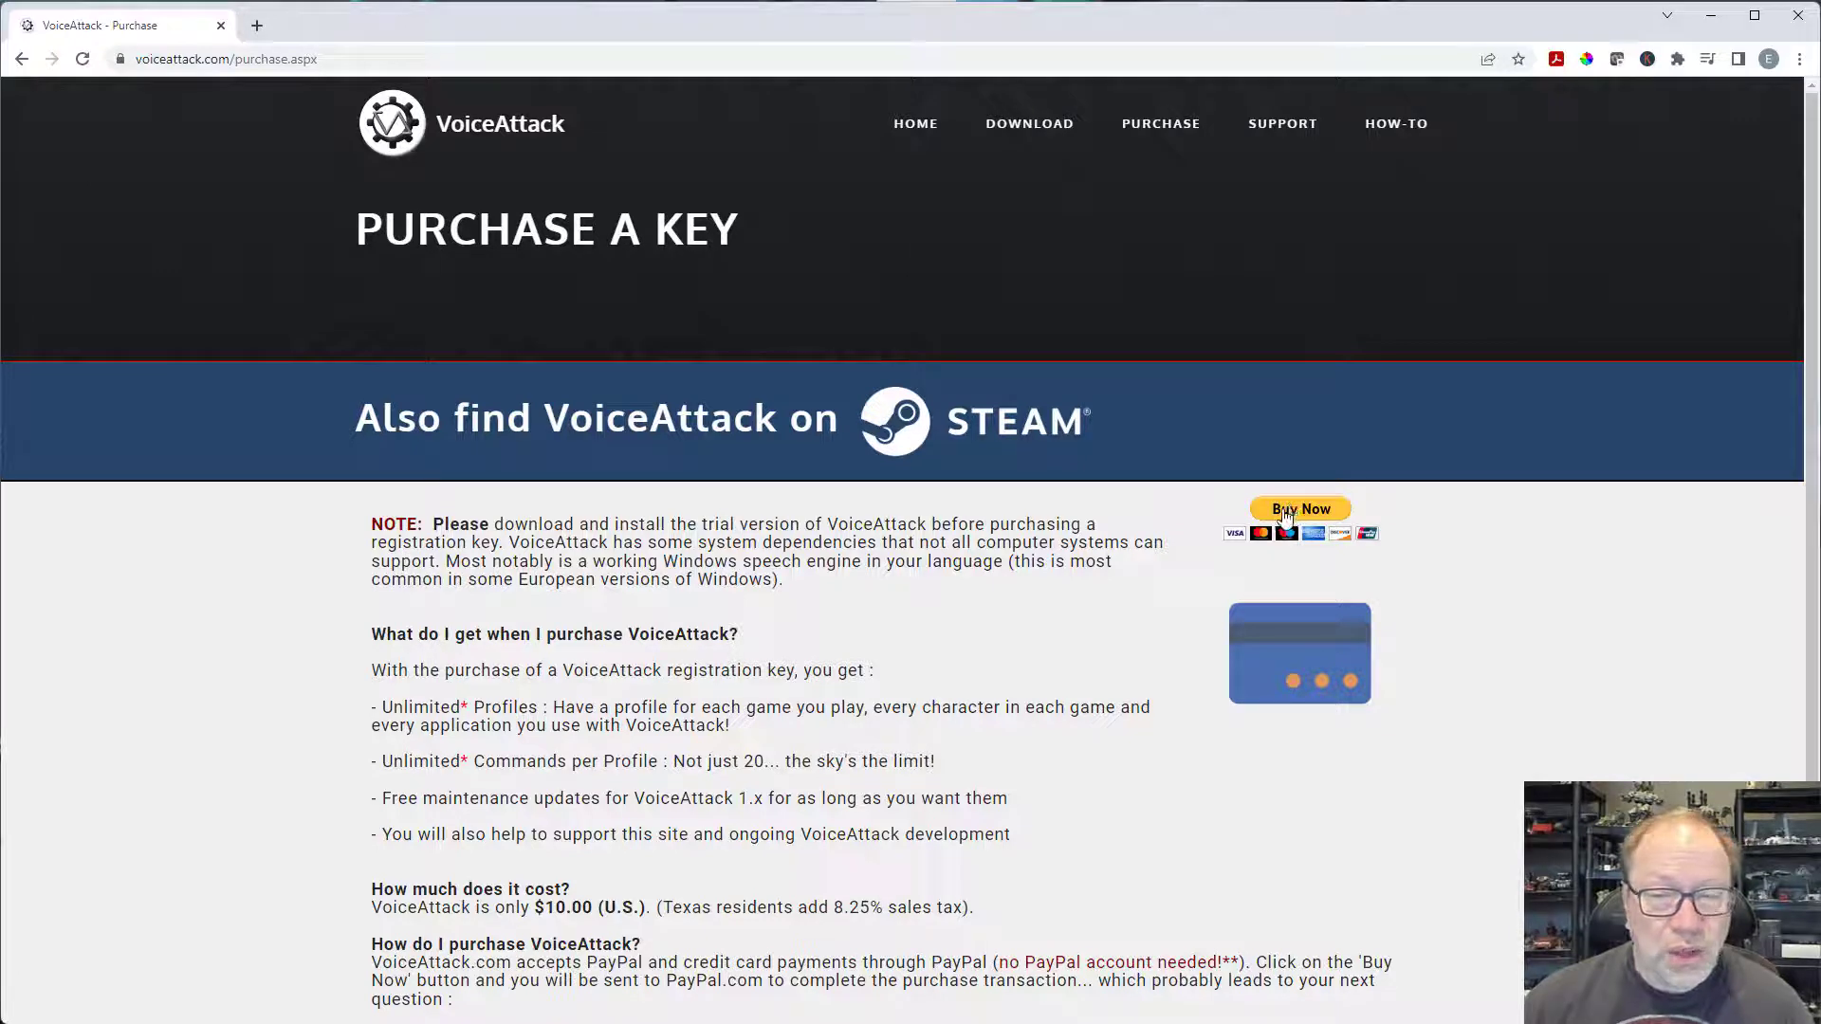
pyautogui.moveTo(1258, 533)
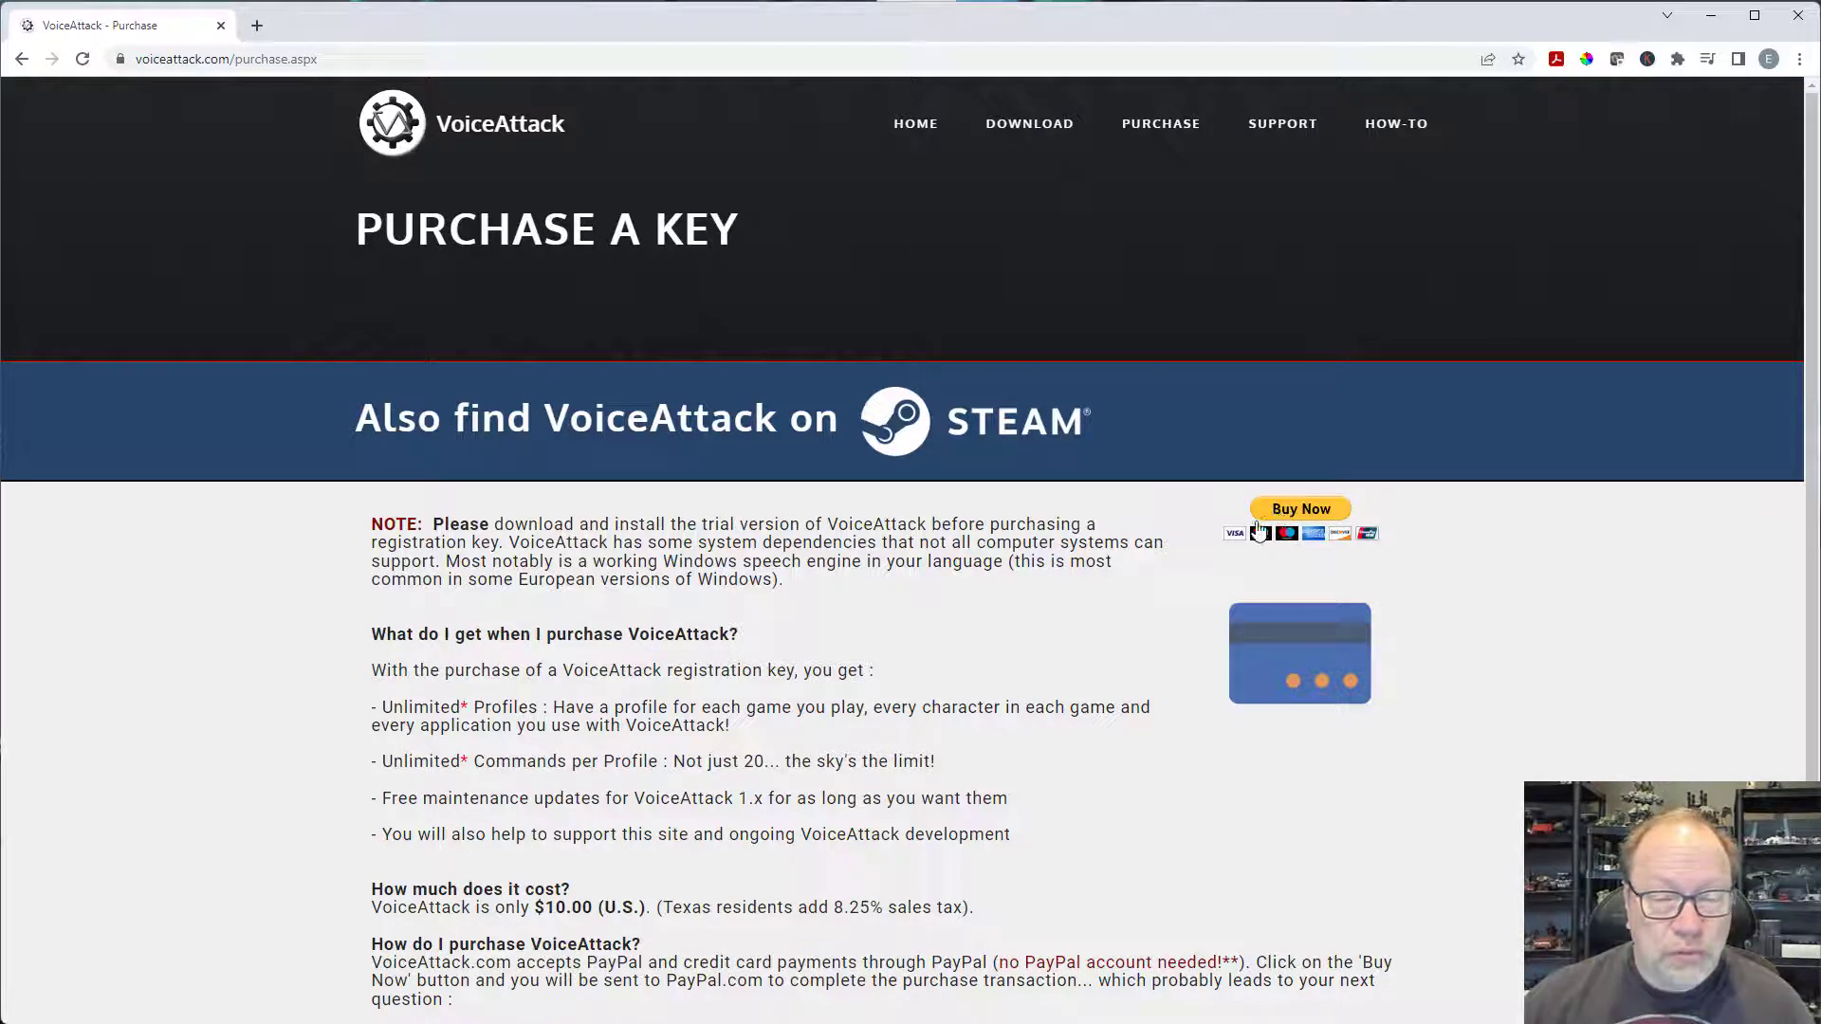
pyautogui.moveTo(1098, 675)
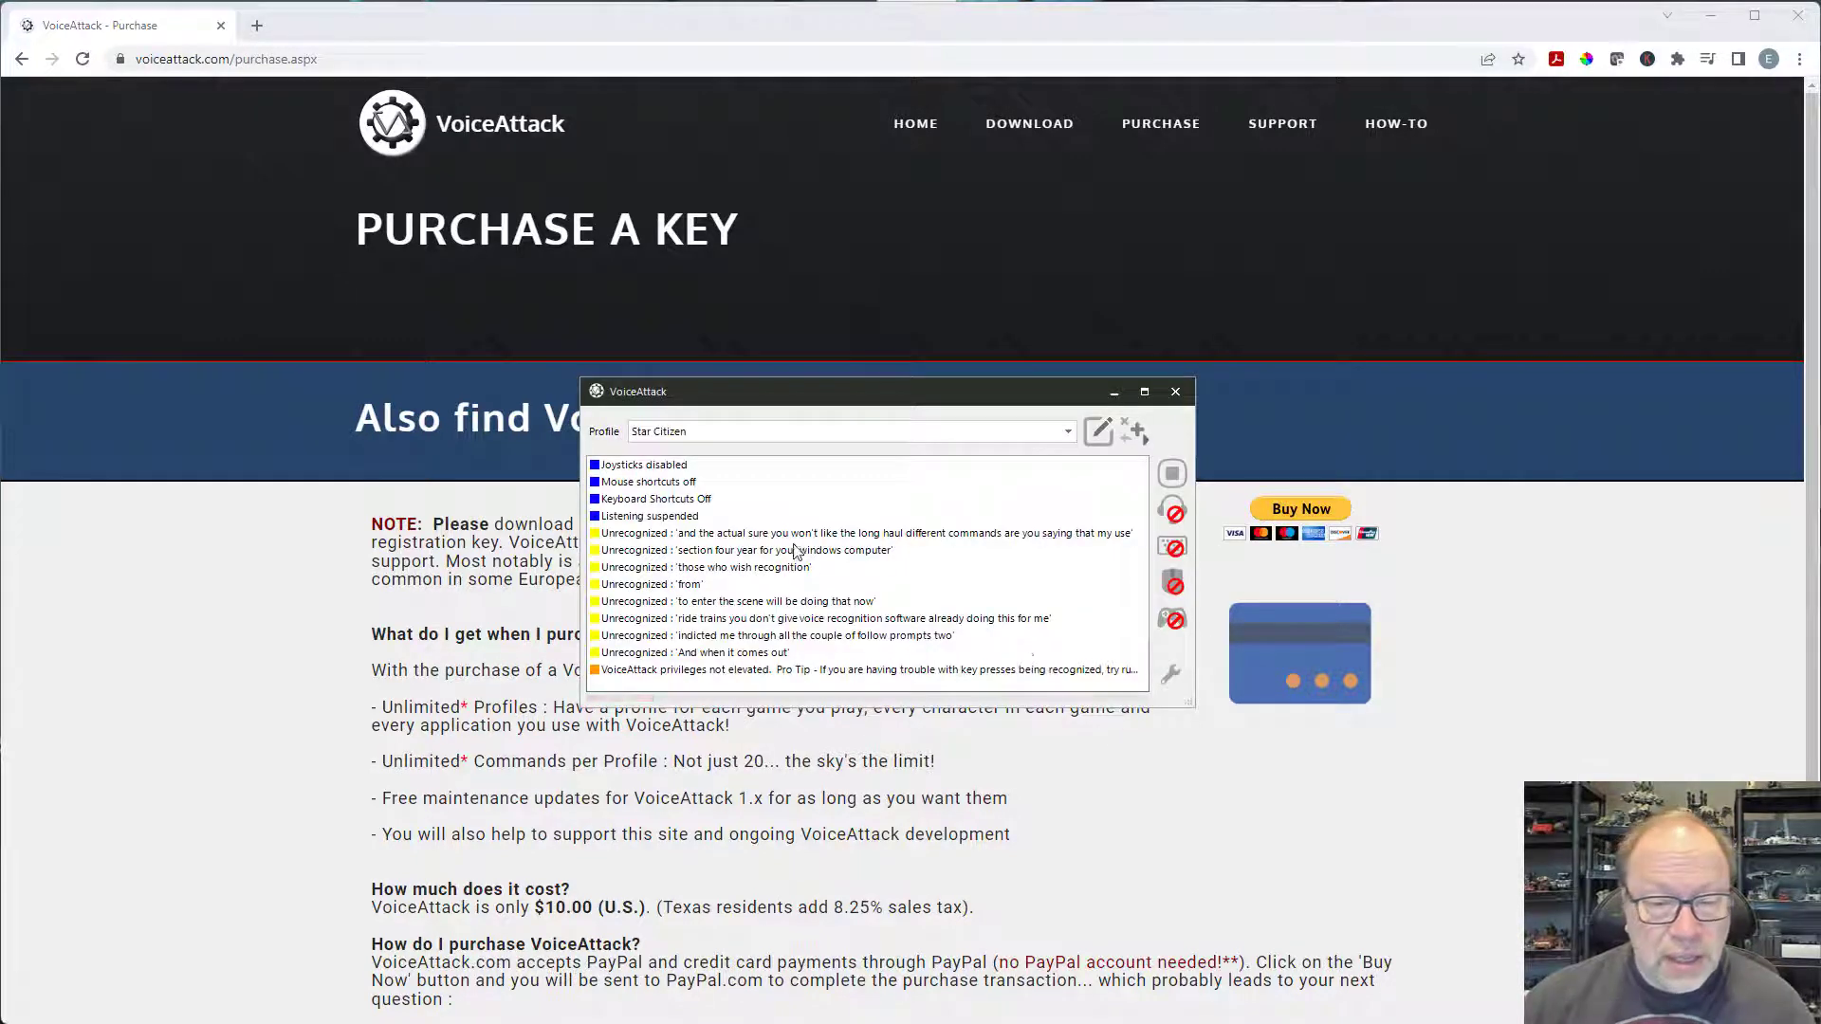
# - View the registration details in VoiceAttack Options, then dismiss them with OK
pyautogui.click(1134, 431)
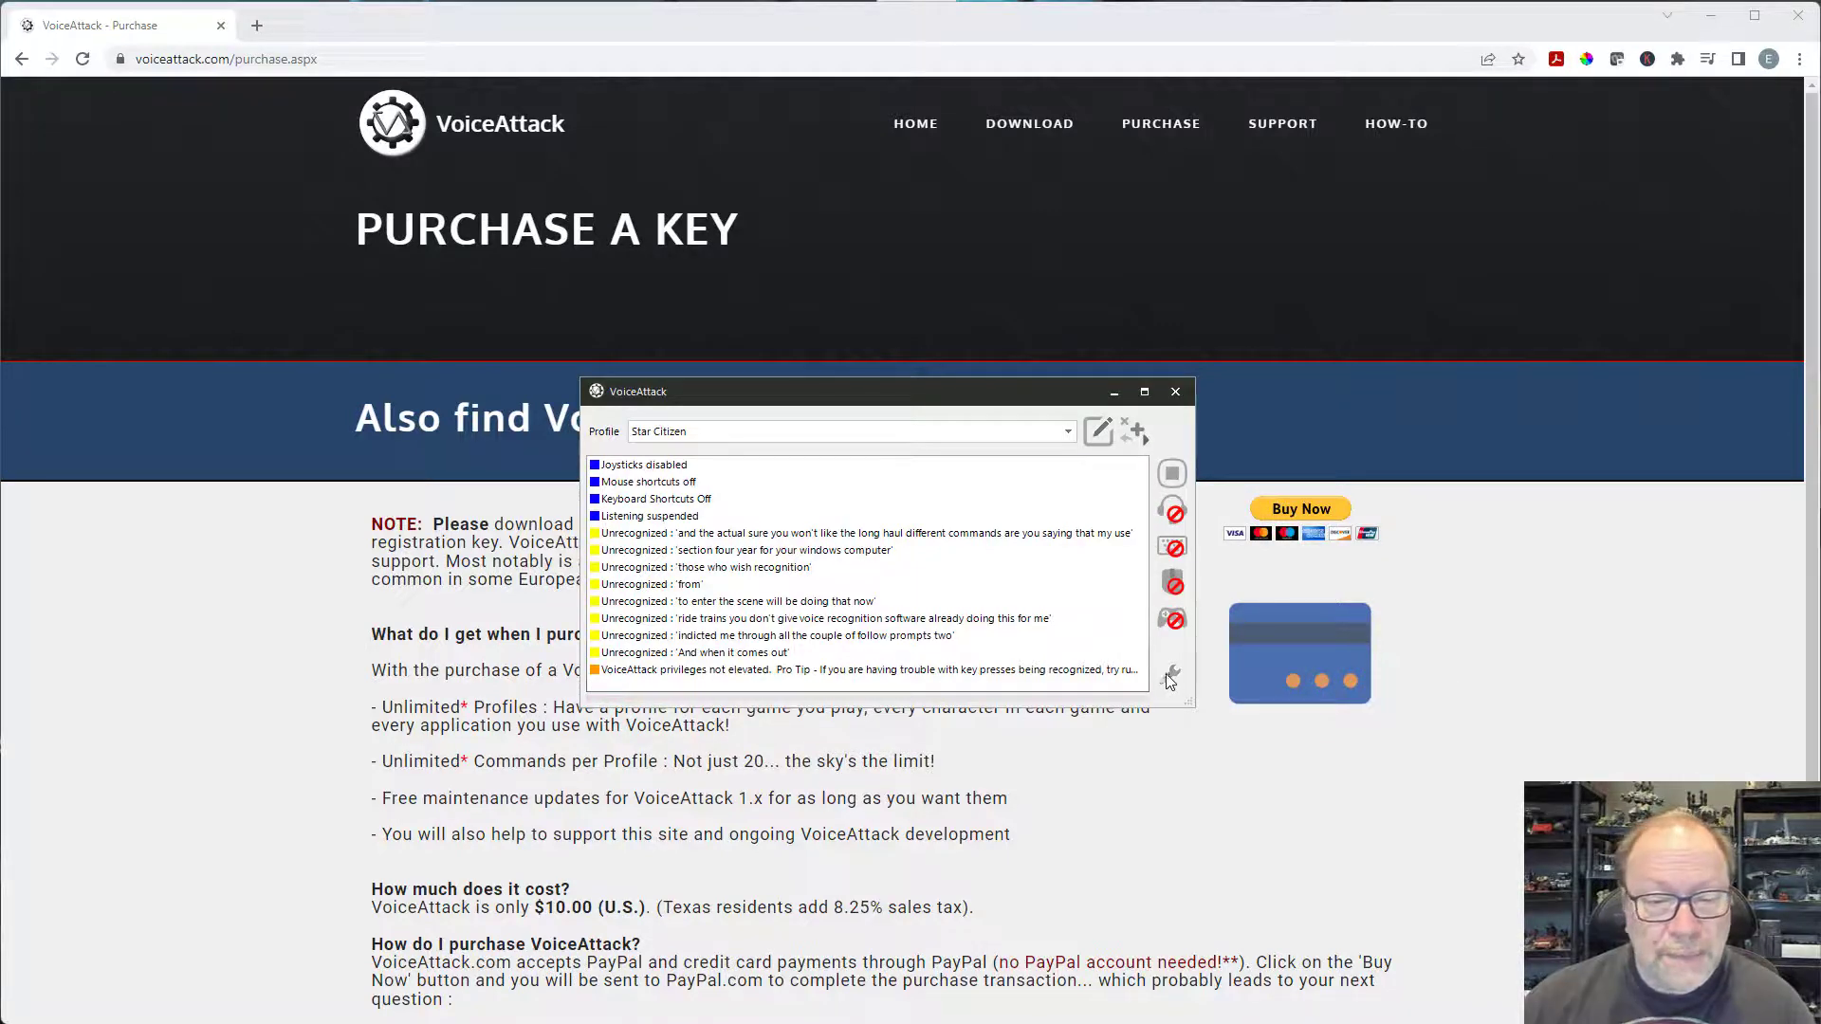
pyautogui.click(1170, 674)
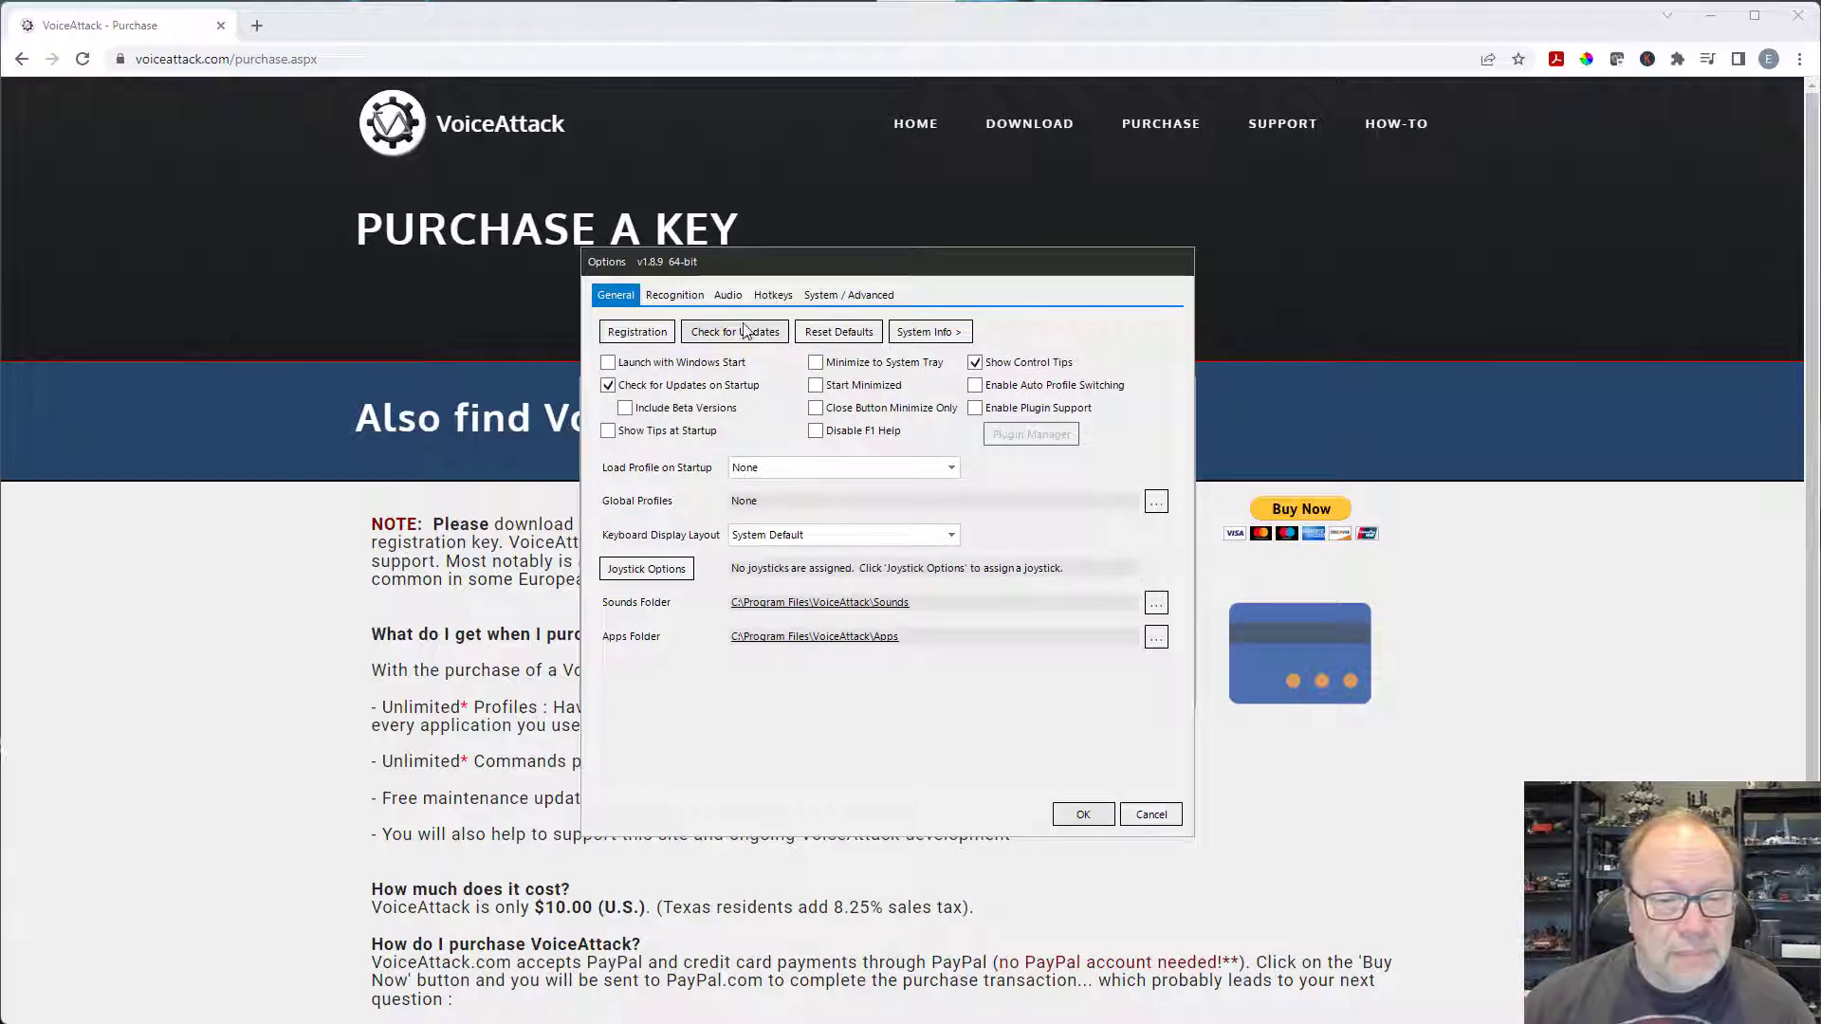
pyautogui.click(675, 294)
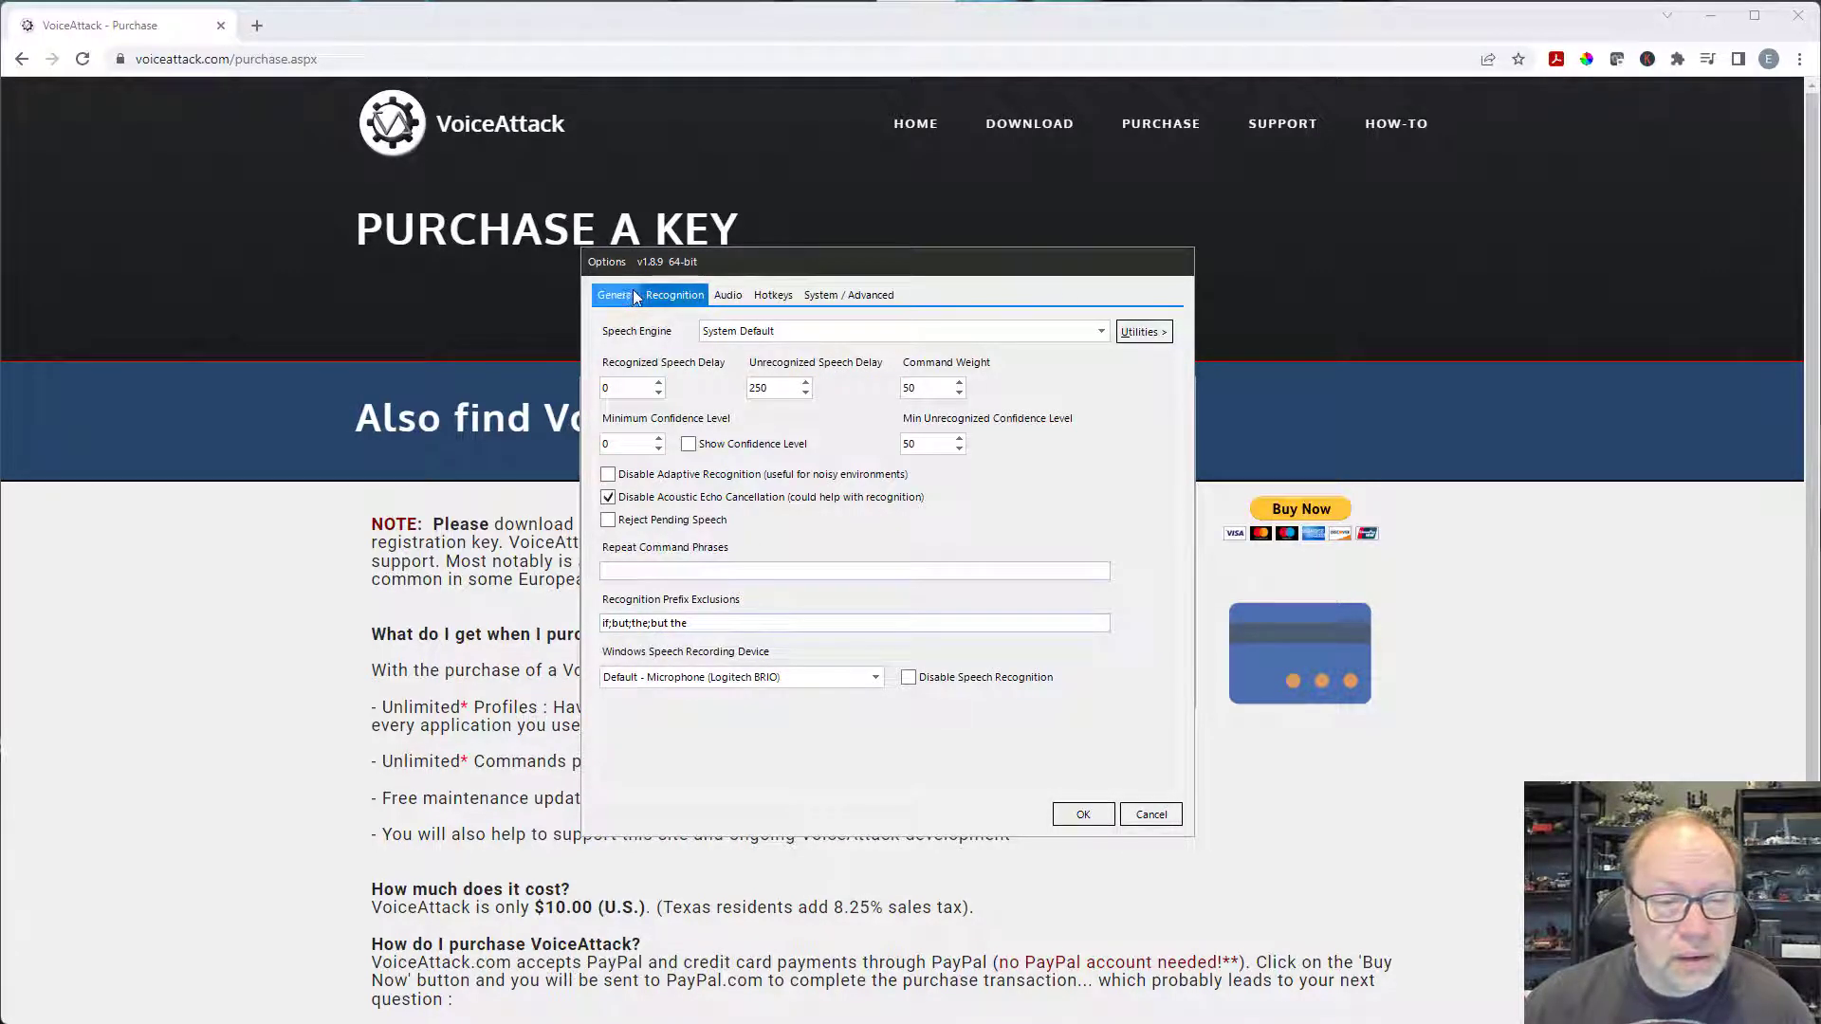
pyautogui.click(614, 294)
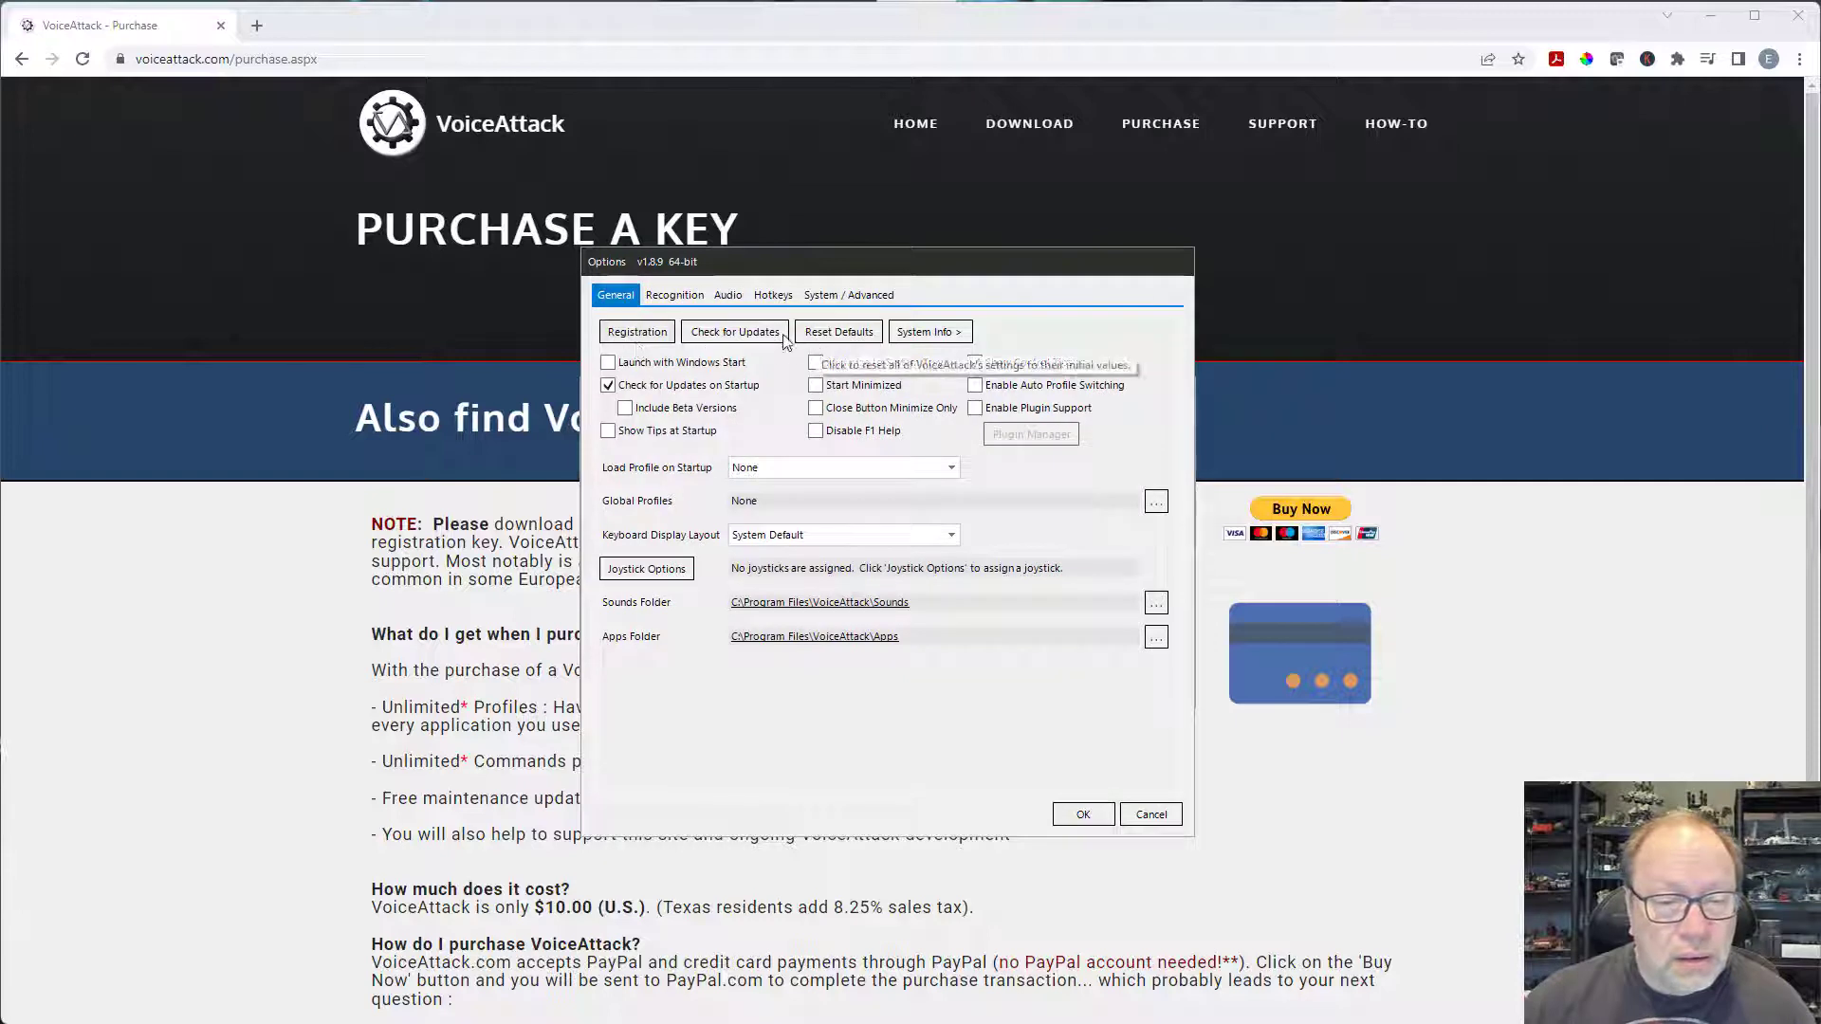
pyautogui.click(636, 331)
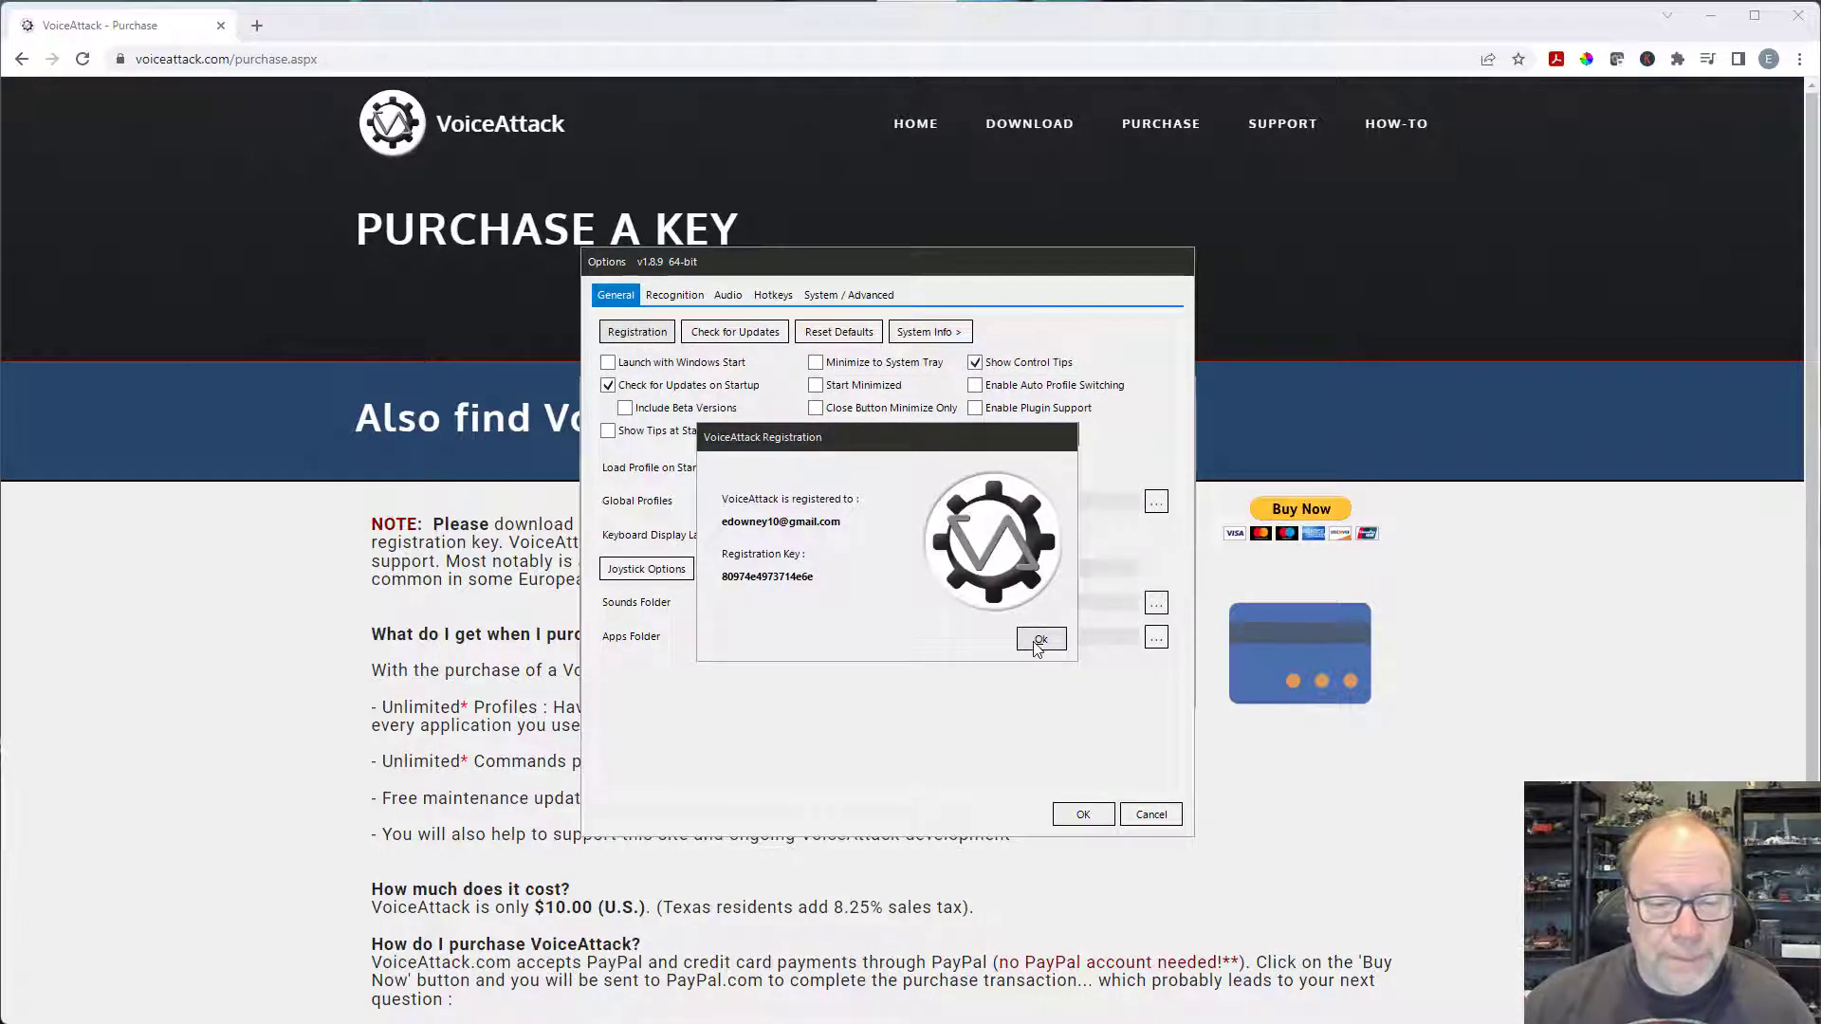
pyautogui.click(1041, 640)
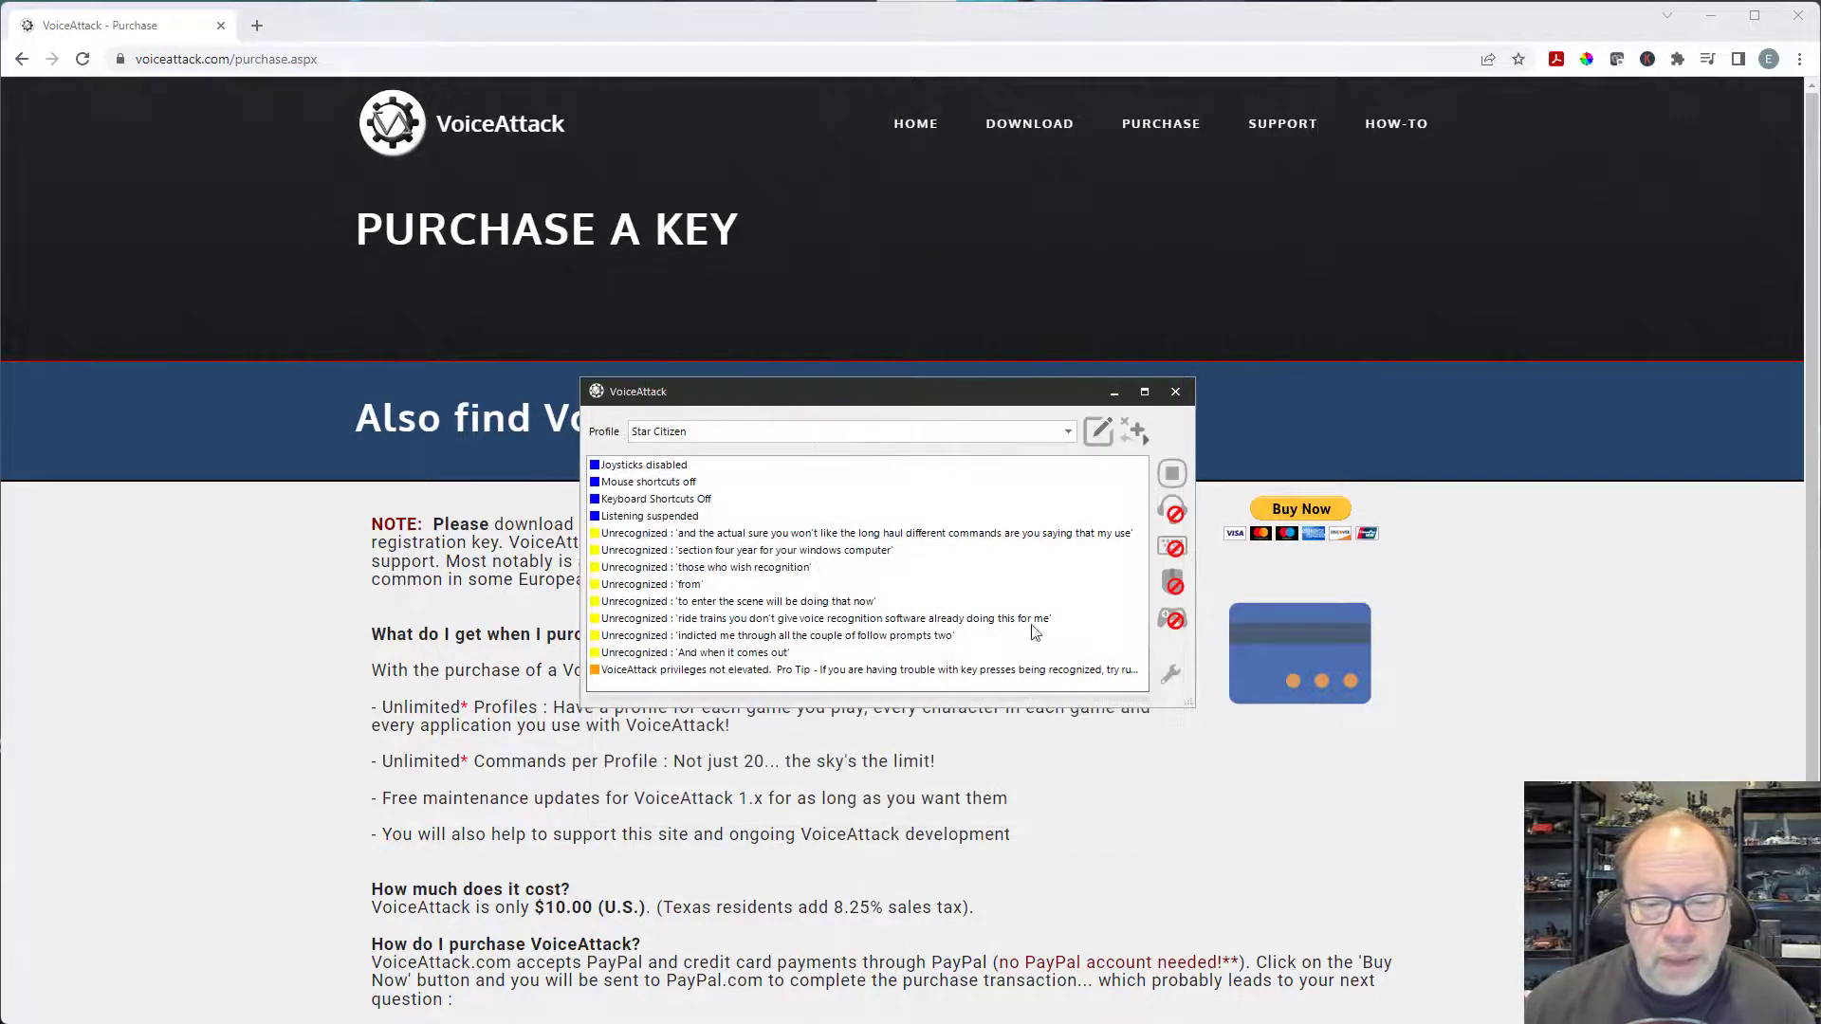
pyautogui.moveTo(1512, 666)
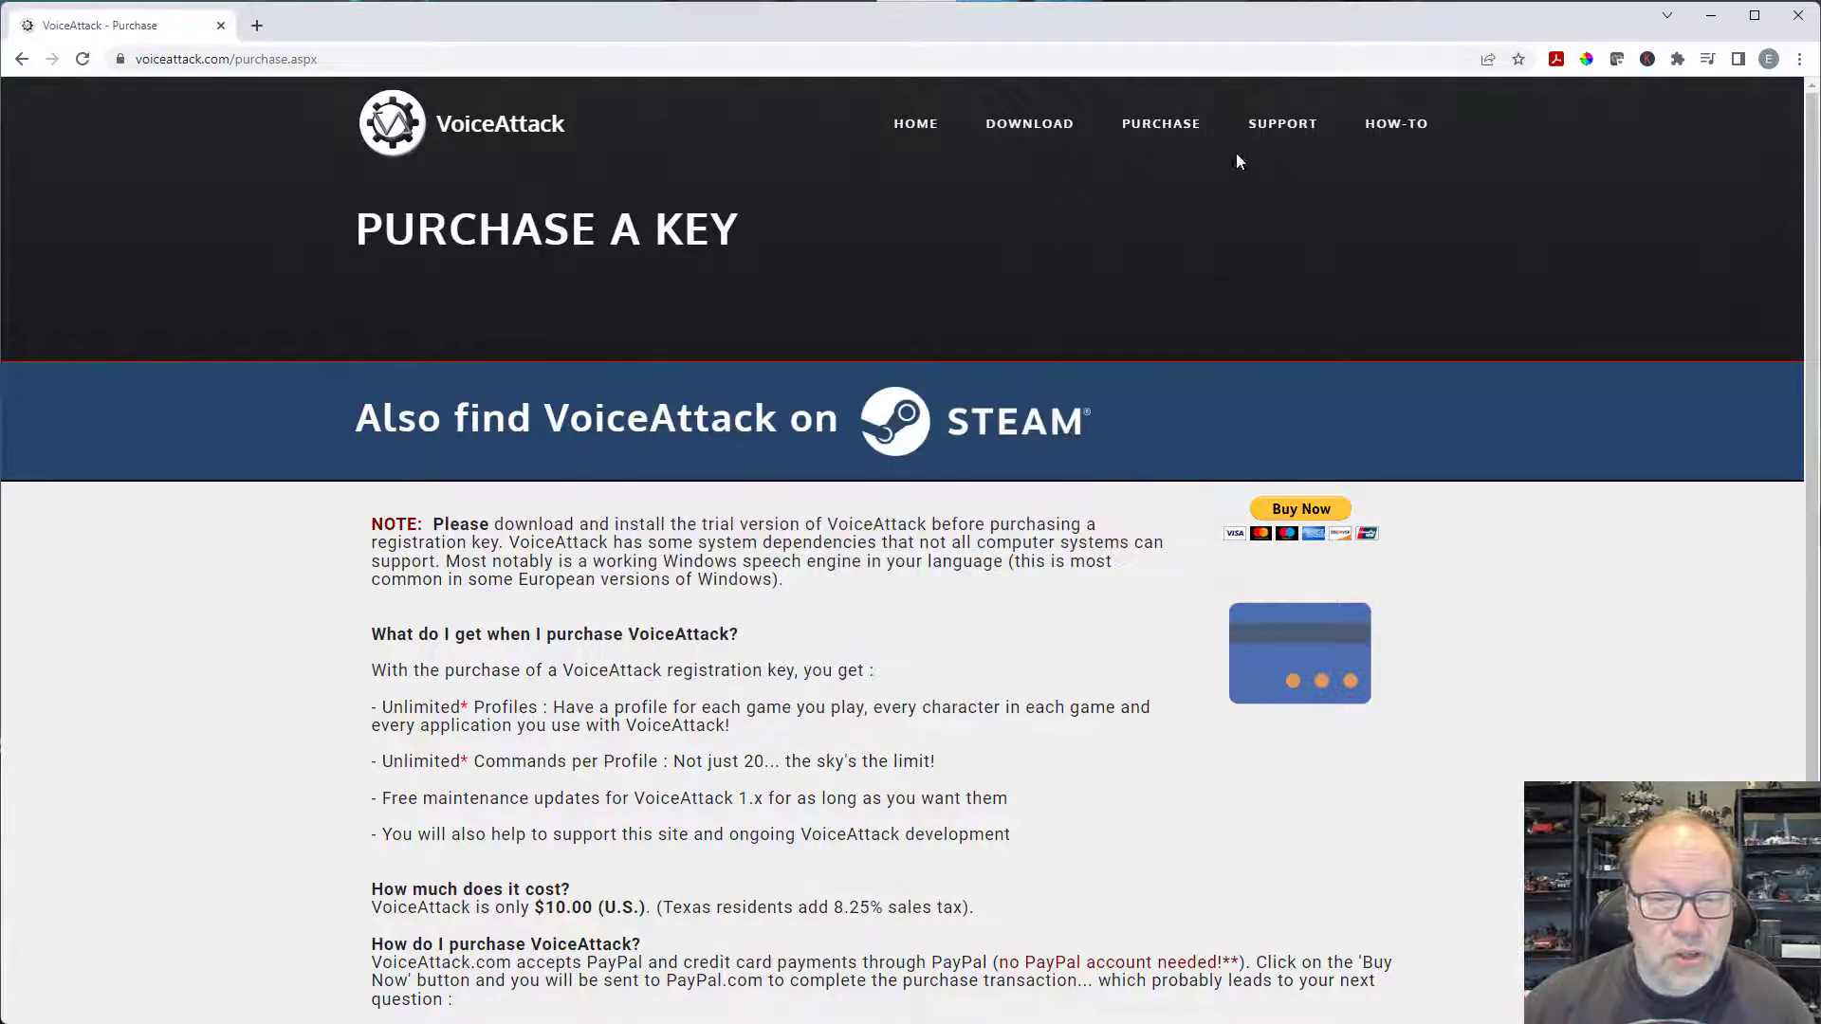
# - Browse the Support tiles for forums, support inbox, key recovery and documentation
pyautogui.click(1283, 123)
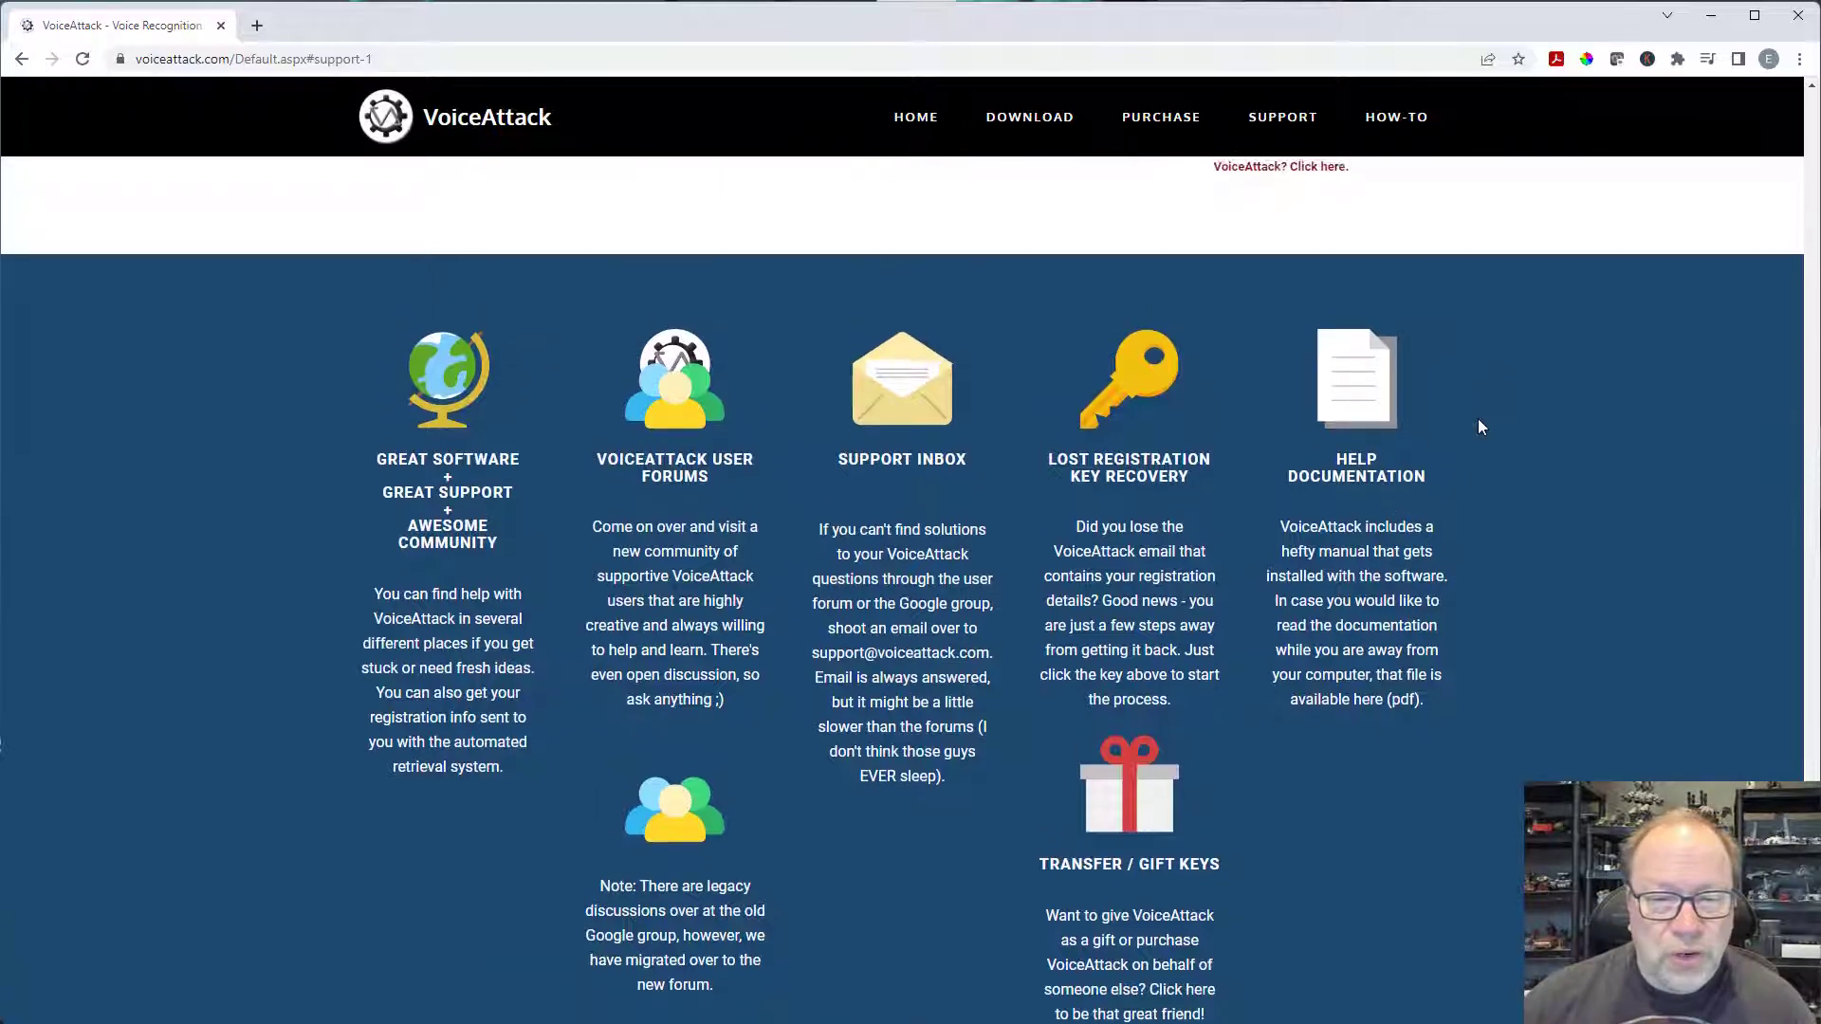
pyautogui.scroll(-3)
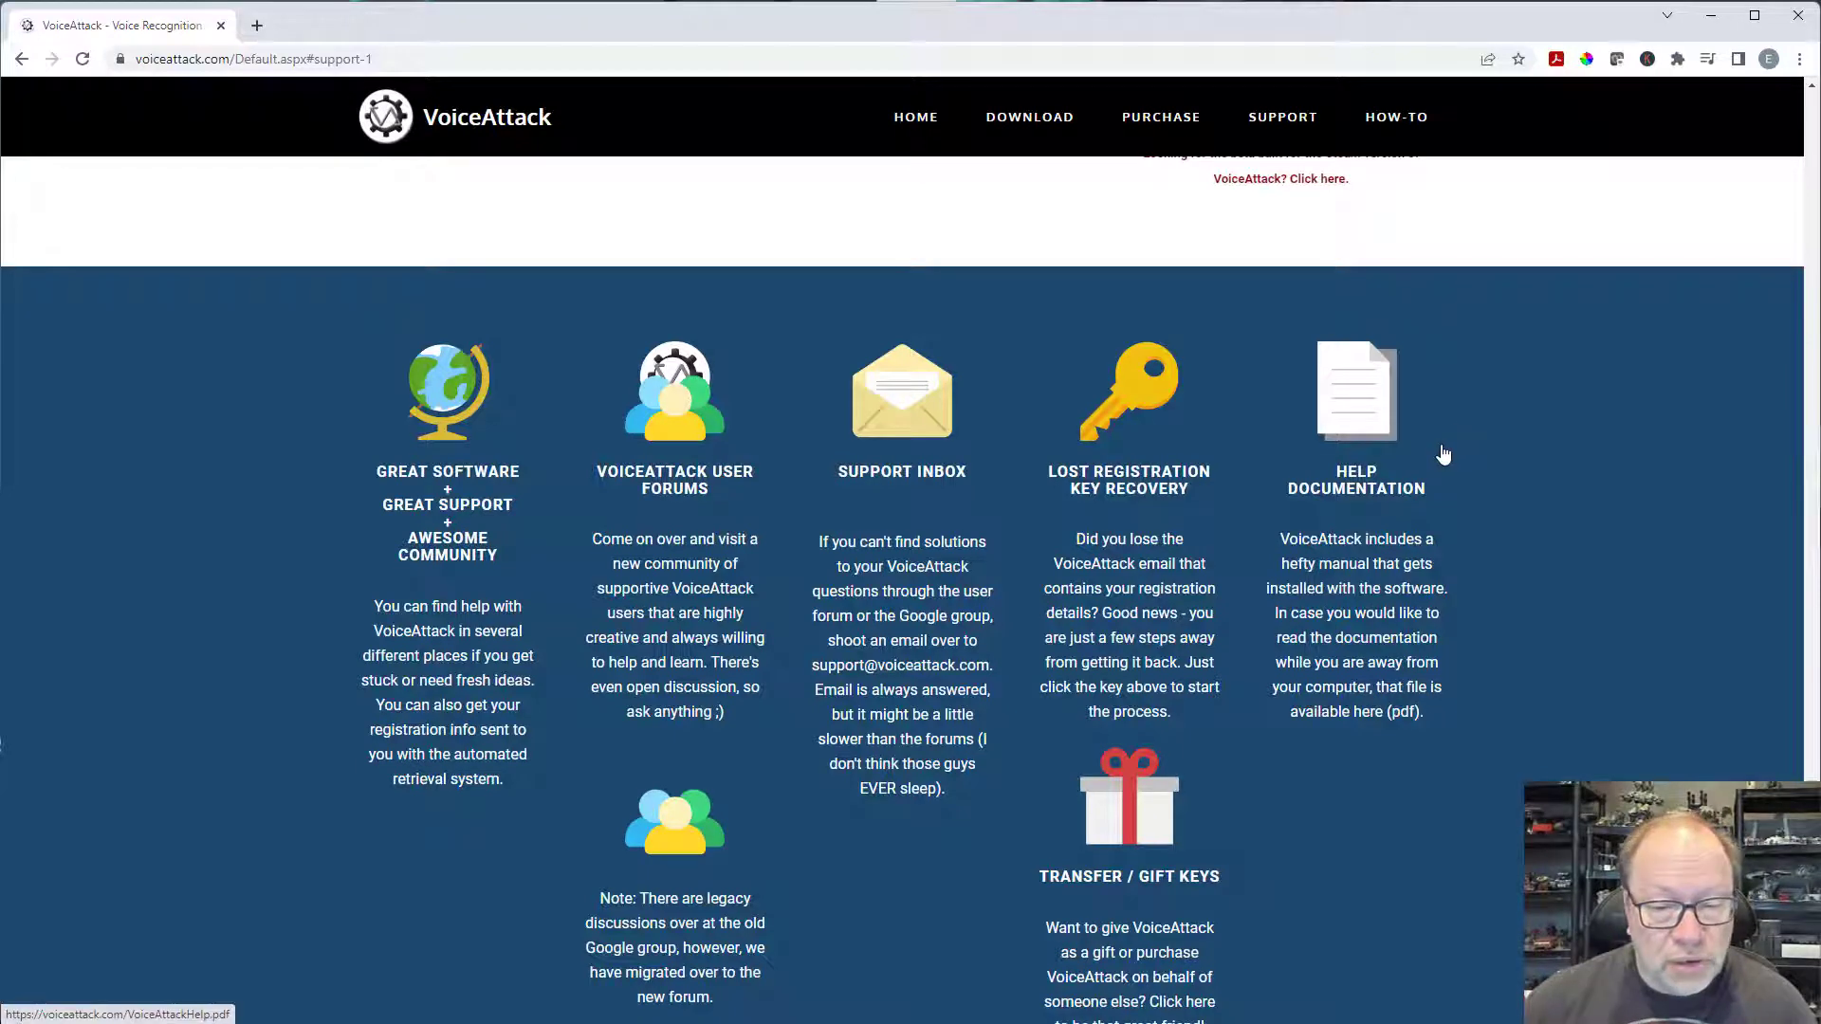
pyautogui.scroll(-3)
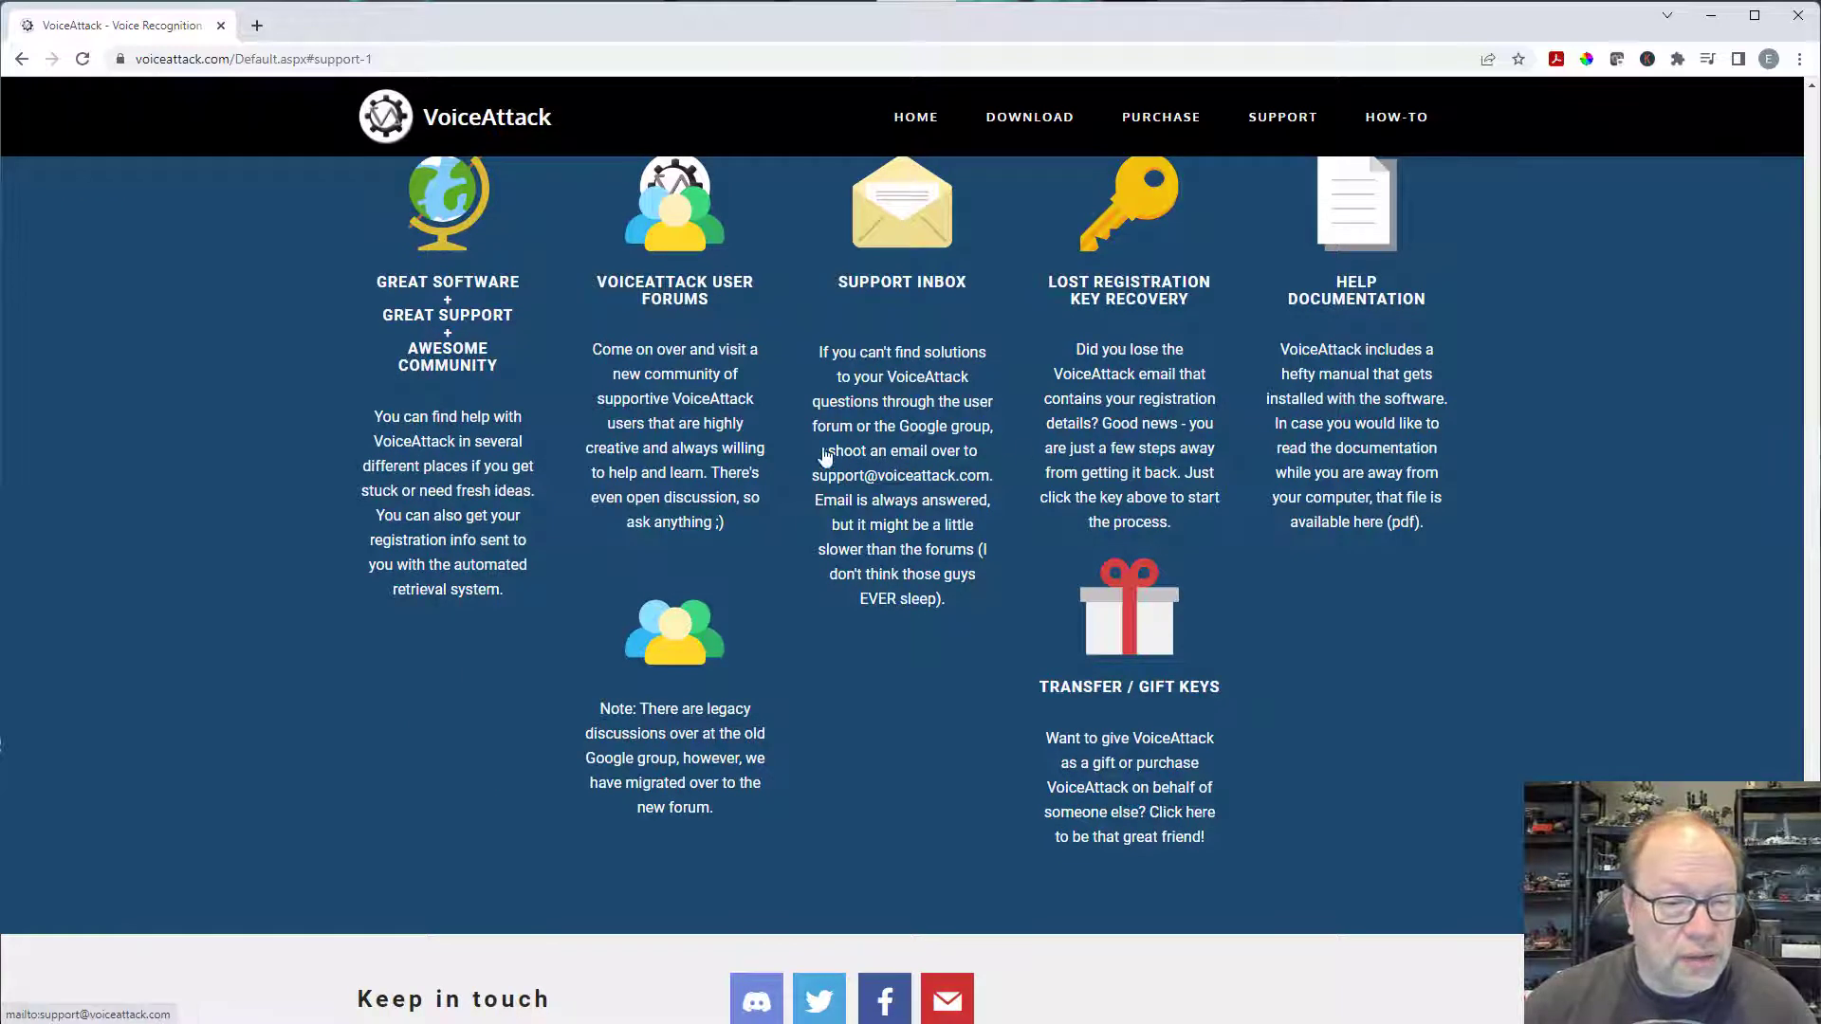
pyautogui.moveTo(720, 321)
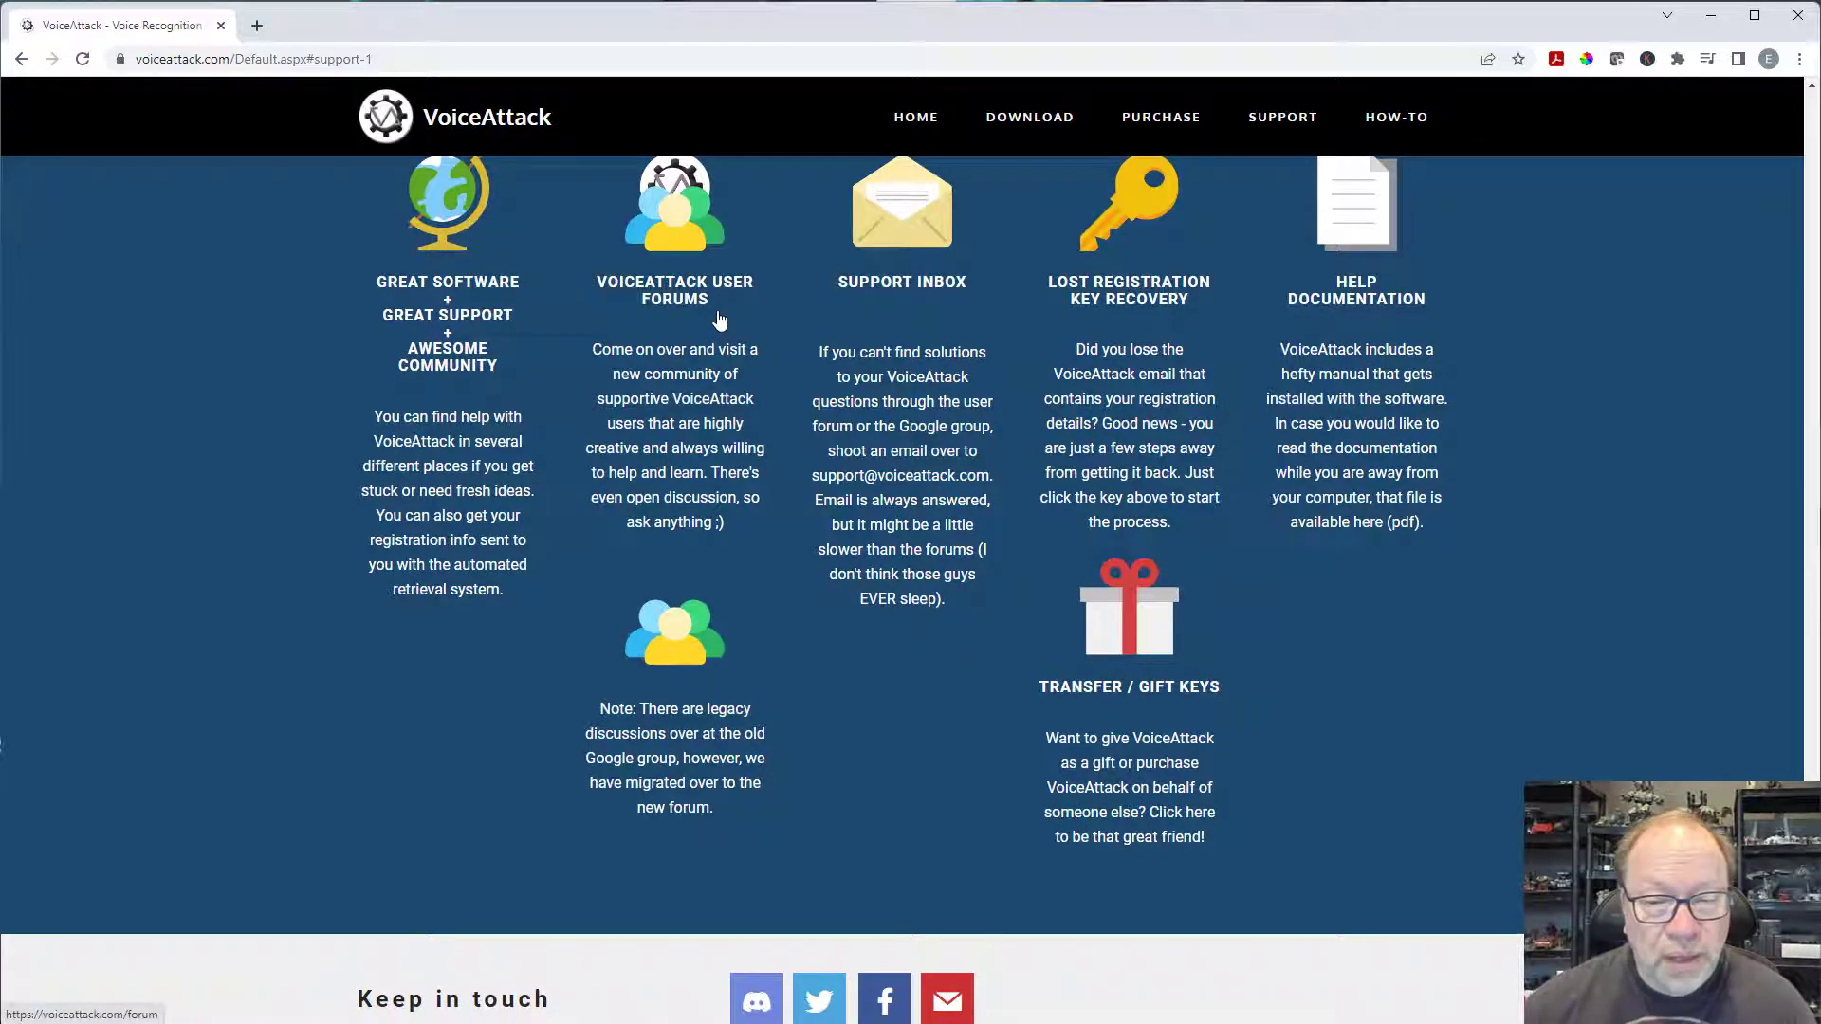
pyautogui.moveTo(923, 256)
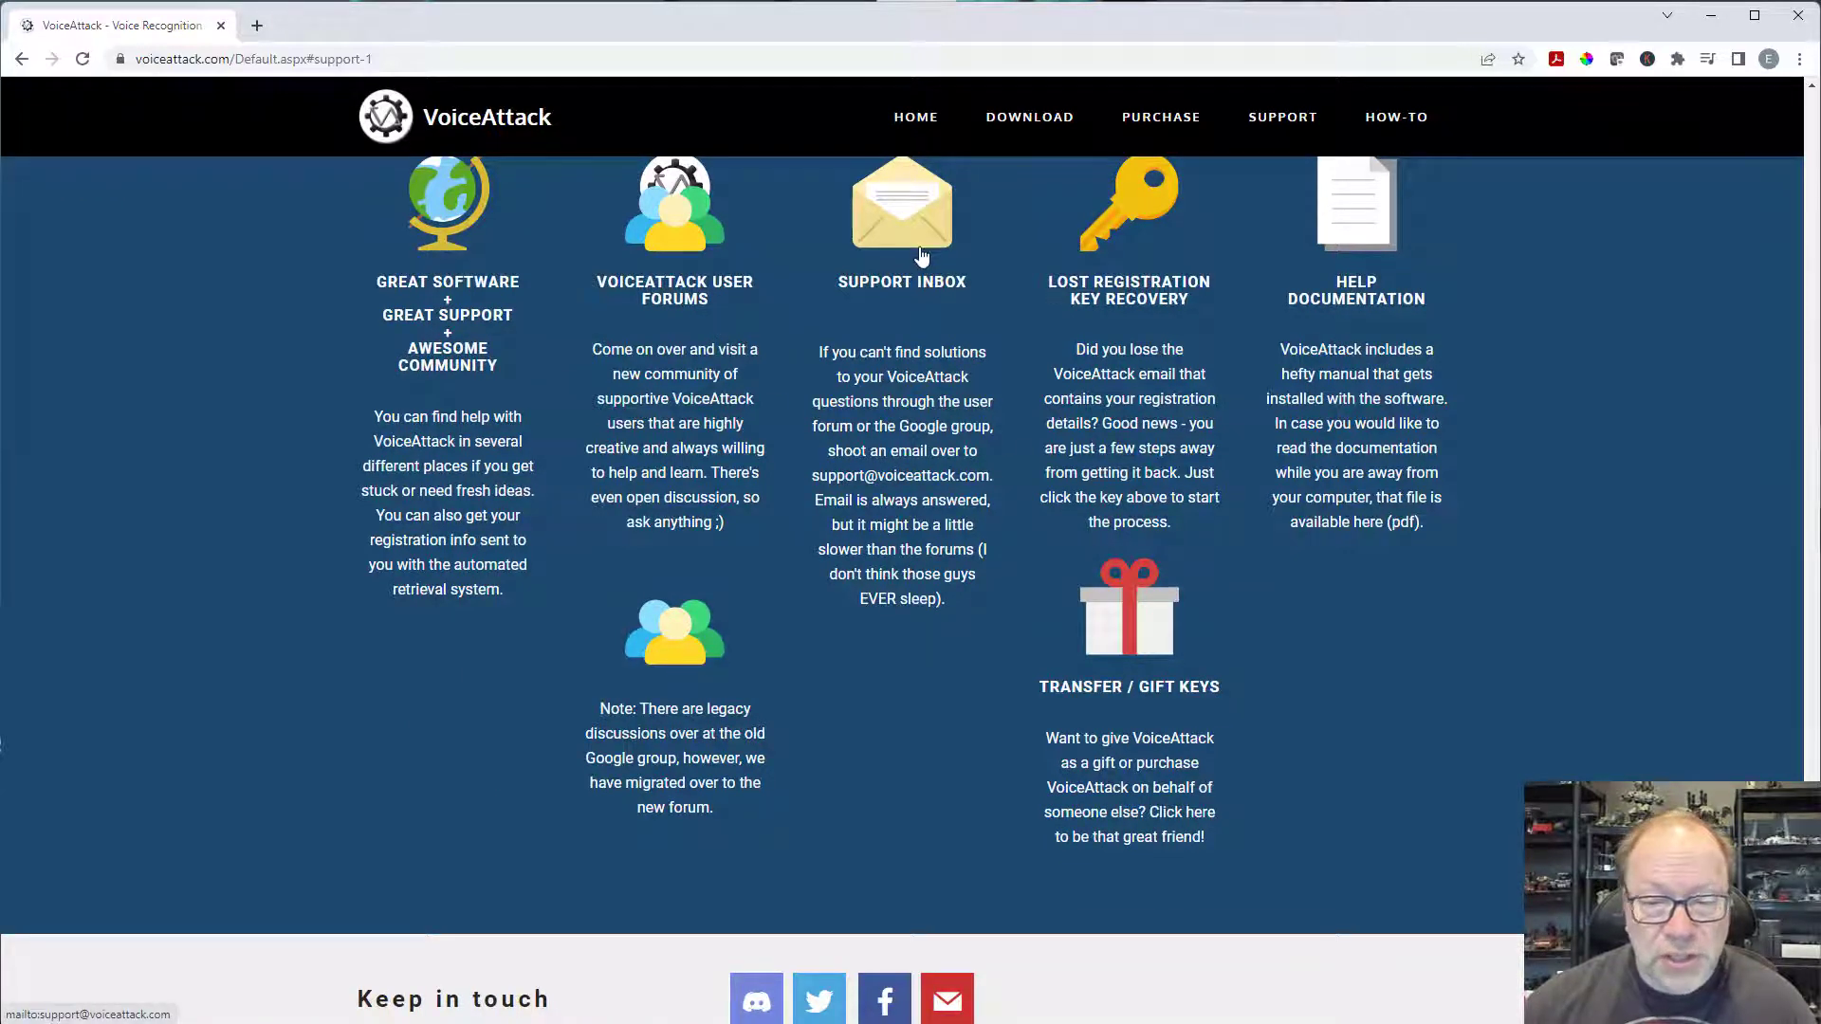
pyautogui.moveTo(877, 402)
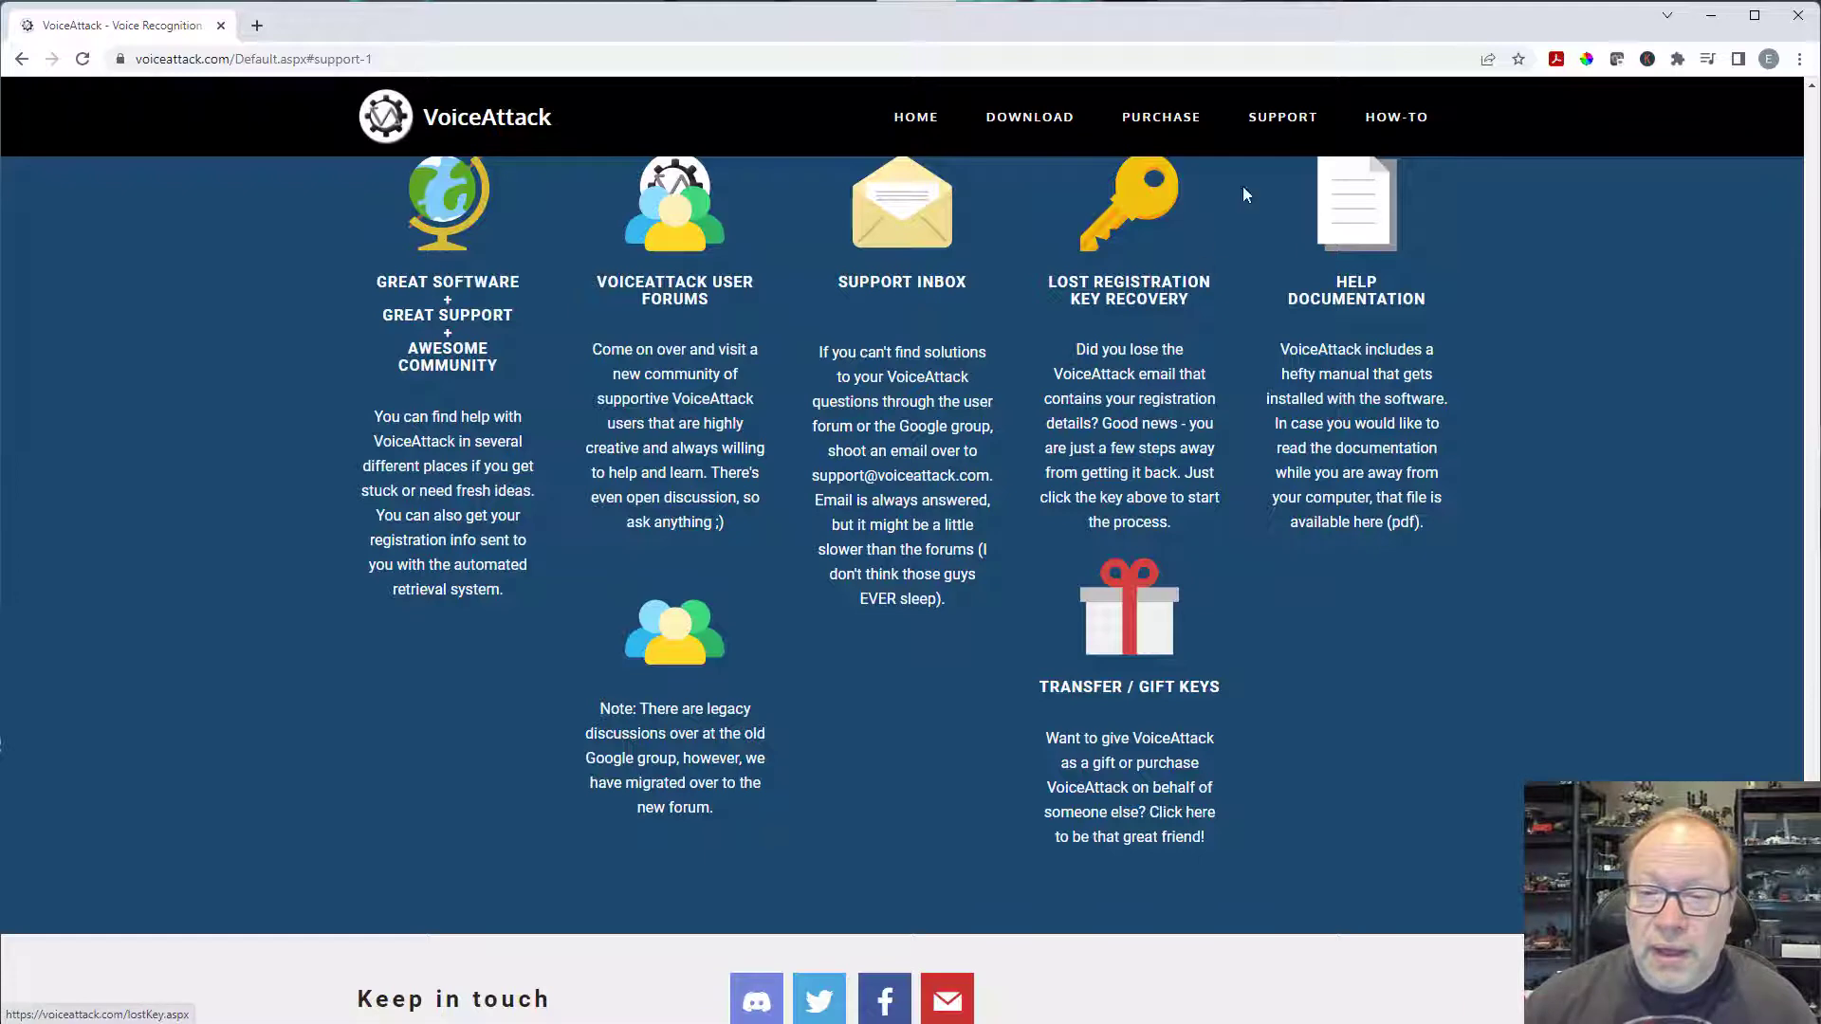
# - Scroll through Tips & How-To topics such as exporting profiles and speech training
pyautogui.click(1396, 116)
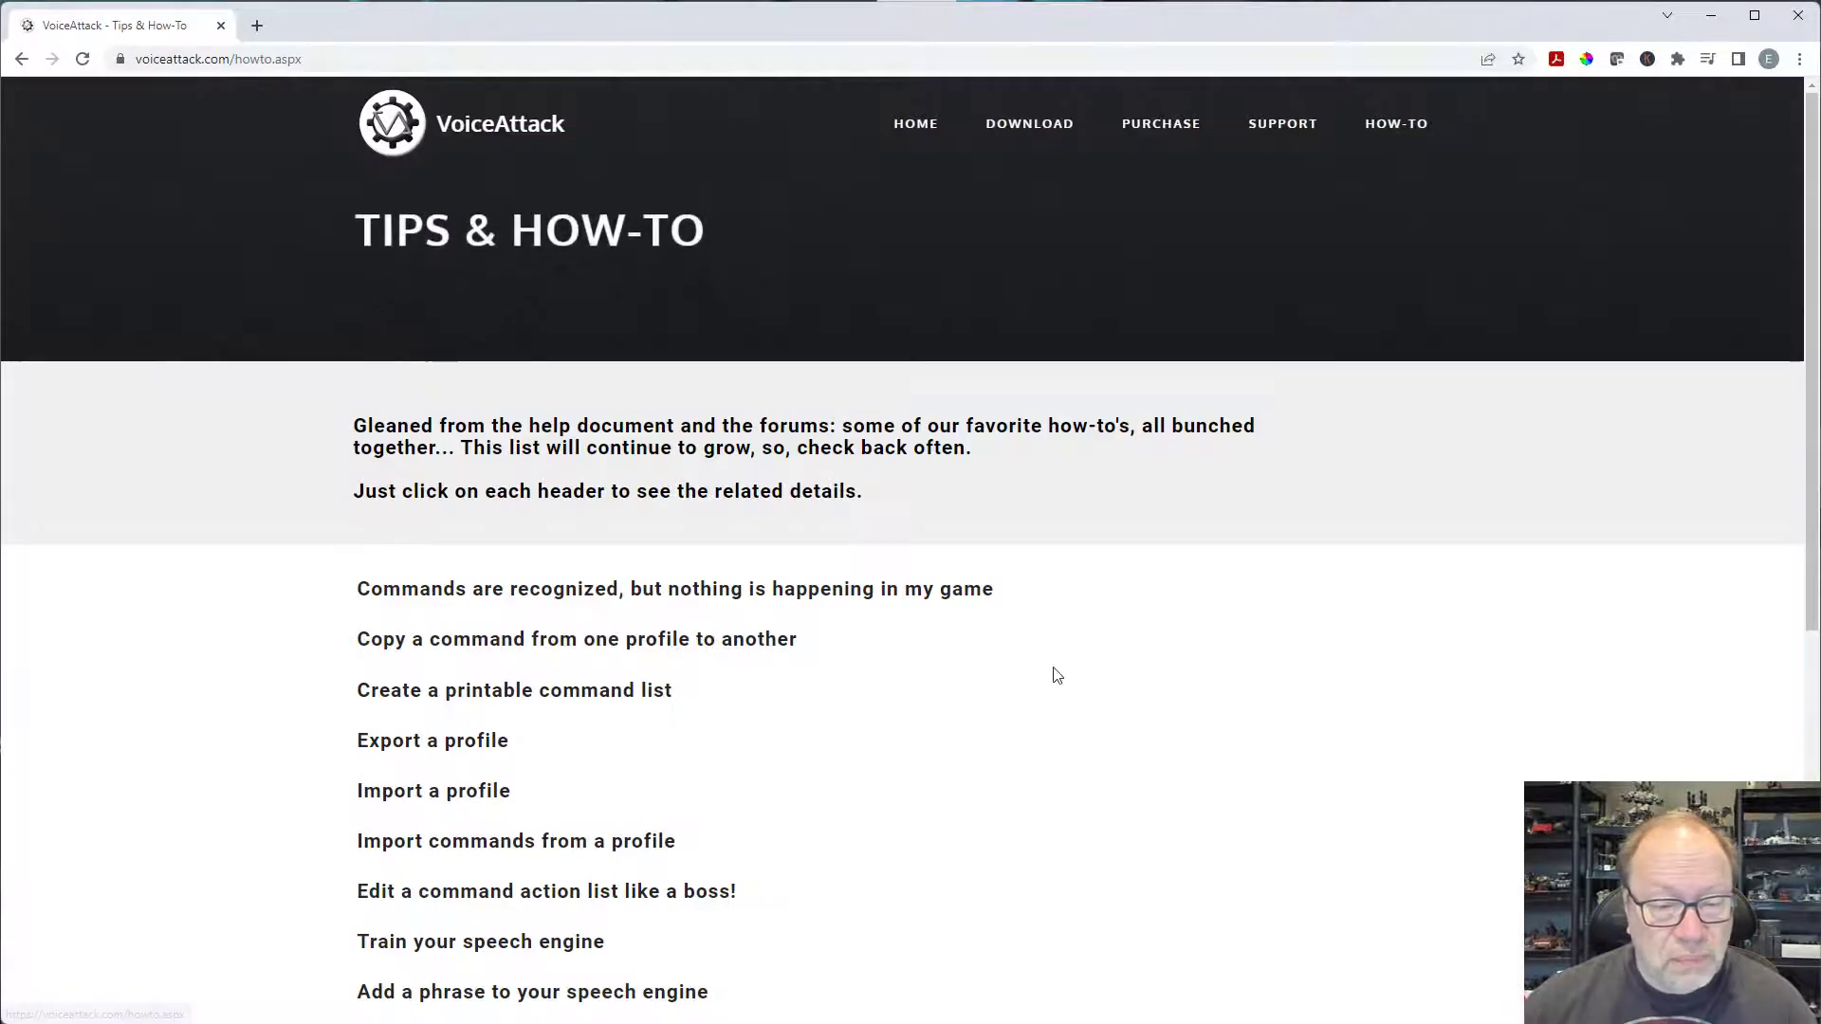
pyautogui.scroll(-3)
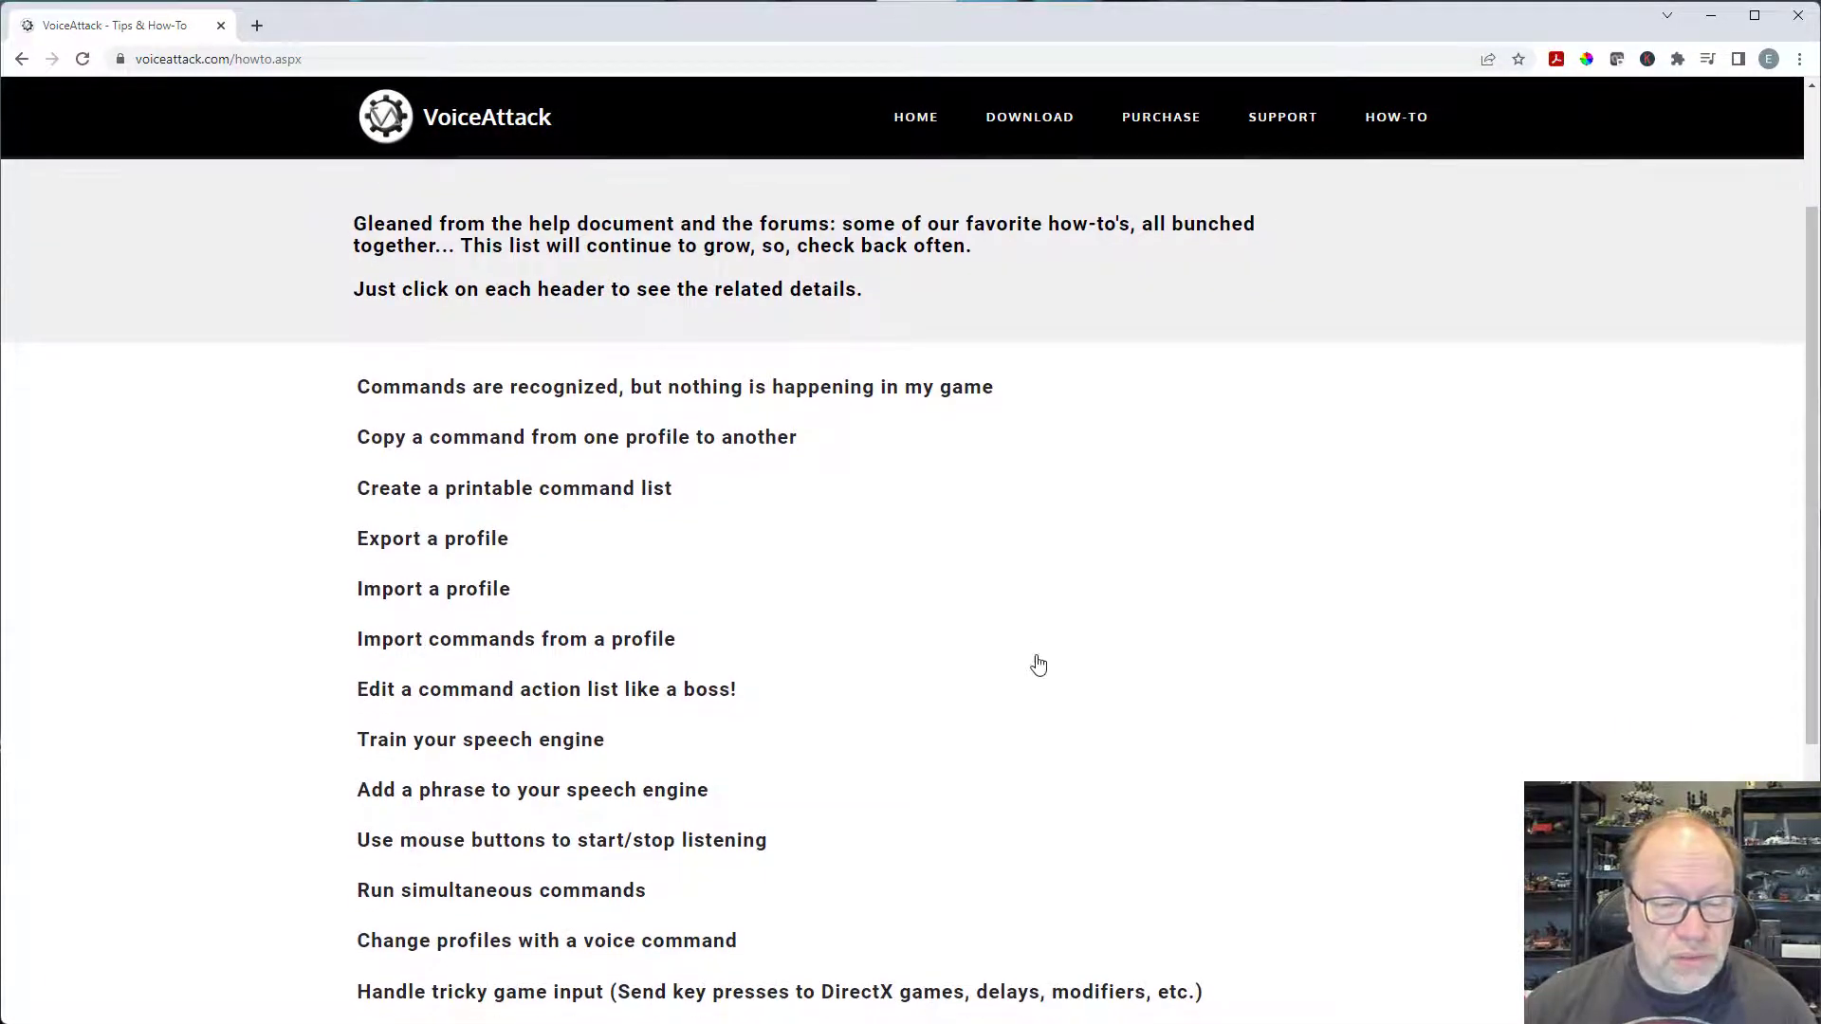
pyautogui.scroll(-3)
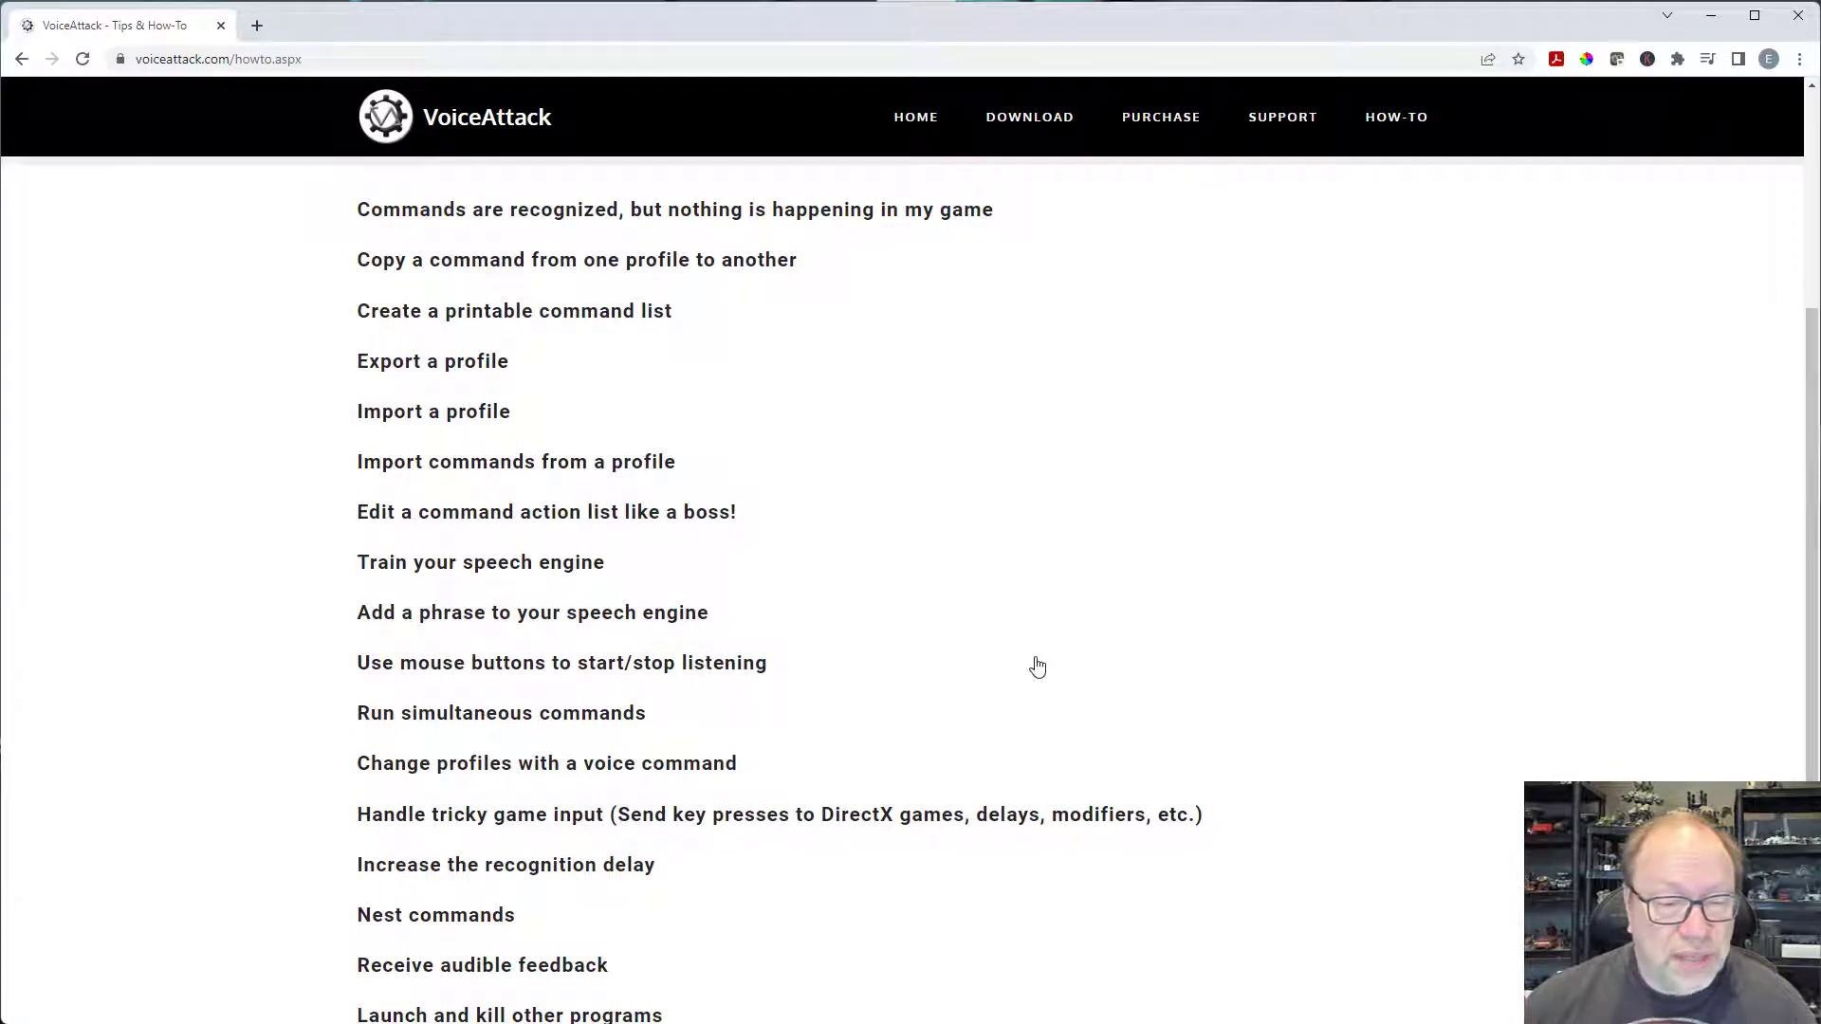
pyautogui.scroll(-3)
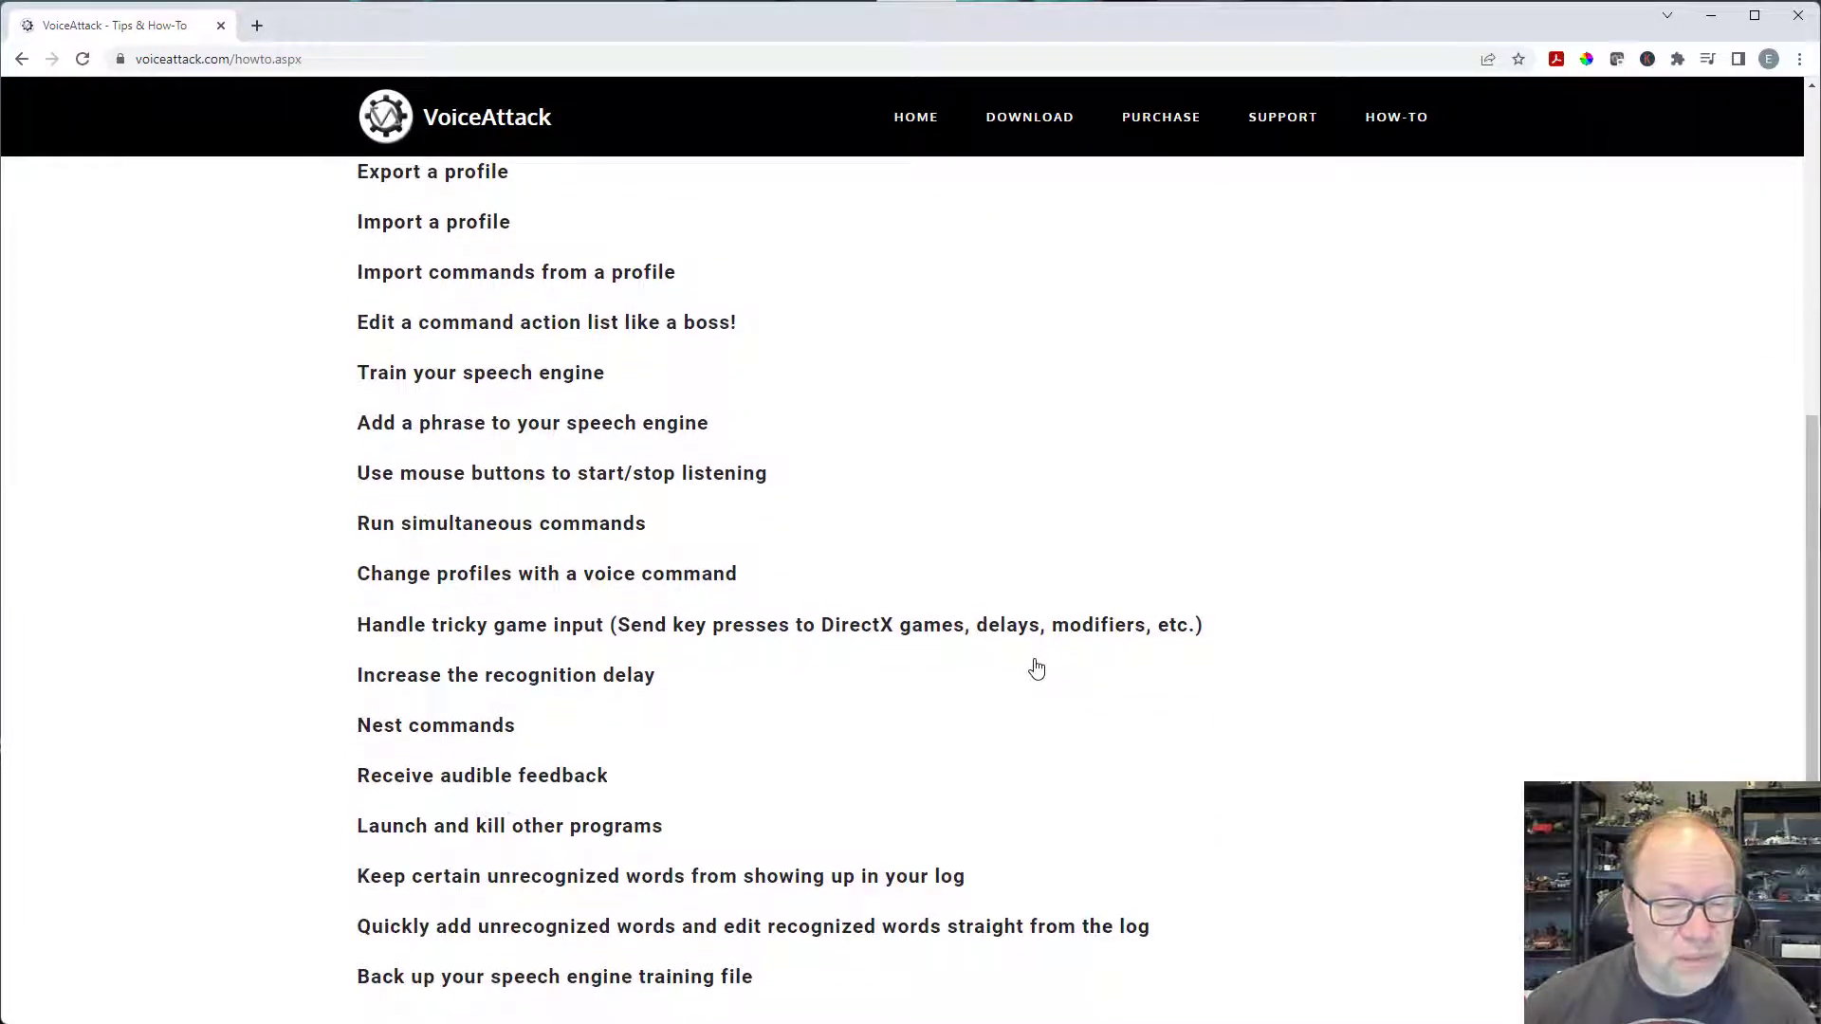
pyautogui.scroll(-3)
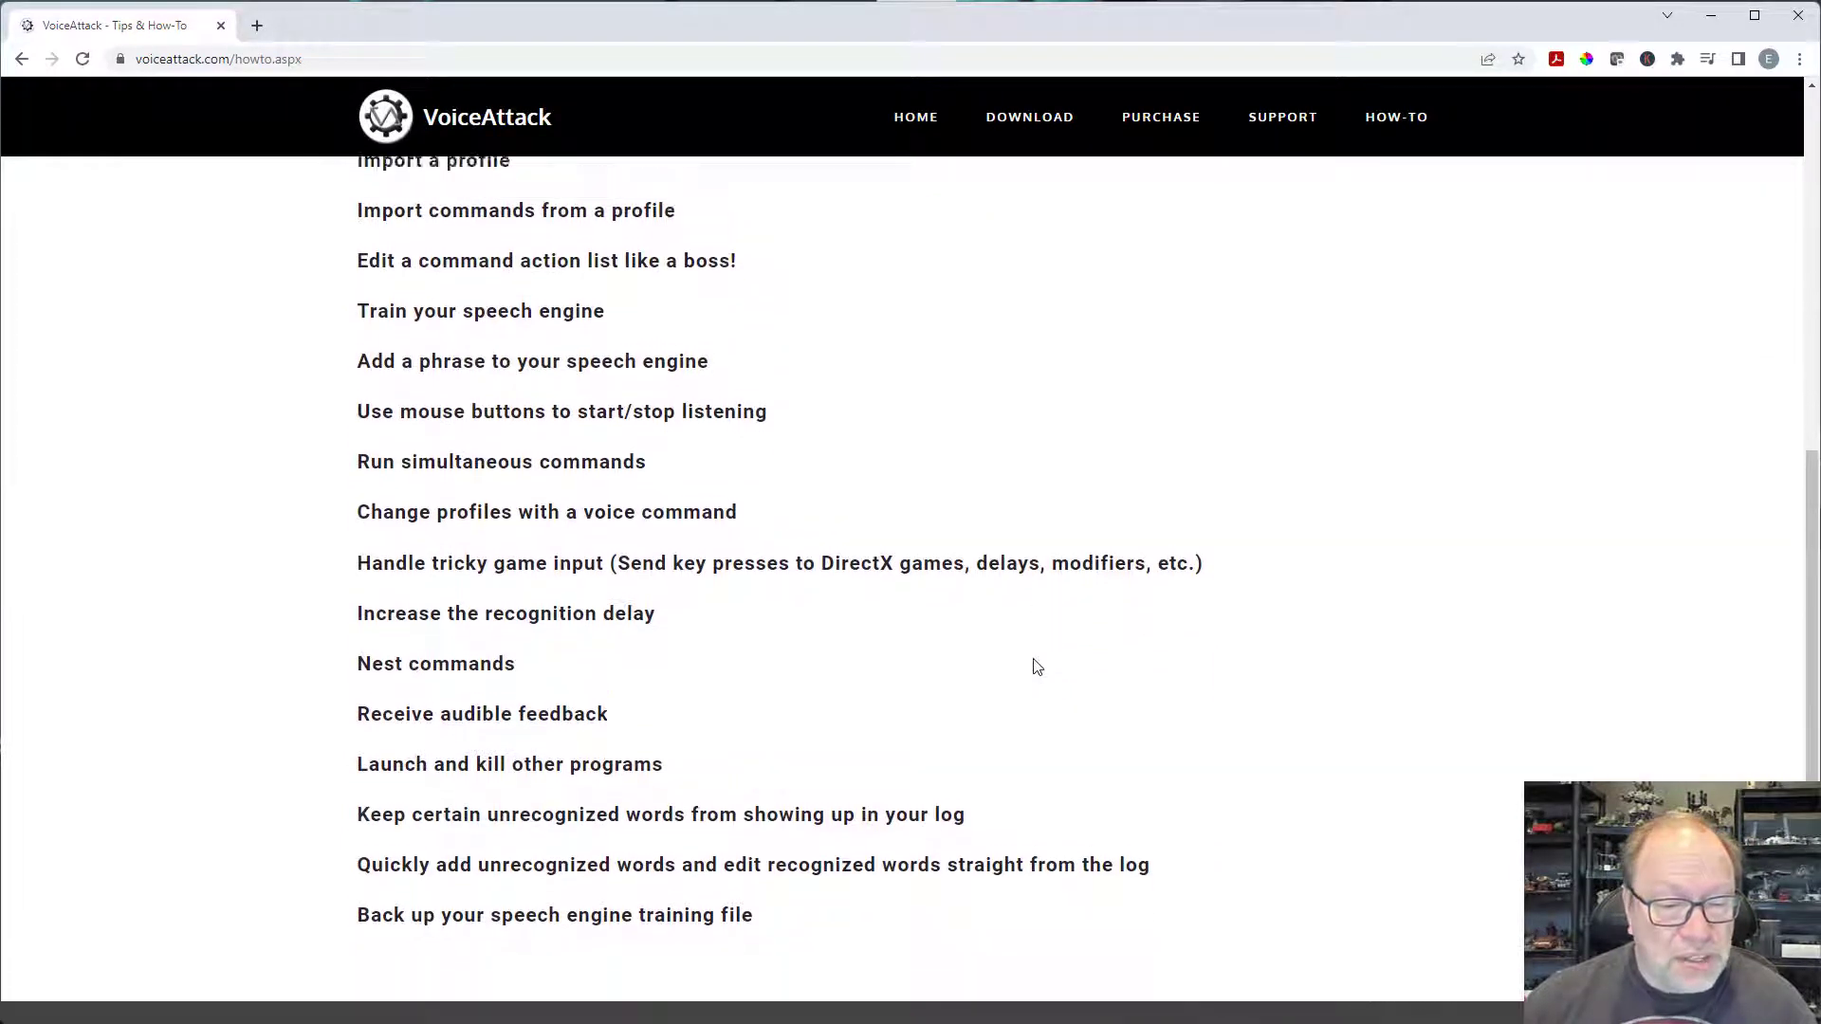
pyautogui.scroll(3)
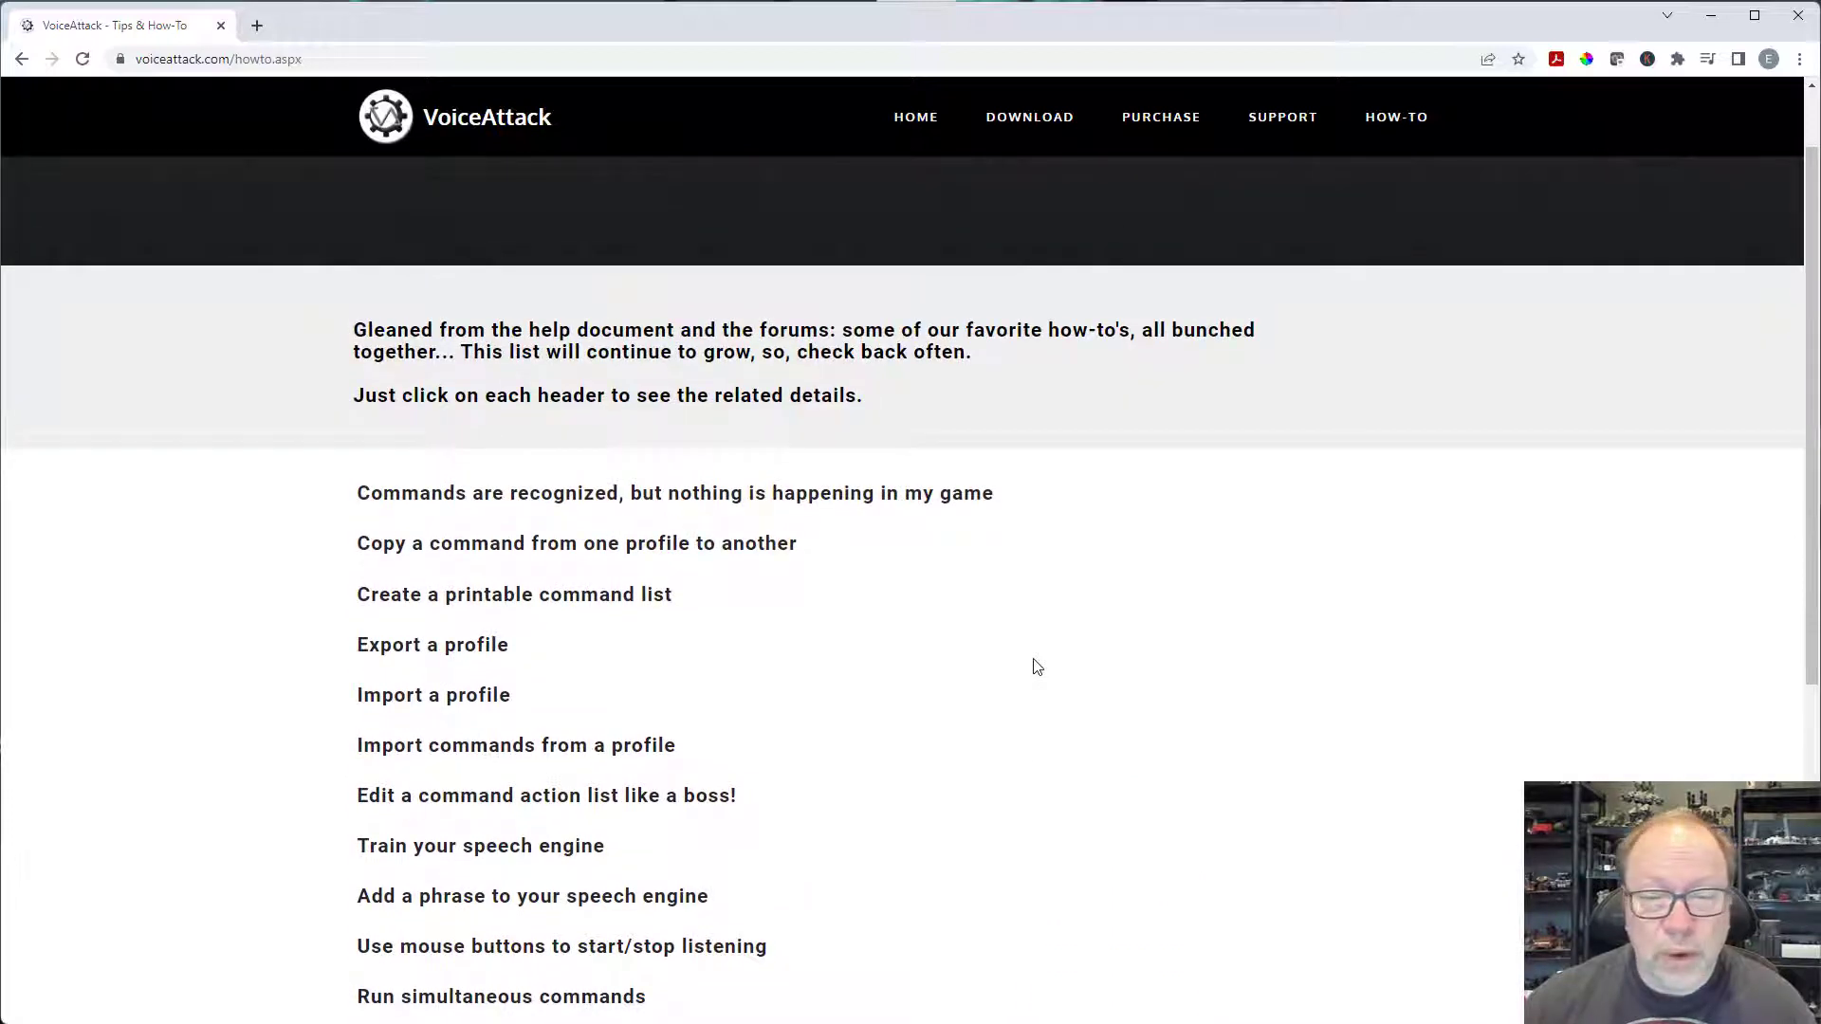
pyautogui.moveTo(1170, 220)
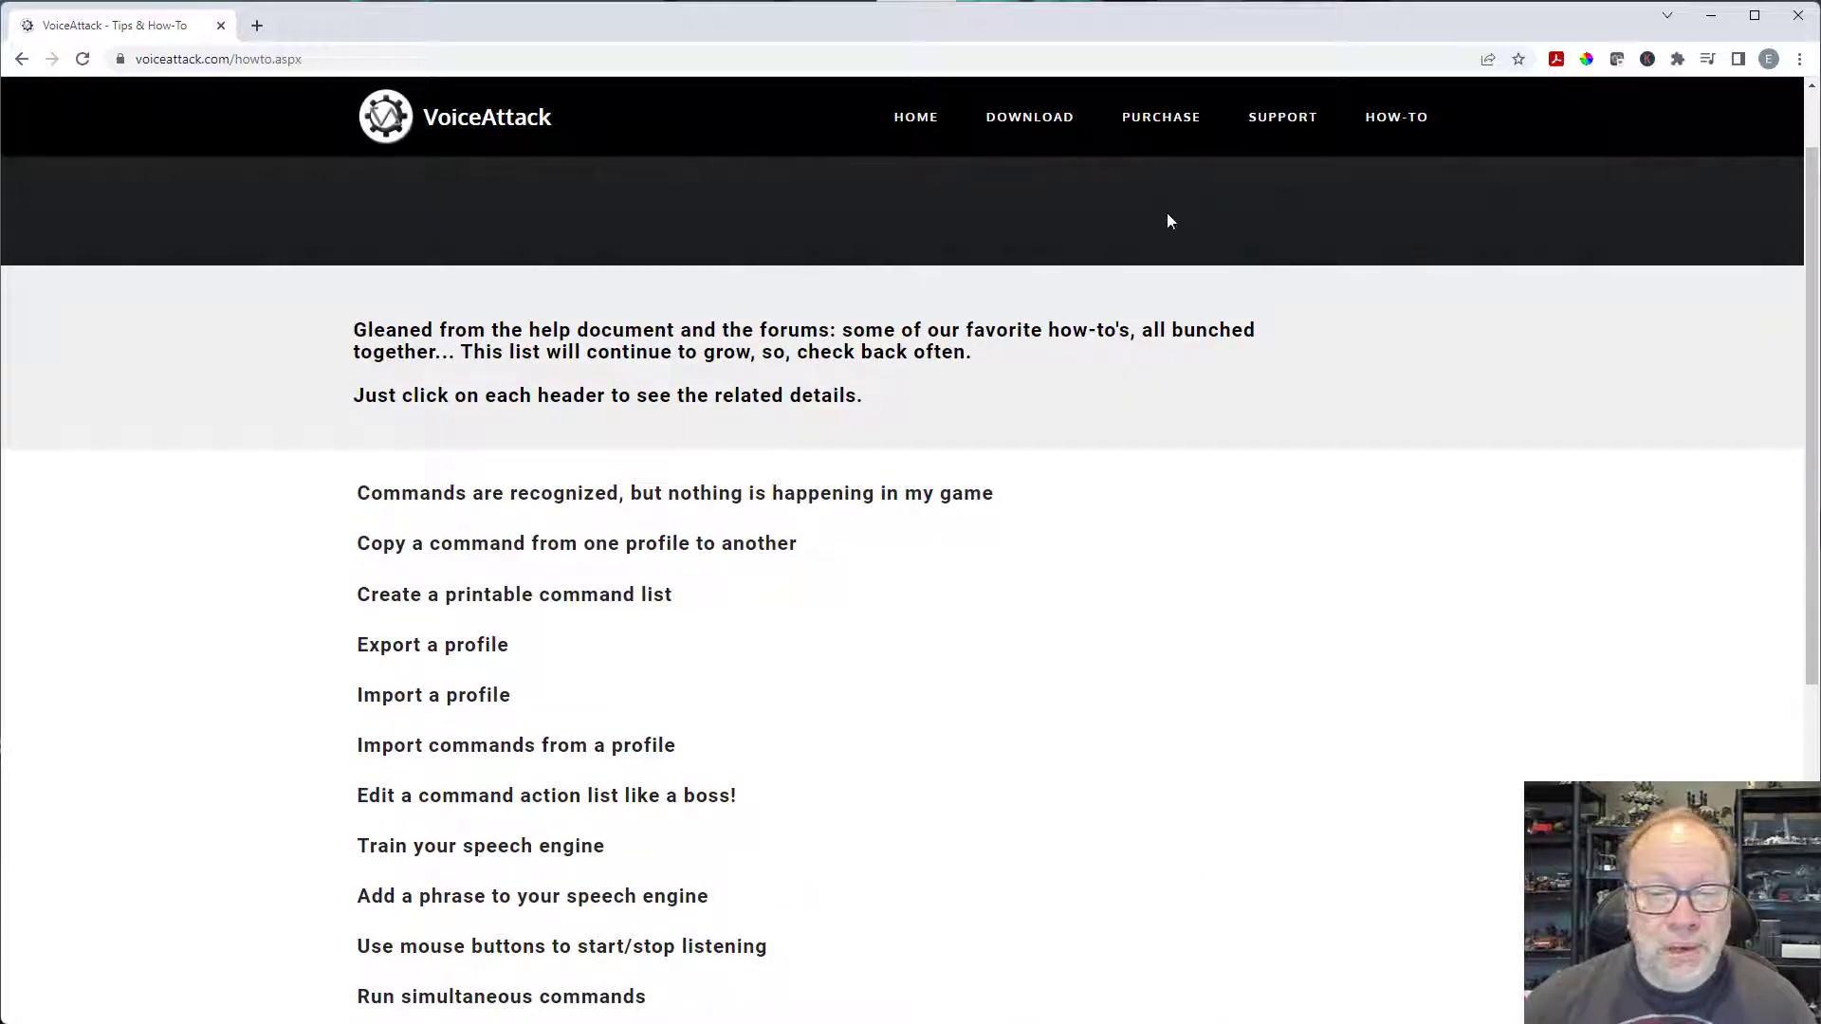
# - Return to the home page headlining voice-activated control and a free trial
pyautogui.click(915, 117)
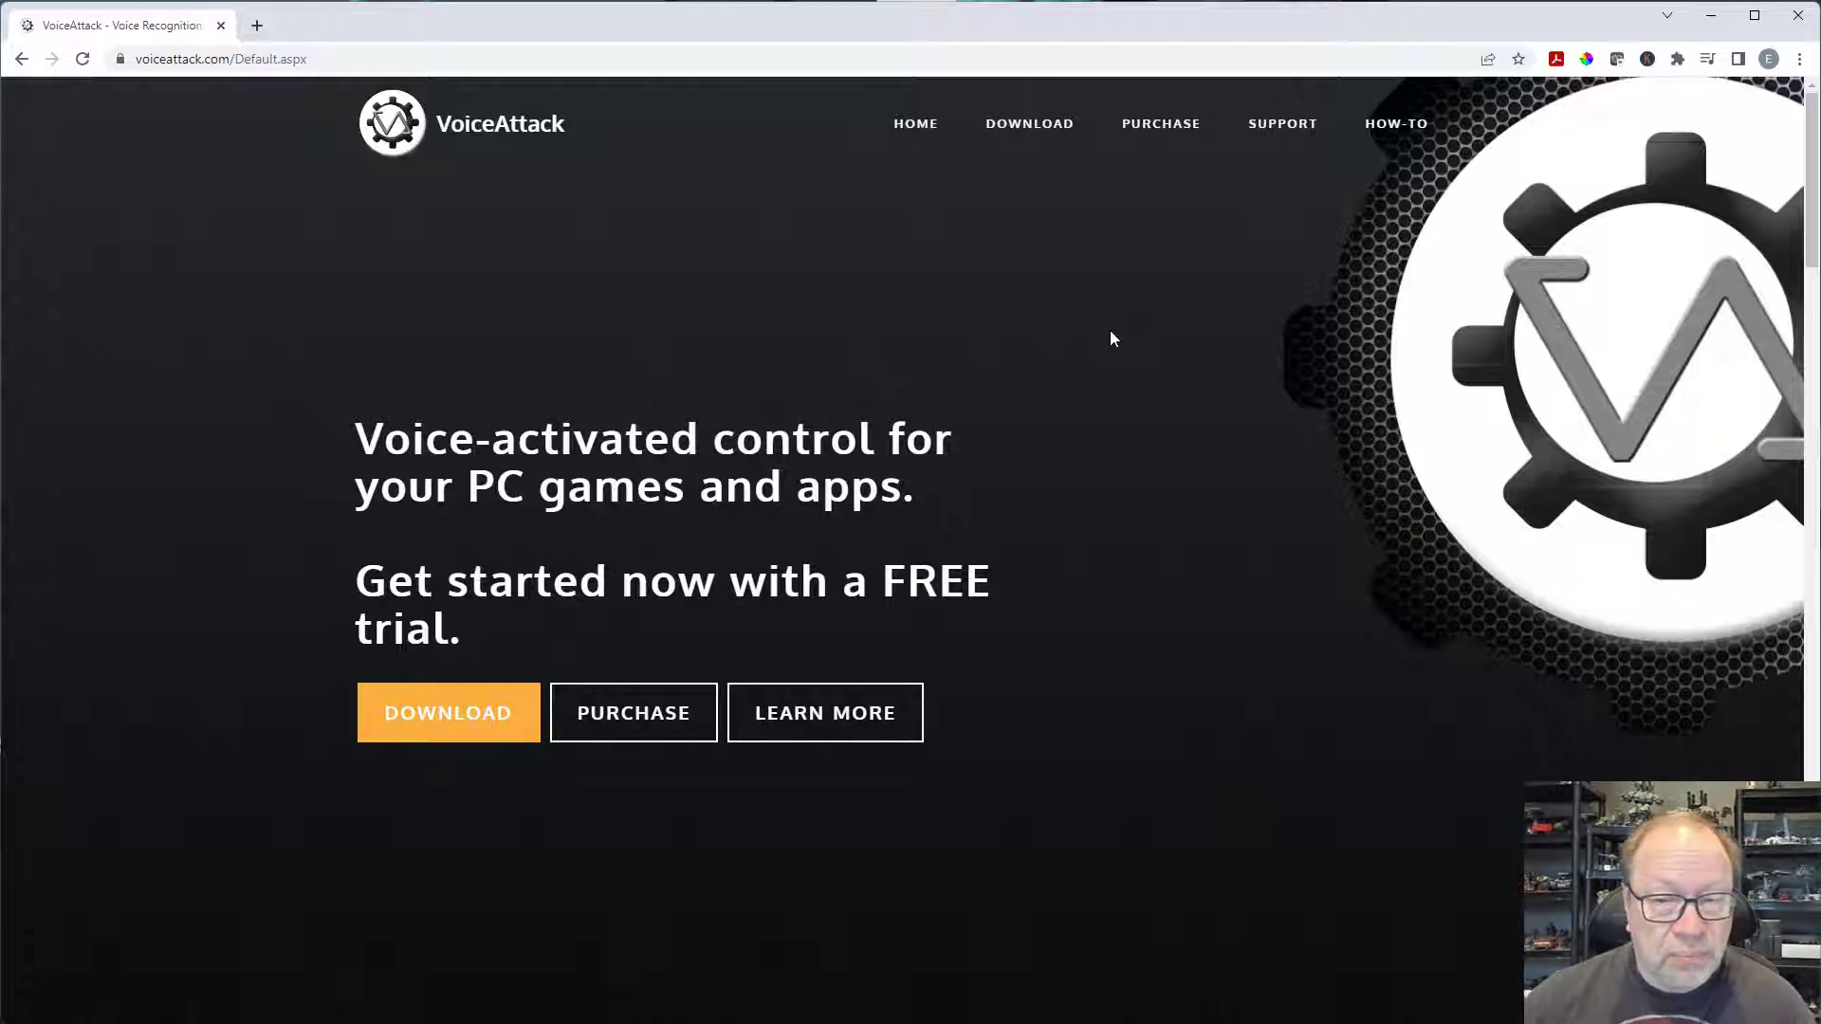
pyautogui.moveTo(1118, 336)
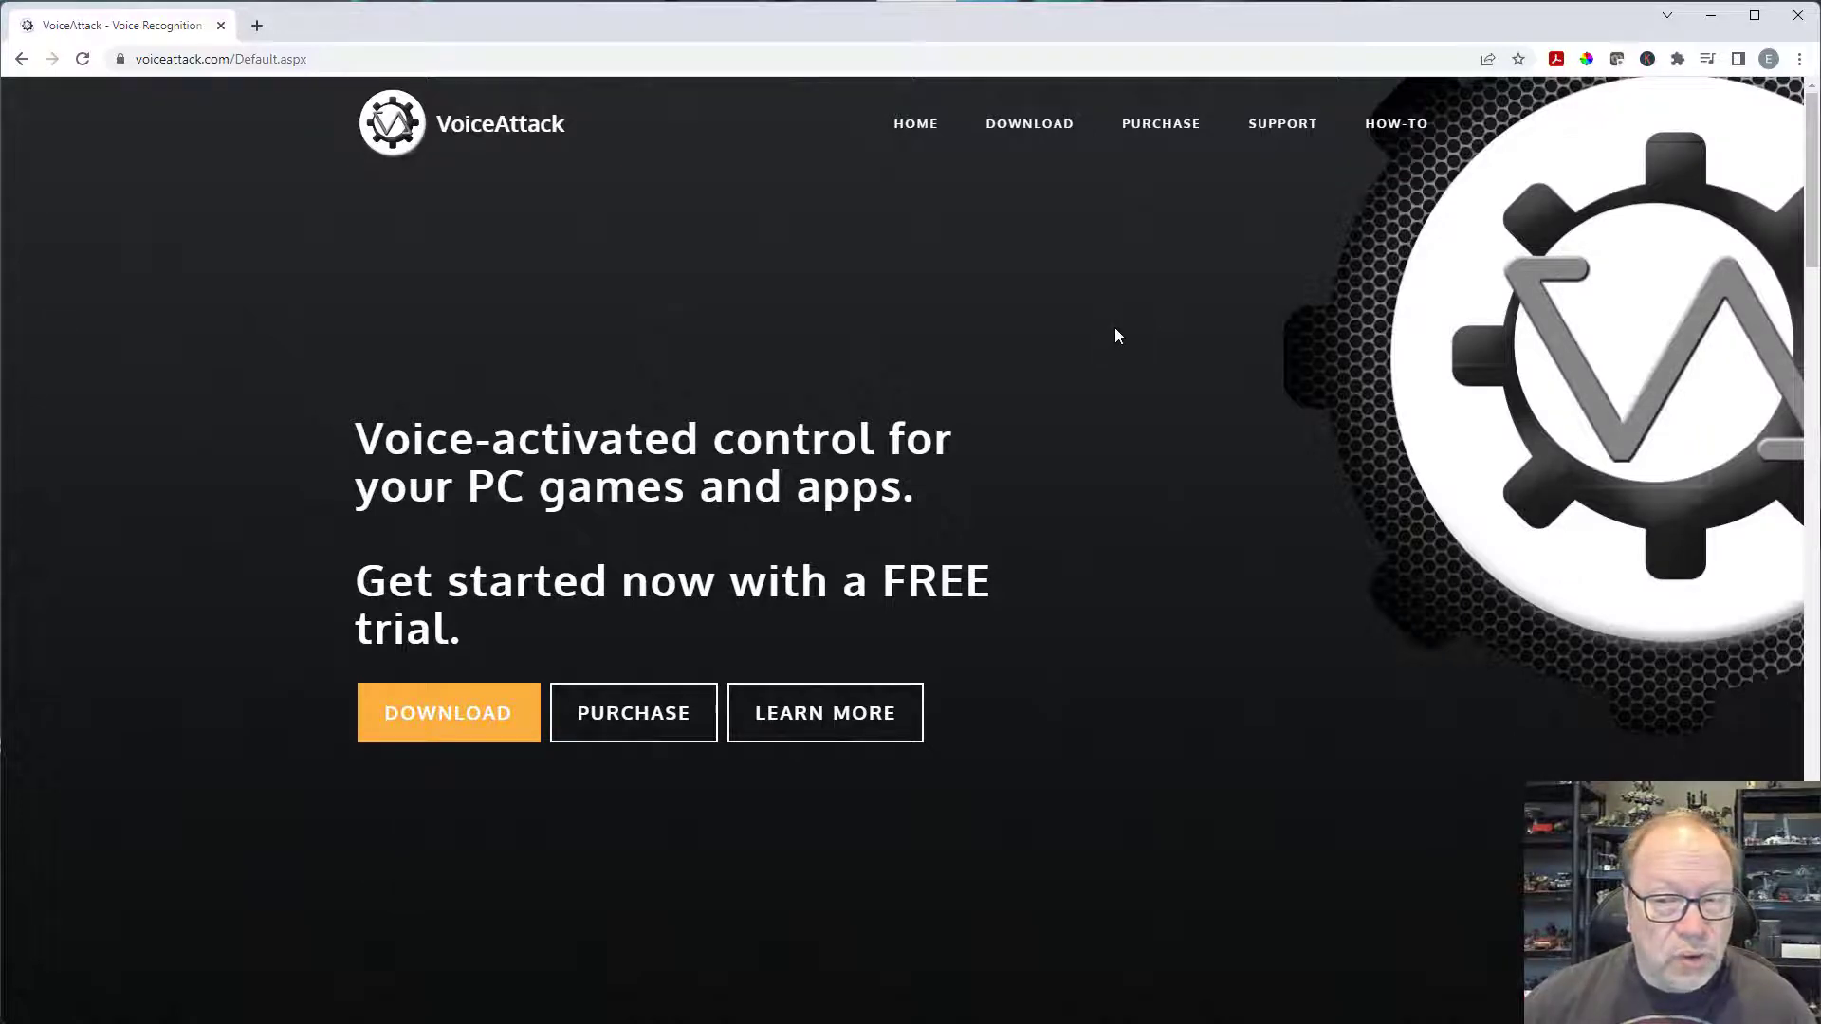
pyautogui.moveTo(1125, 299)
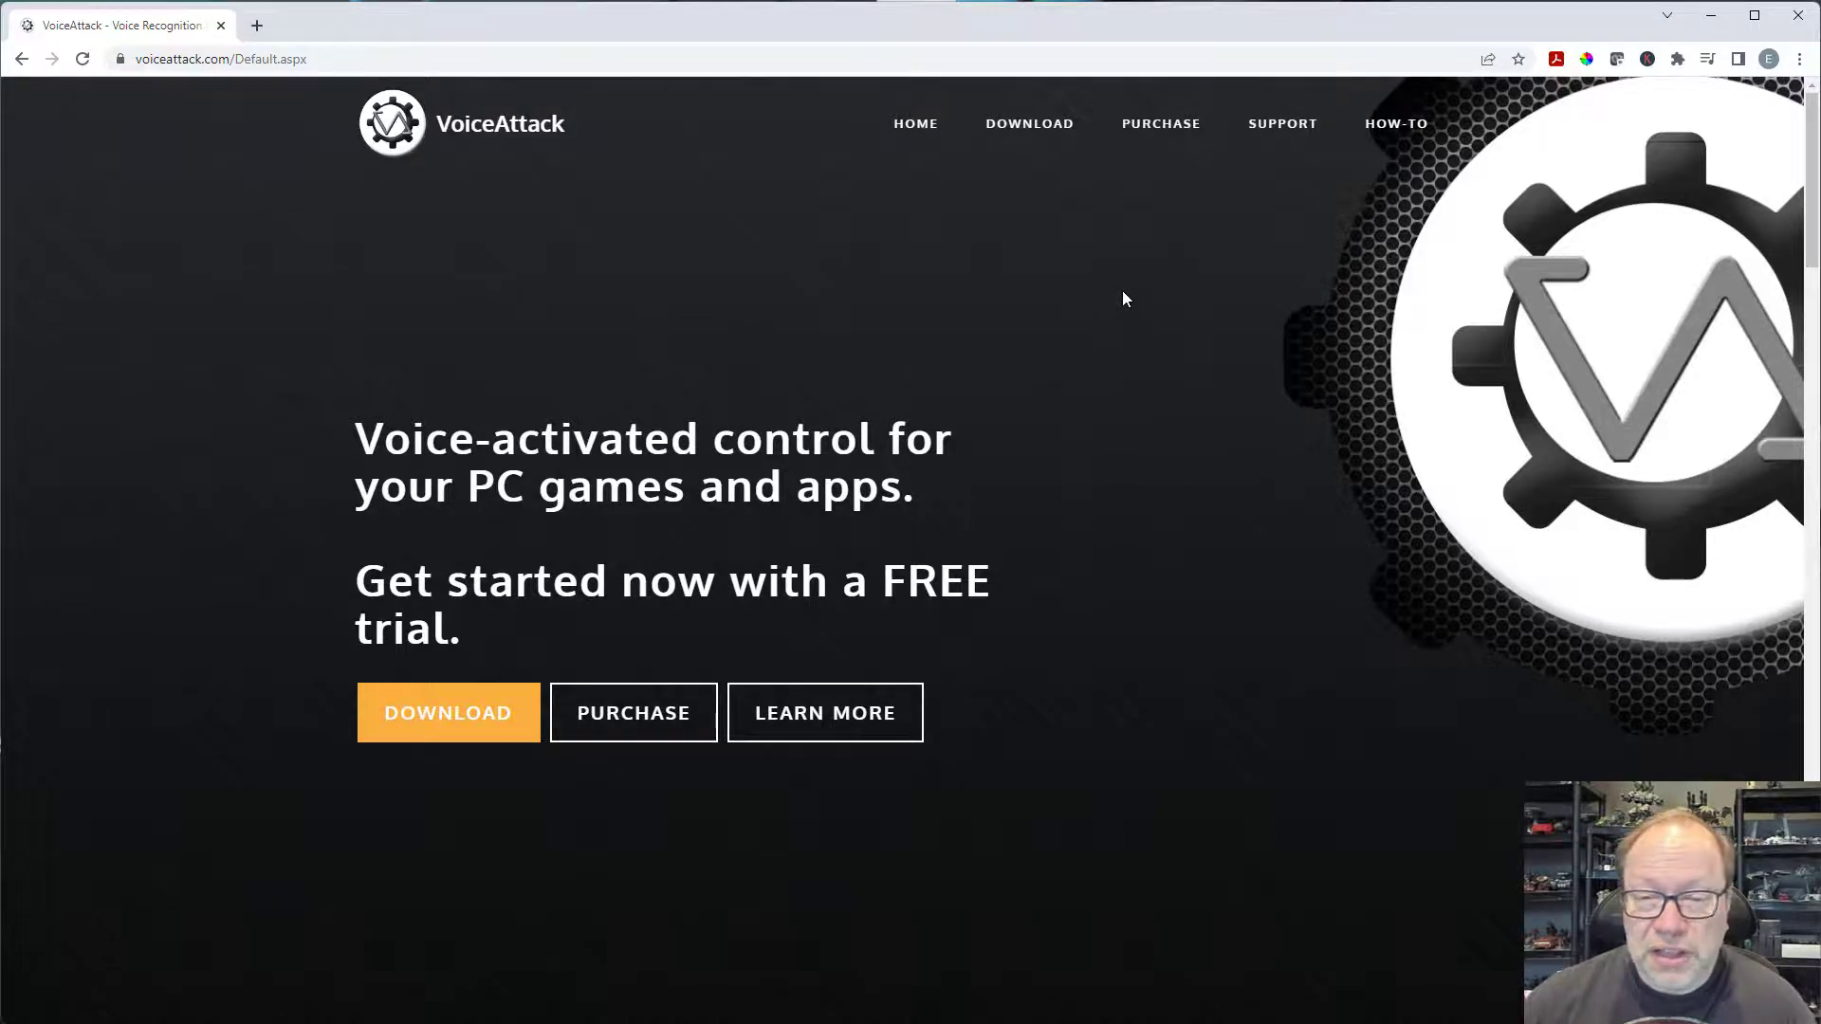
pyautogui.moveTo(1128, 304)
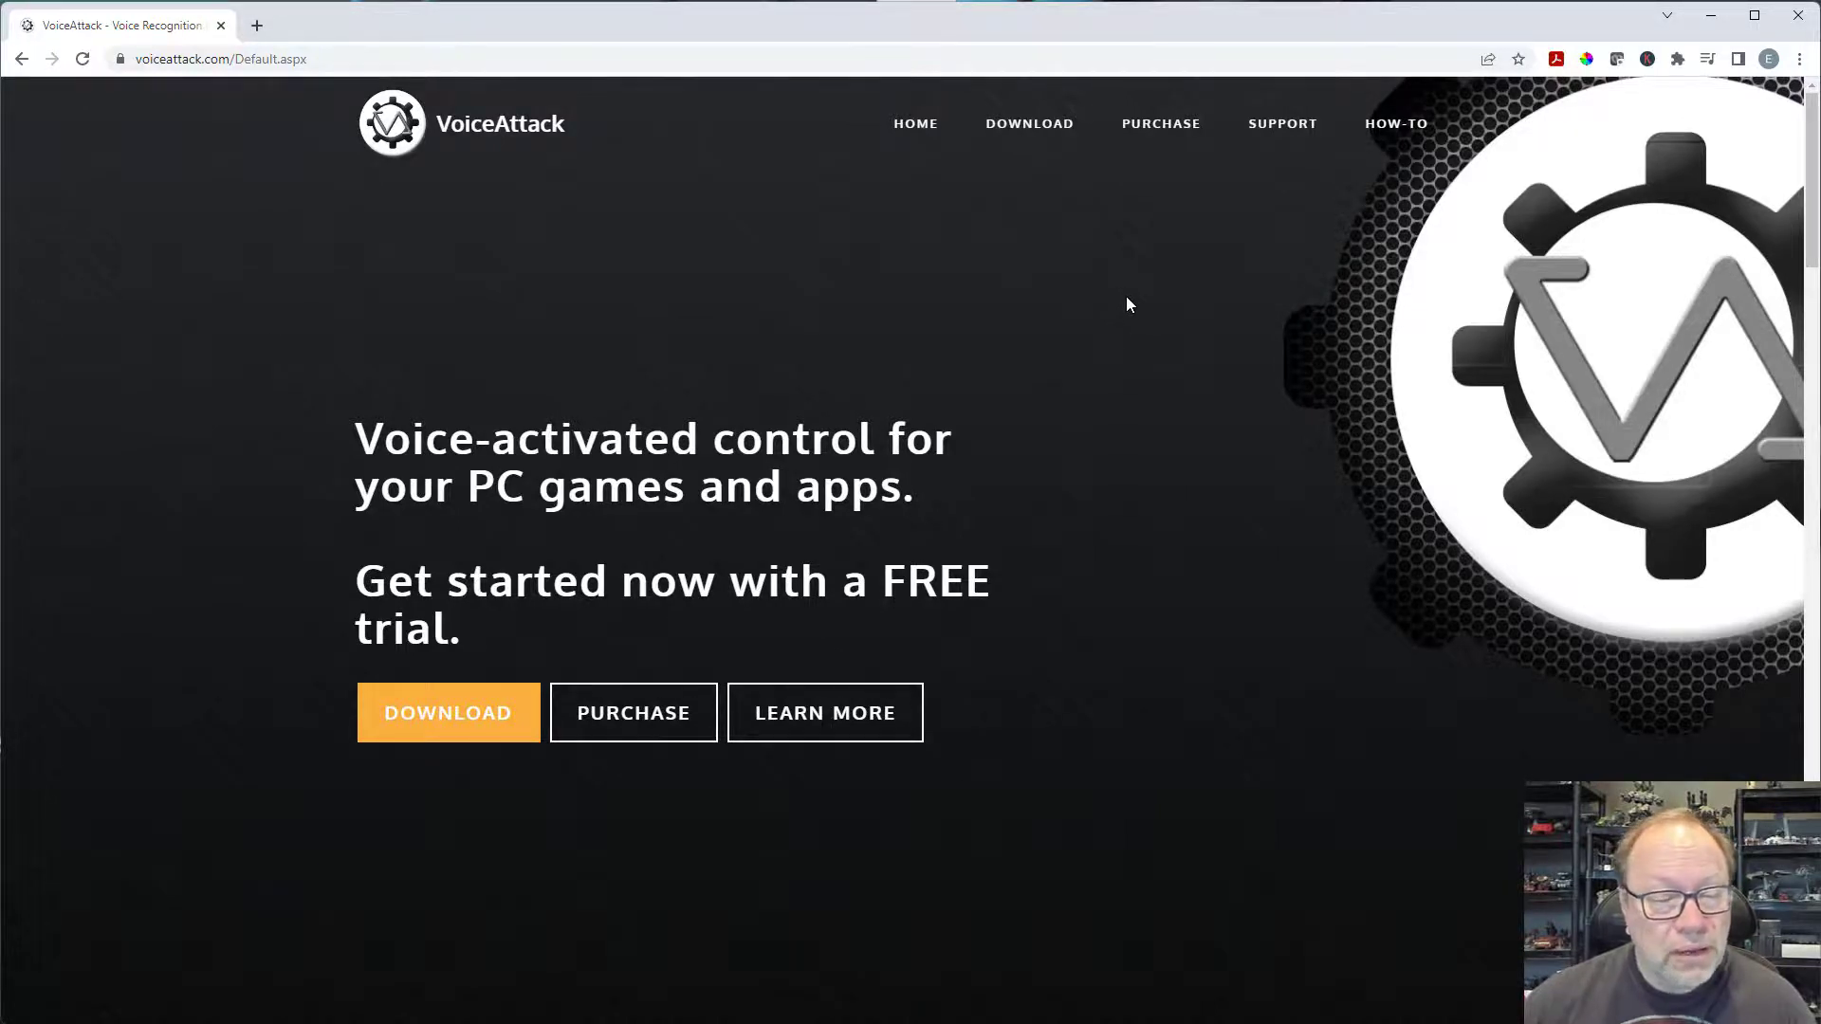
pyautogui.moveTo(457, 384)
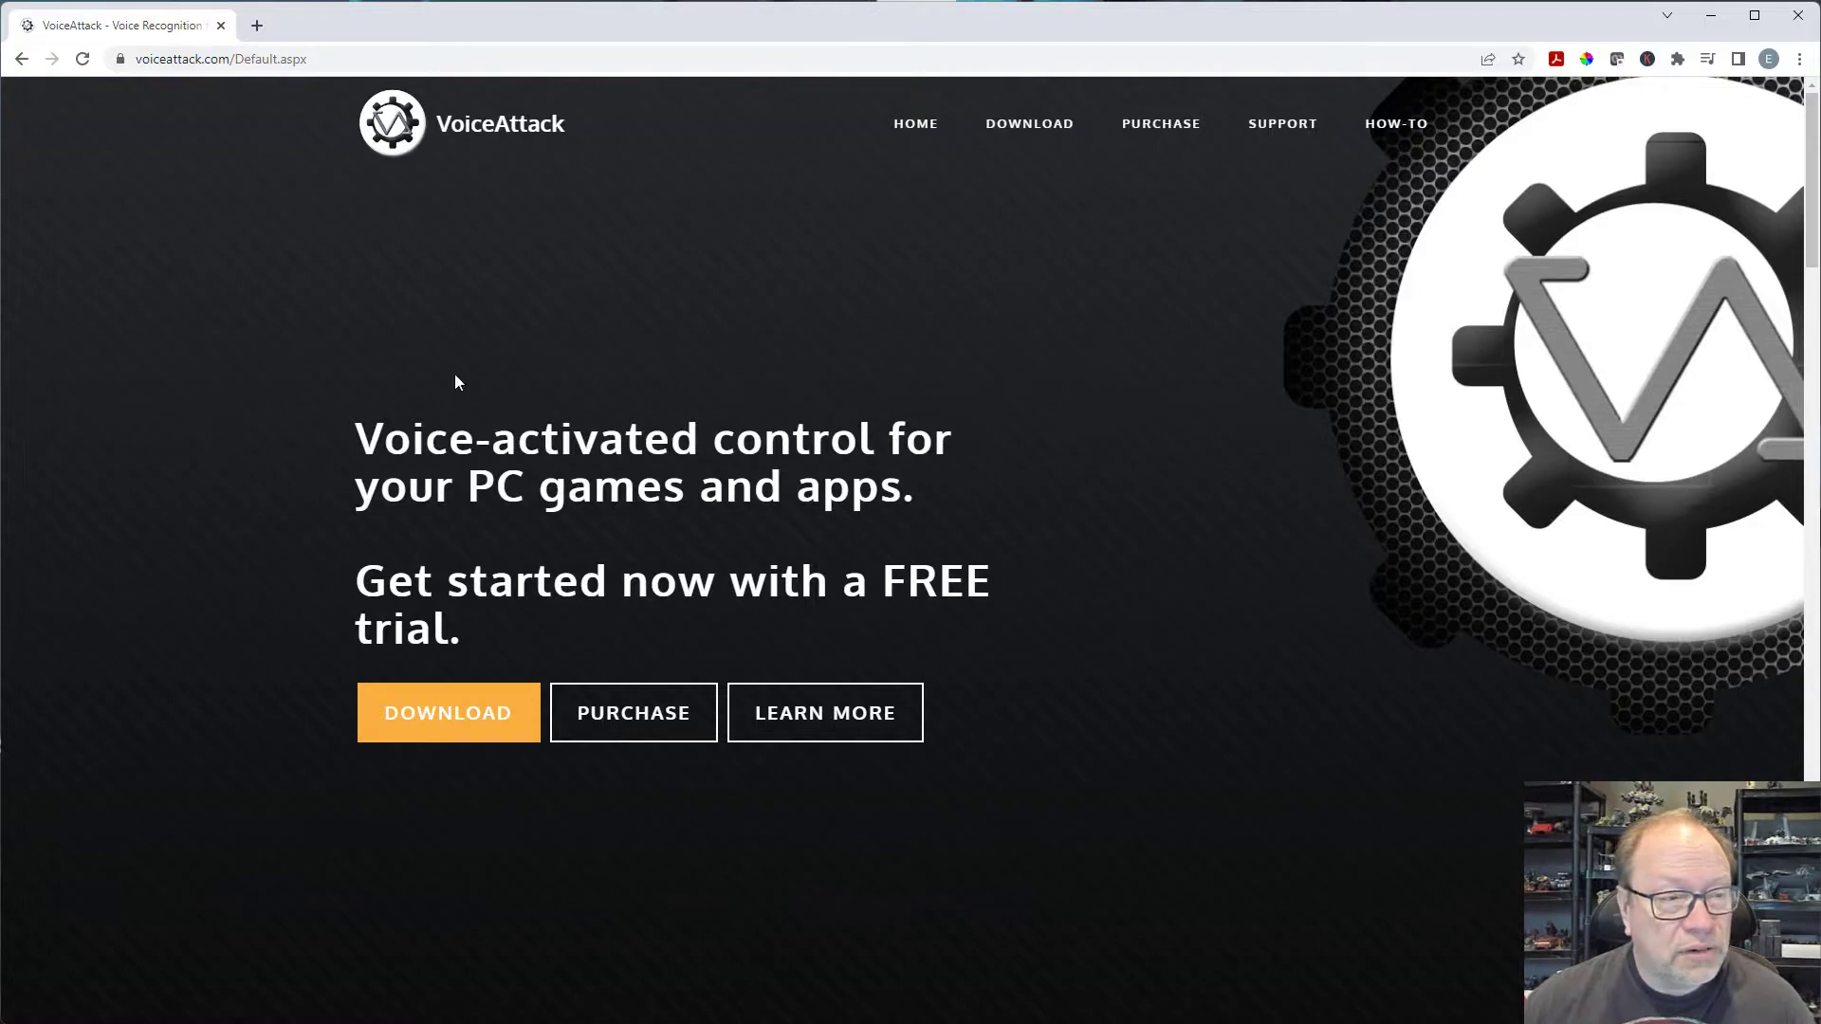